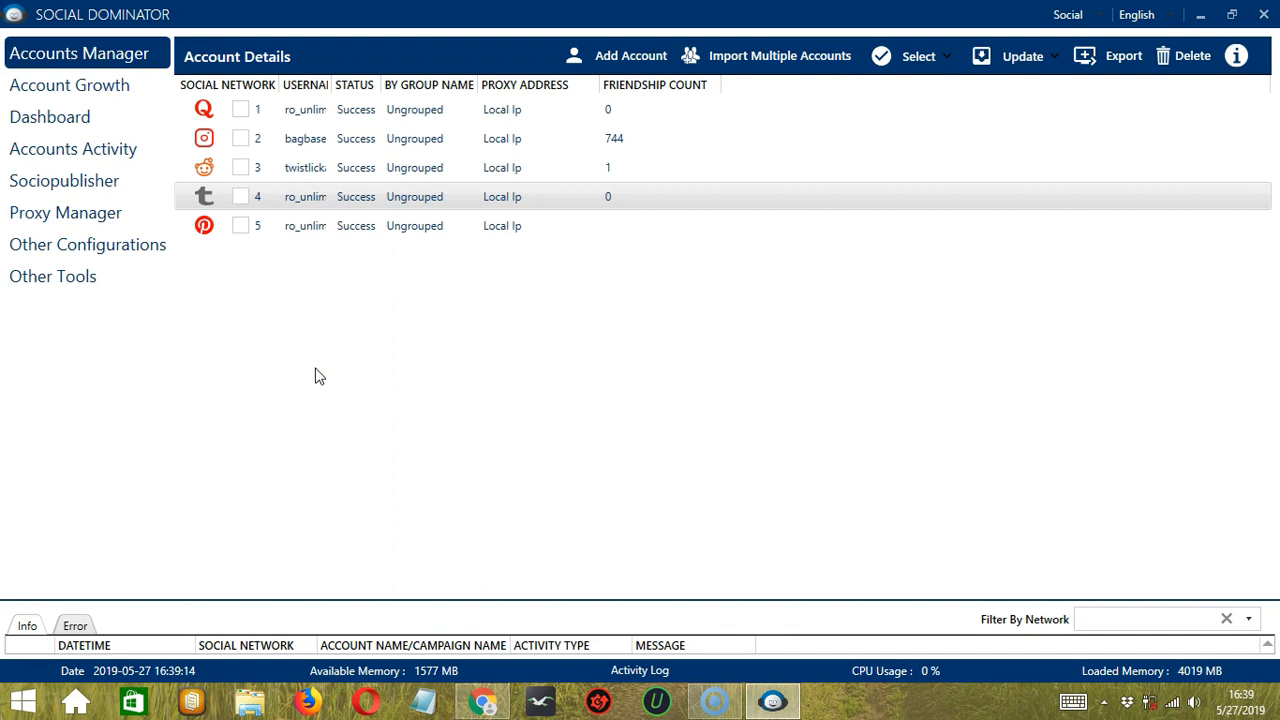
{"action": "mouse_move", "coordinate": [300, 204]}
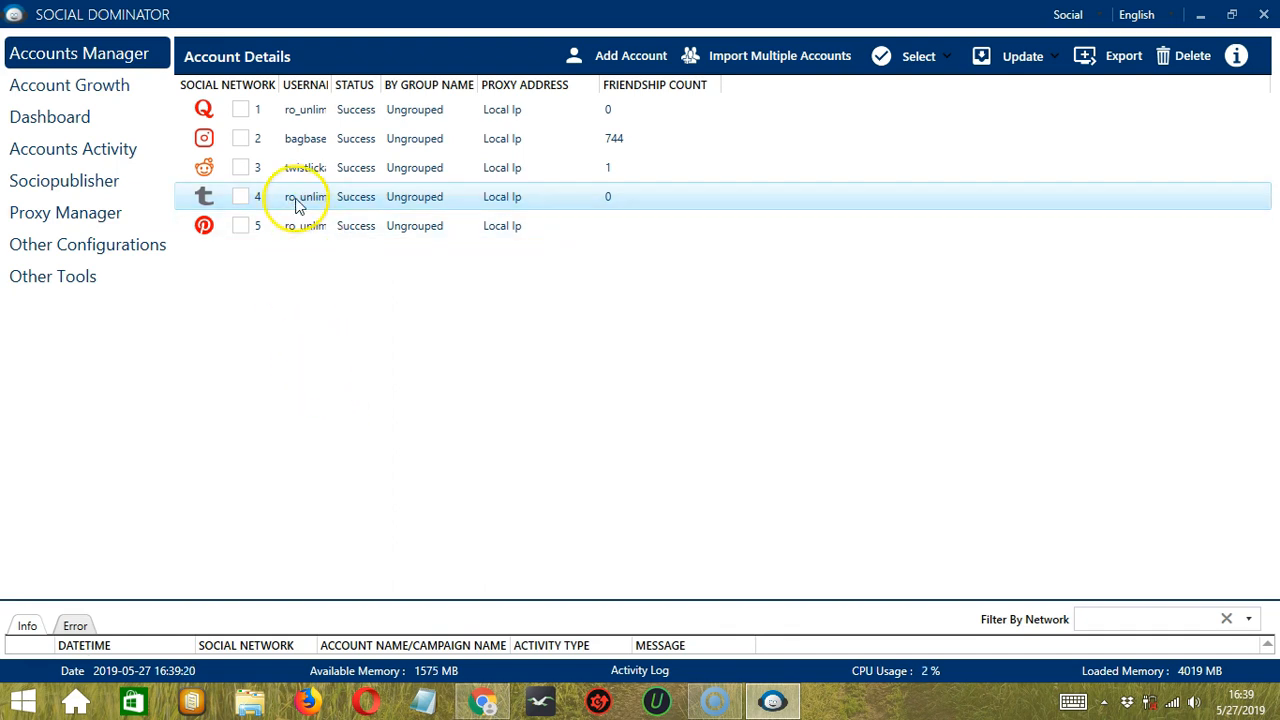
Step: Go to Tools for the Tumblr account from the Accounts Manager list
{"action": "right_click", "coordinate": [300, 196]}
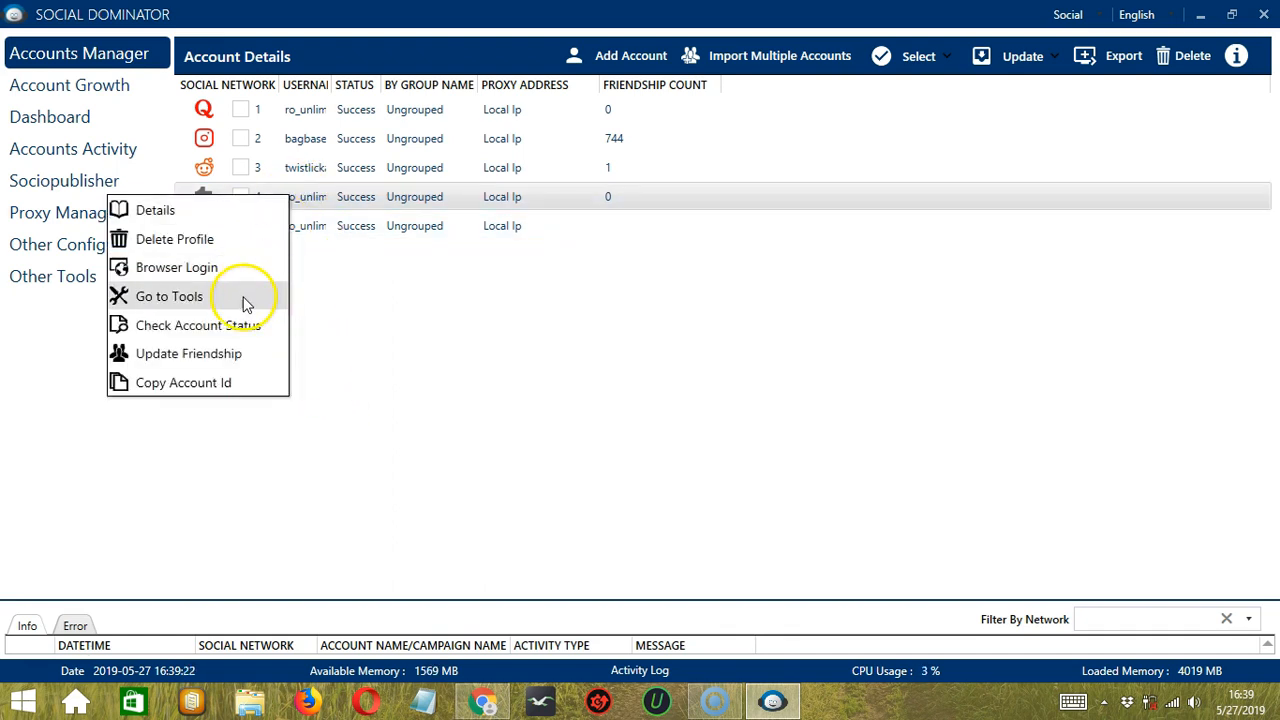
{"action": "left_click", "coordinate": [168, 296]}
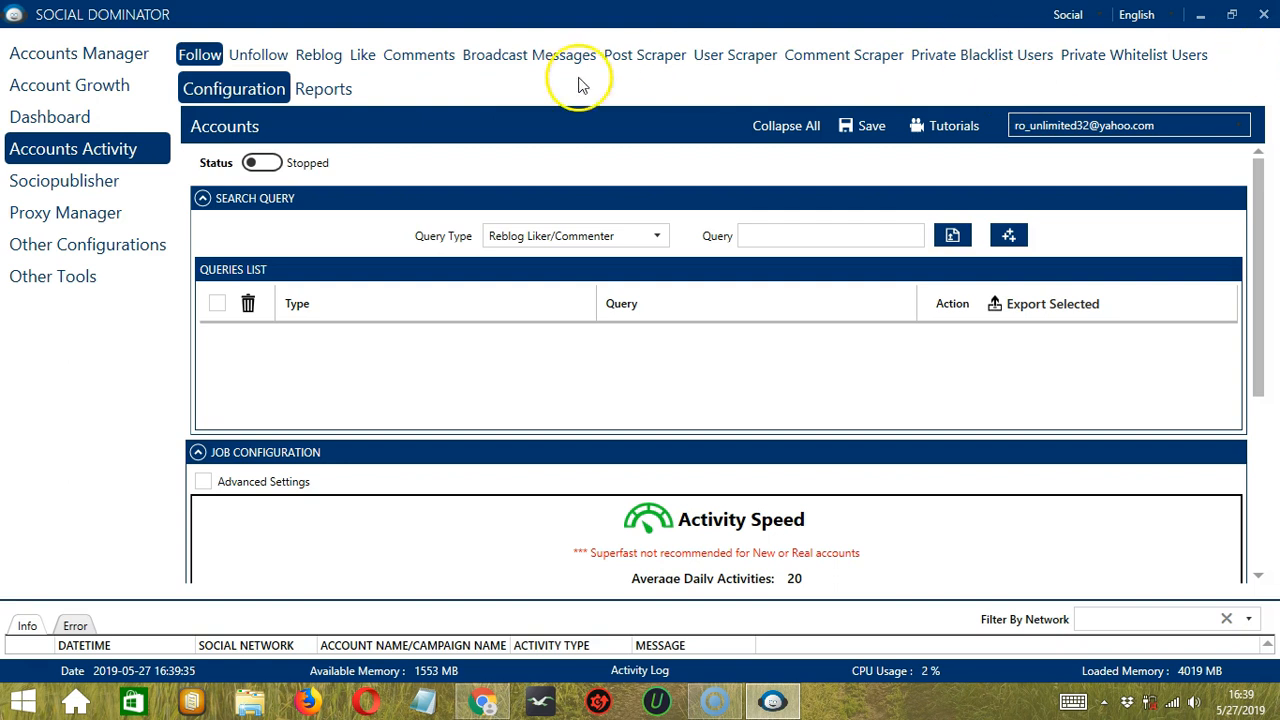
{"action": "mouse_move", "coordinate": [838, 40]}
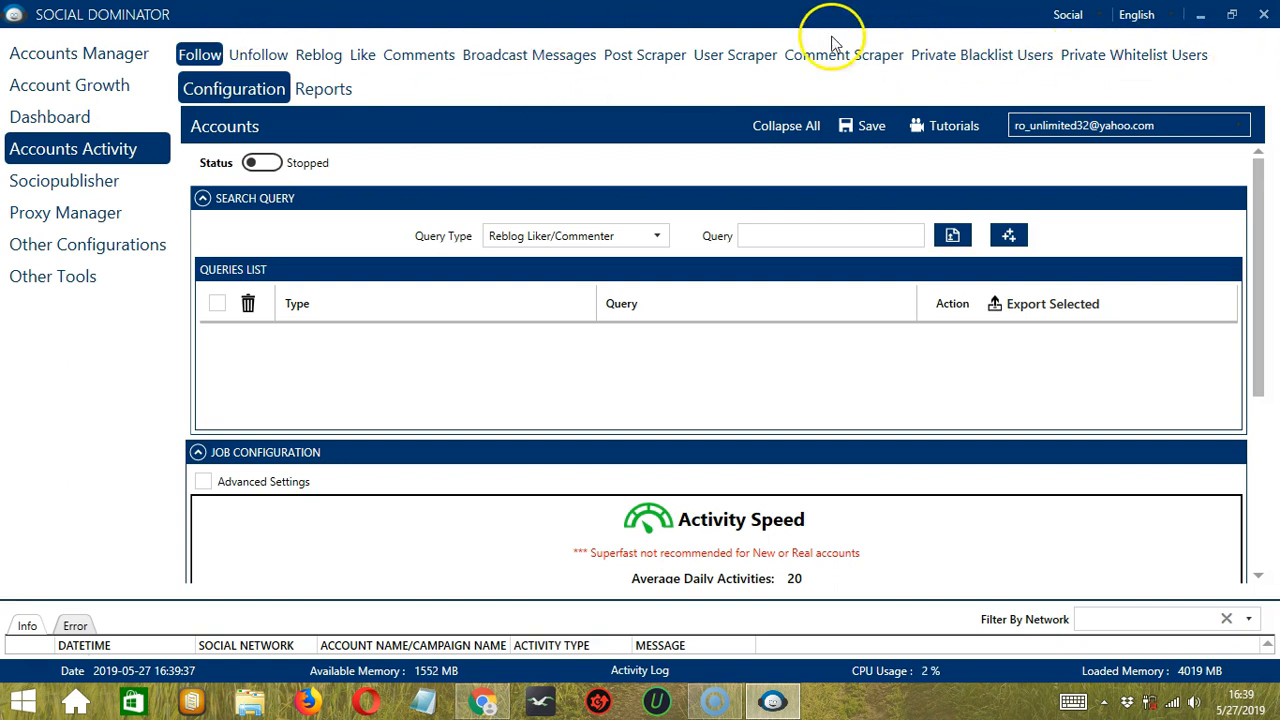
{"action": "mouse_move", "coordinate": [452, 132]}
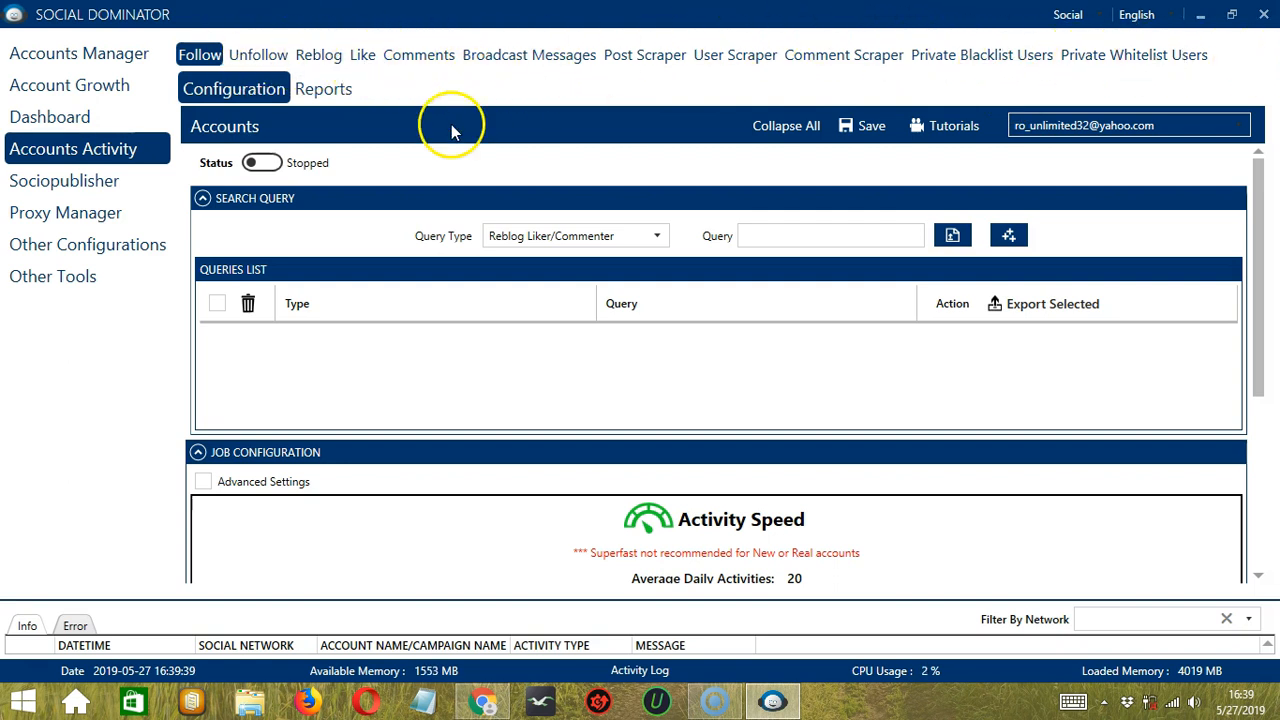
{"action": "mouse_move", "coordinate": [260, 56]}
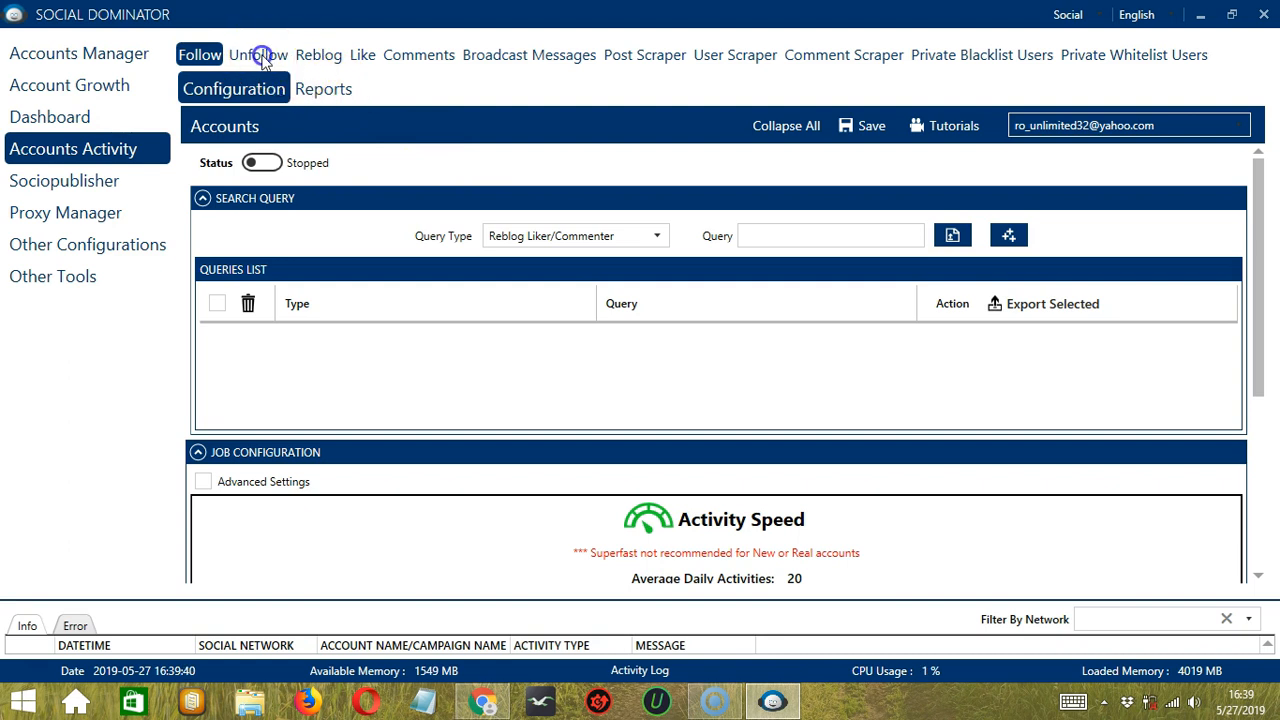
Step: In Unfollow, enable People Followed By Software, People Followed Outside Software and Custom Users List
{"action": "left_click", "coordinate": [256, 54]}
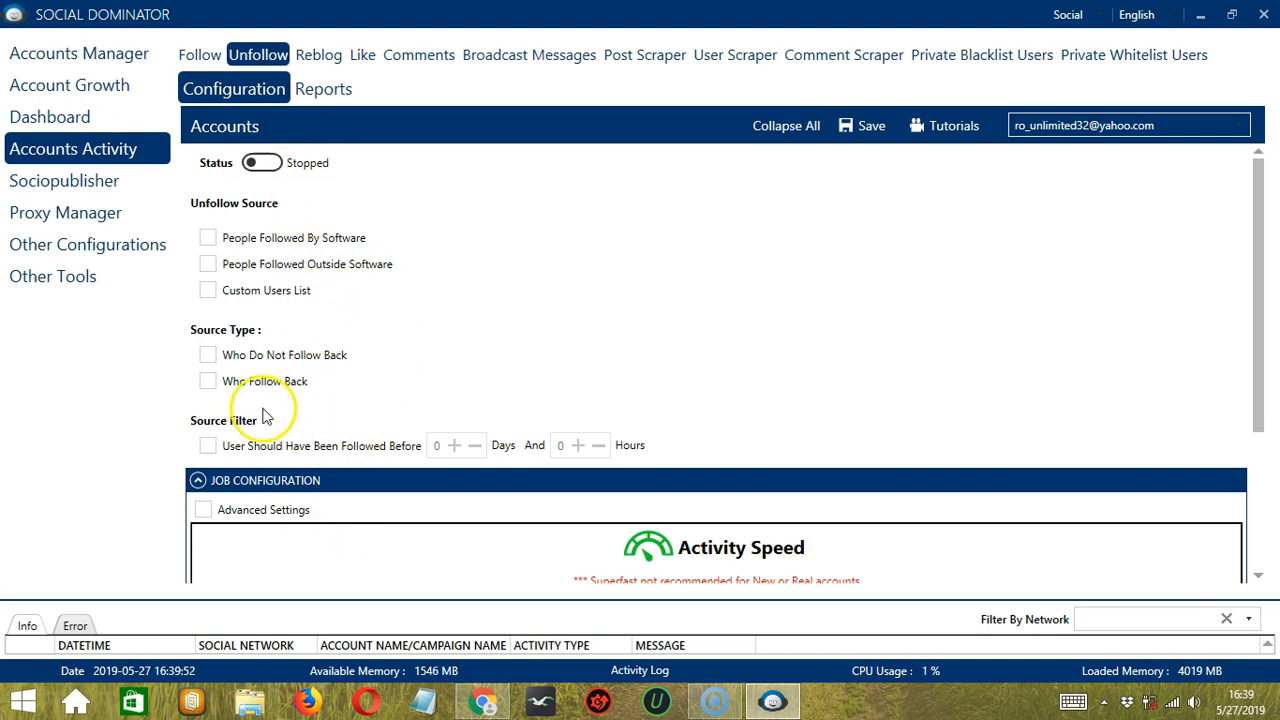
{"action": "mouse_move", "coordinate": [336, 244]}
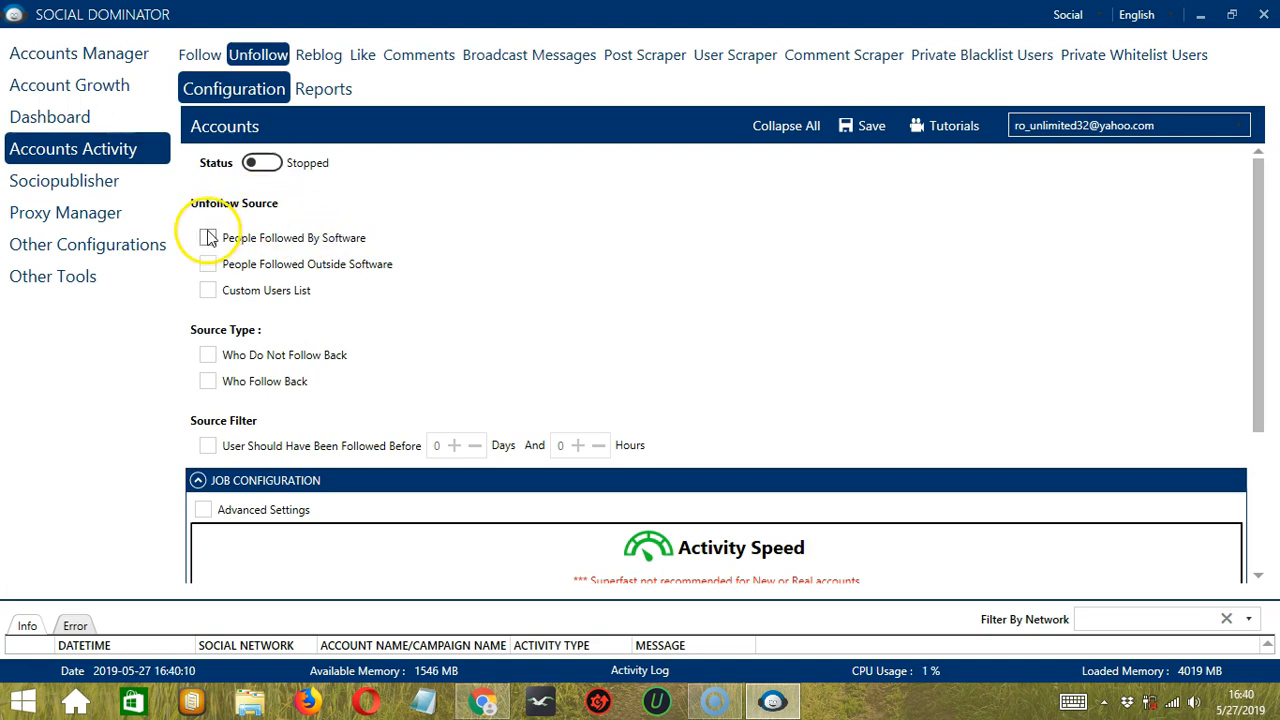
{"action": "left_click", "coordinate": [208, 236]}
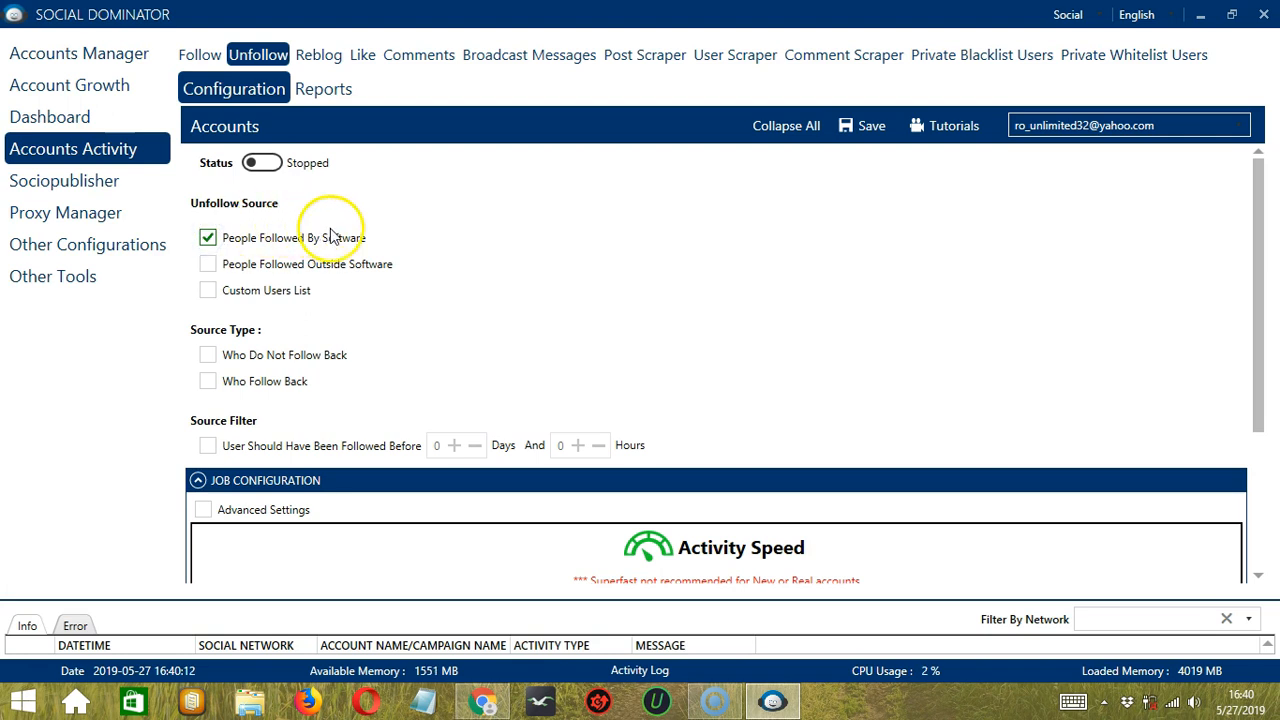
{"action": "mouse_move", "coordinate": [350, 242]}
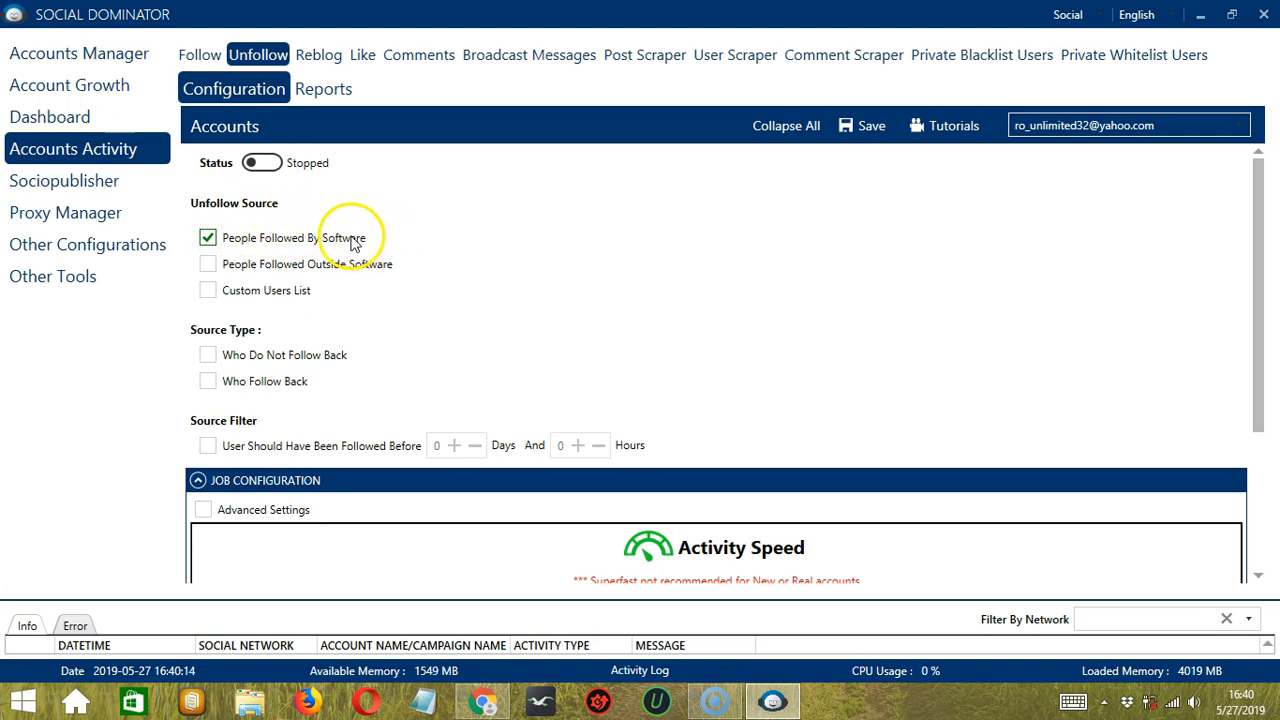
{"action": "mouse_move", "coordinate": [320, 244]}
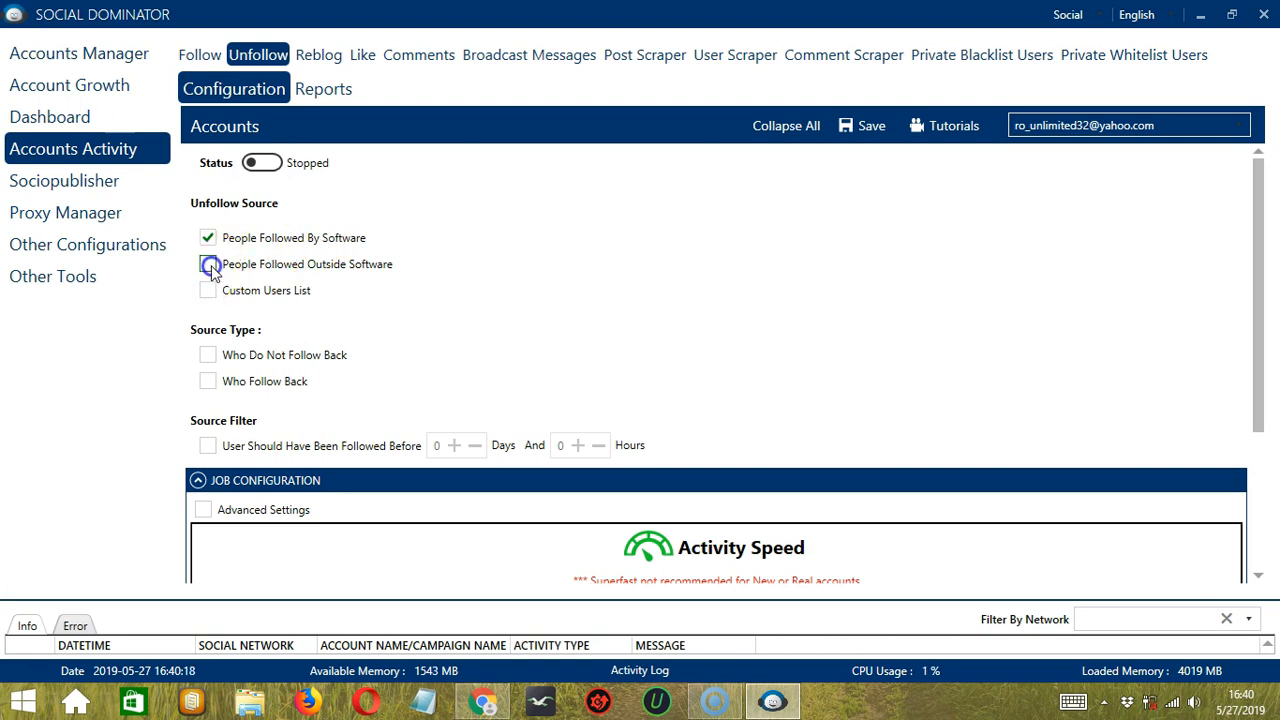
{"action": "left_click", "coordinate": [208, 264]}
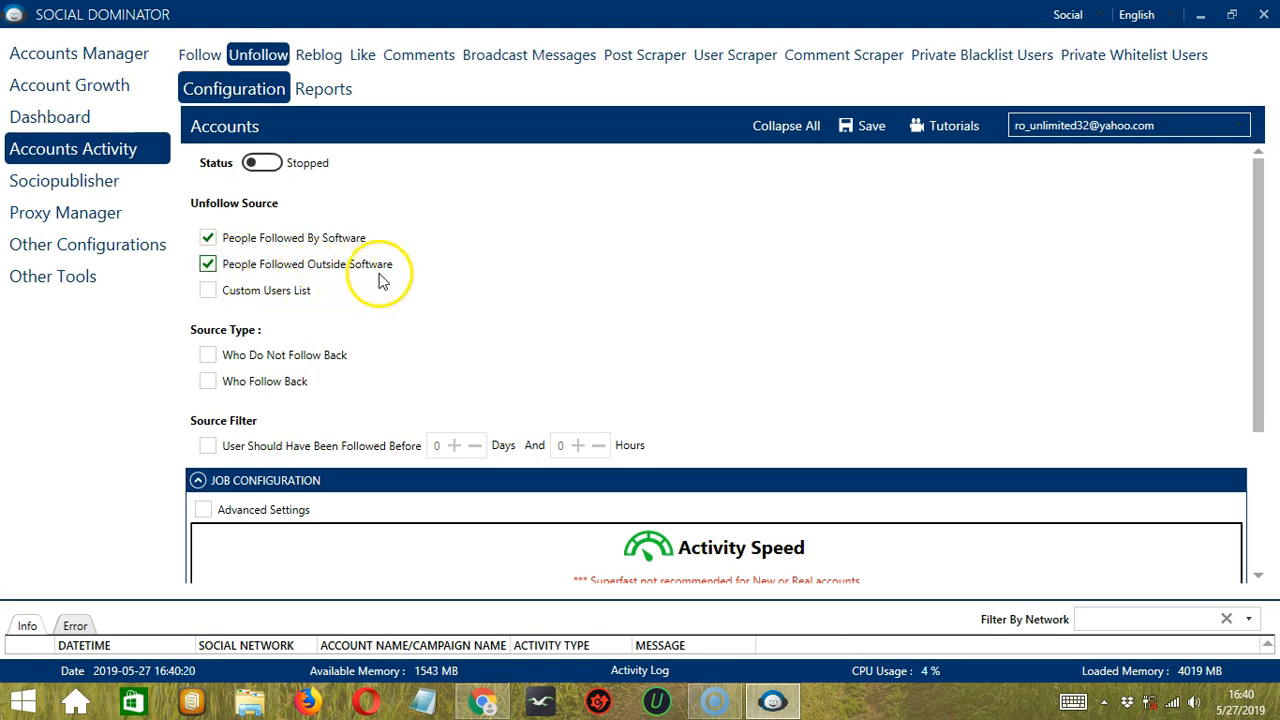
{"action": "mouse_move", "coordinate": [408, 276]}
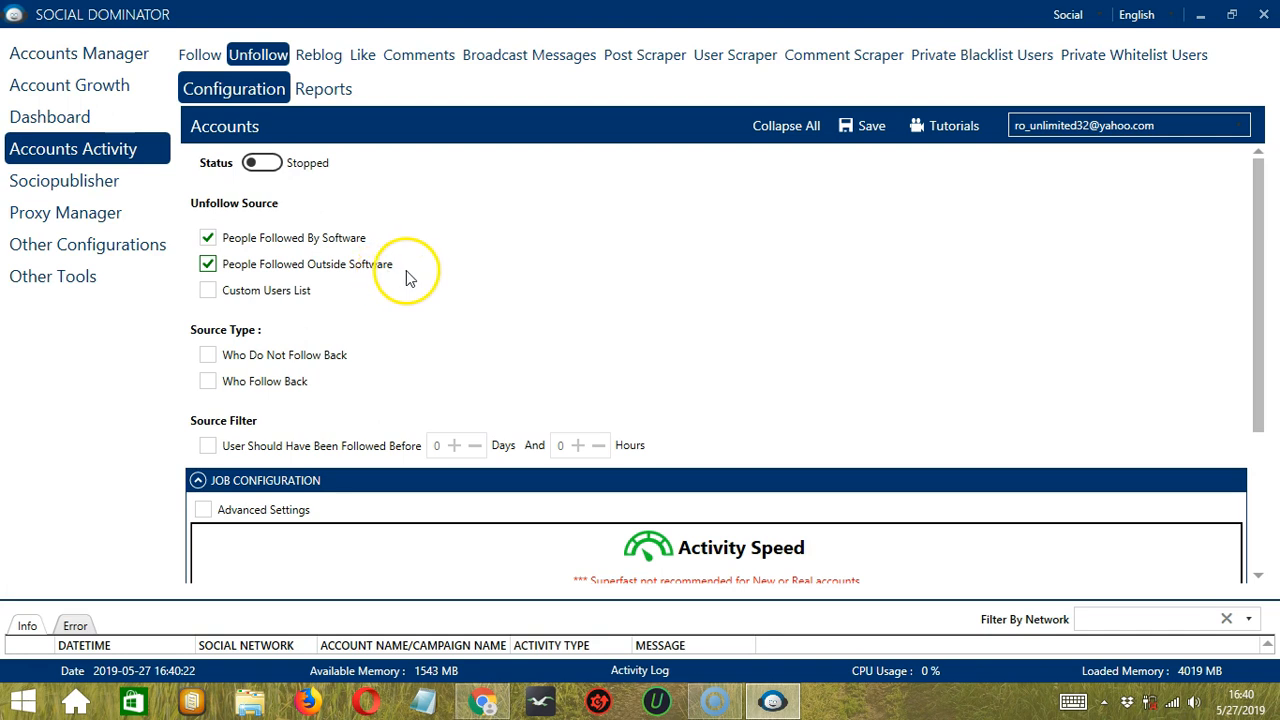
{"action": "mouse_move", "coordinate": [400, 274]}
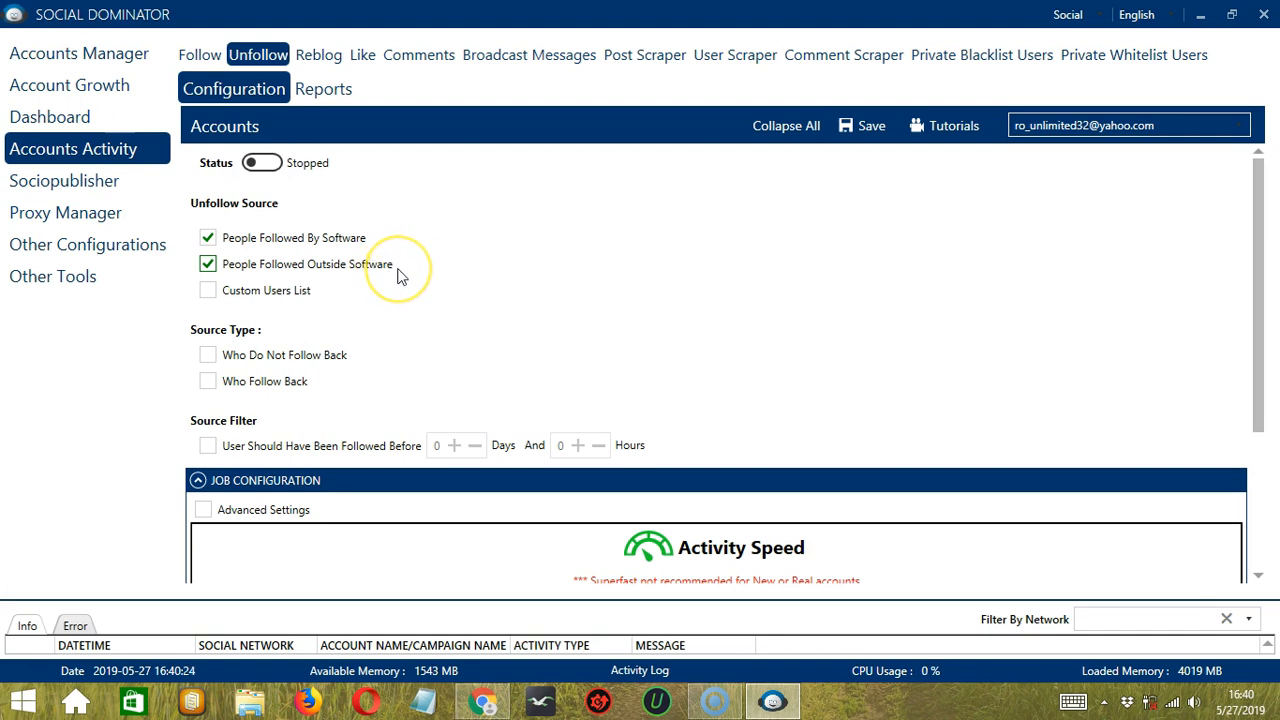
{"action": "mouse_move", "coordinate": [208, 300]}
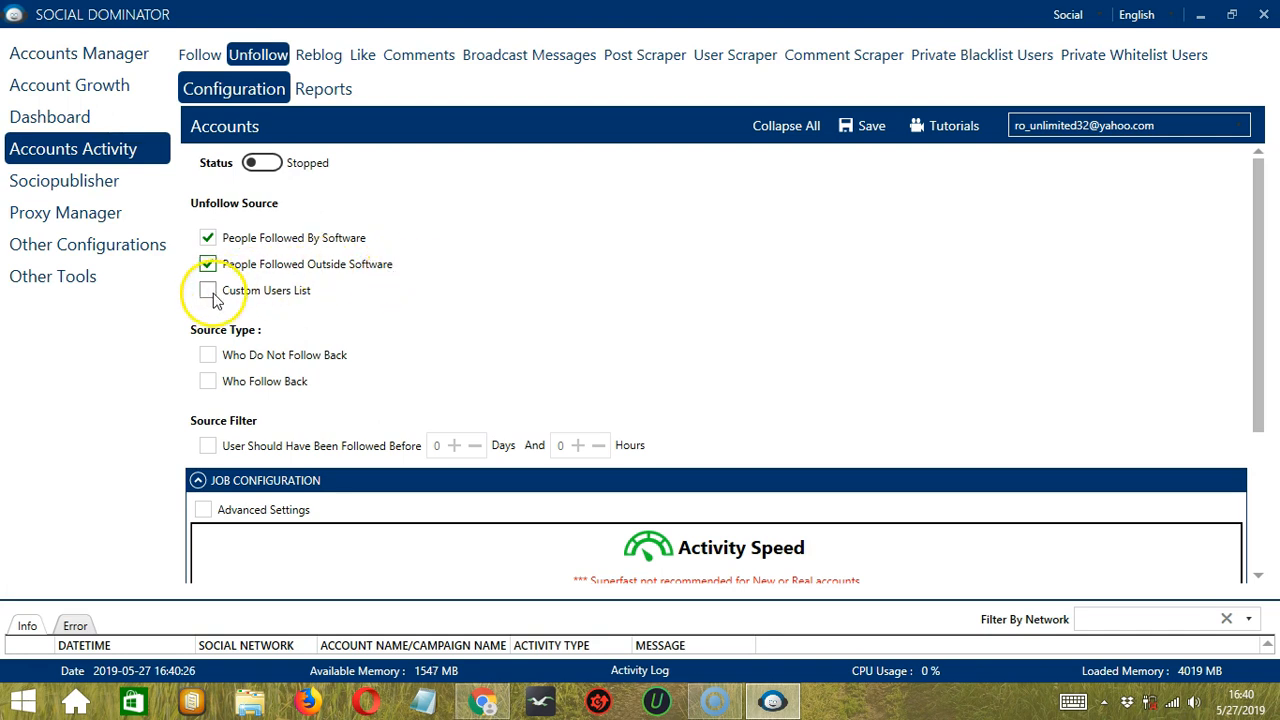
{"action": "left_click", "coordinate": [208, 290]}
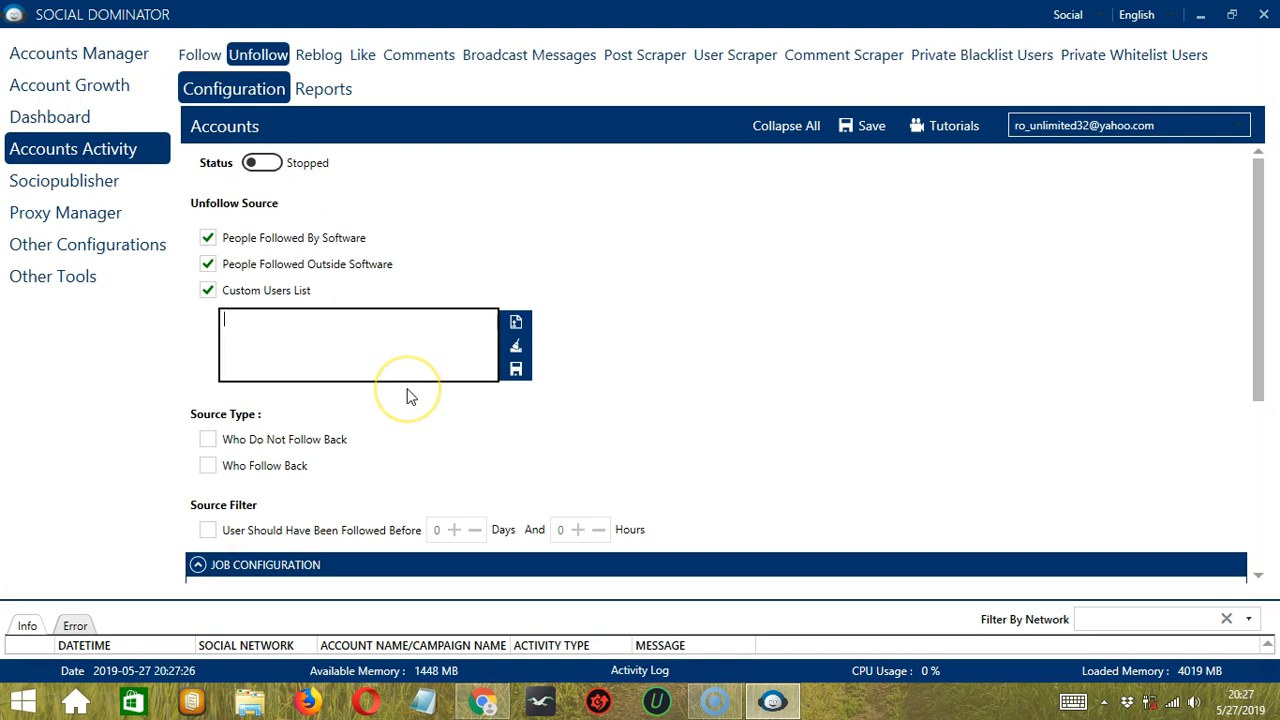
{"action": "type", "text": "https://world-of-cats.tumblr.com"}
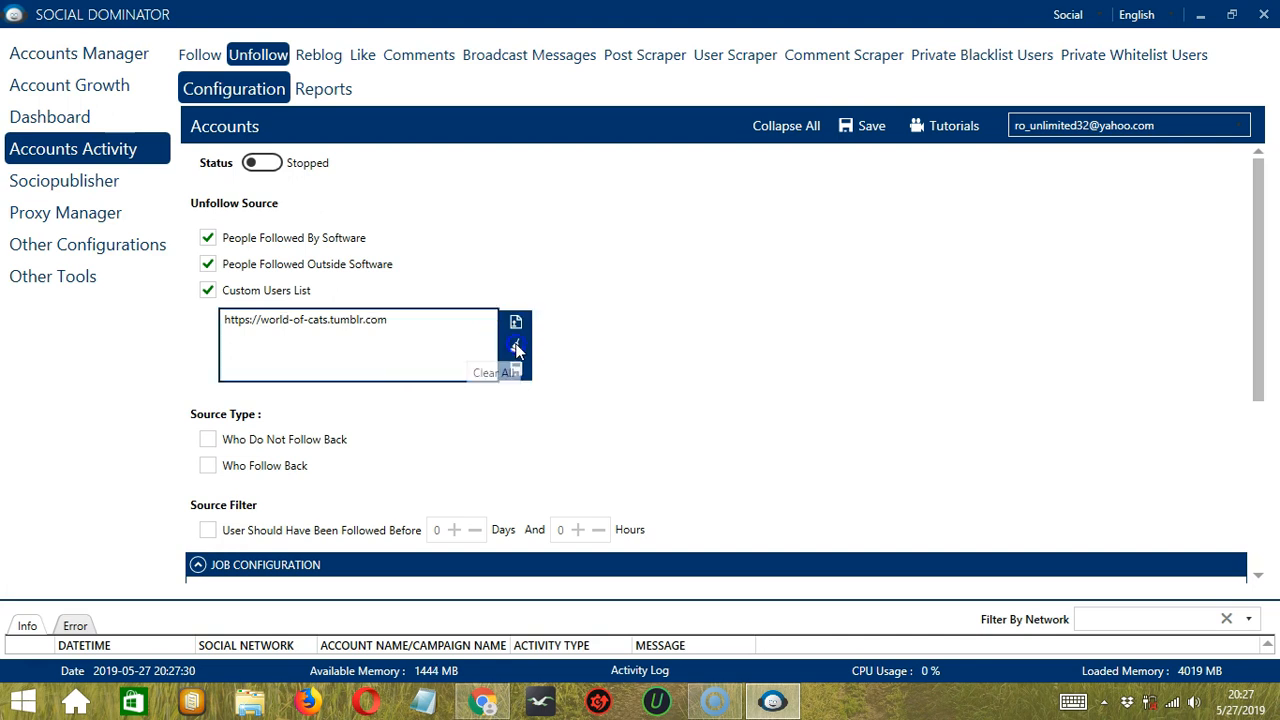
{"action": "left_click", "coordinate": [514, 322]}
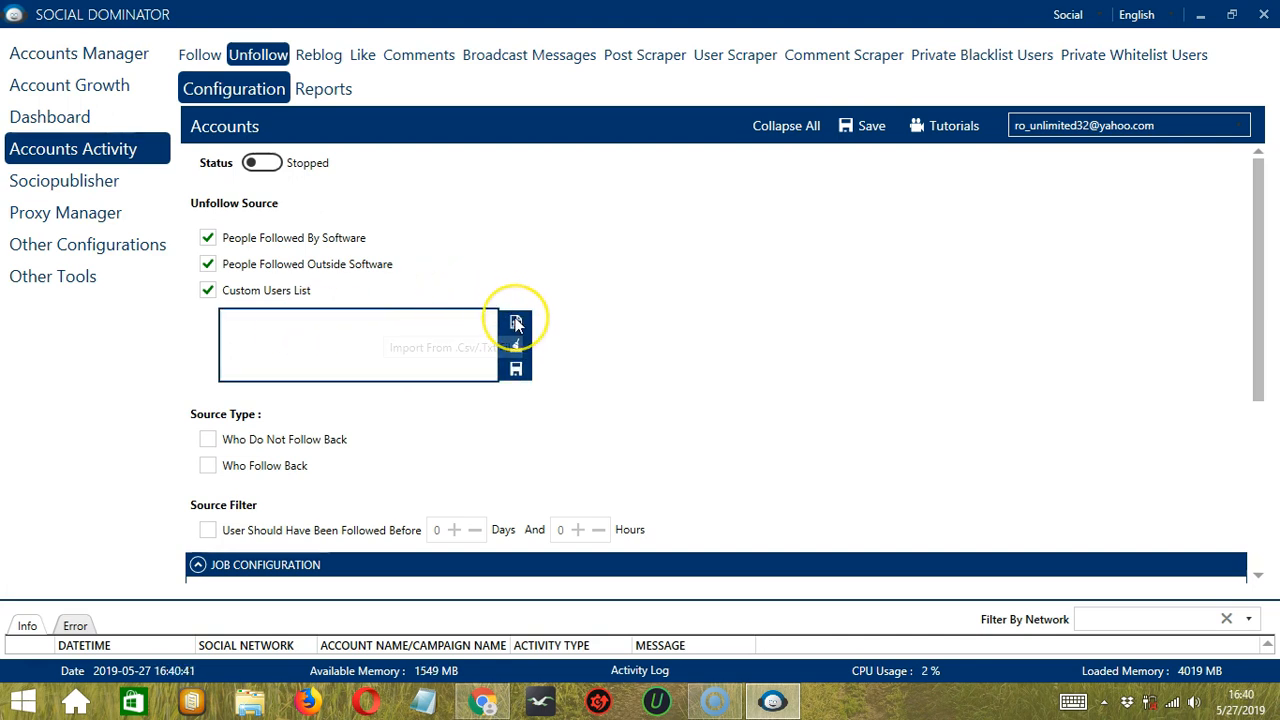
{"action": "left_click", "coordinate": [514, 322]}
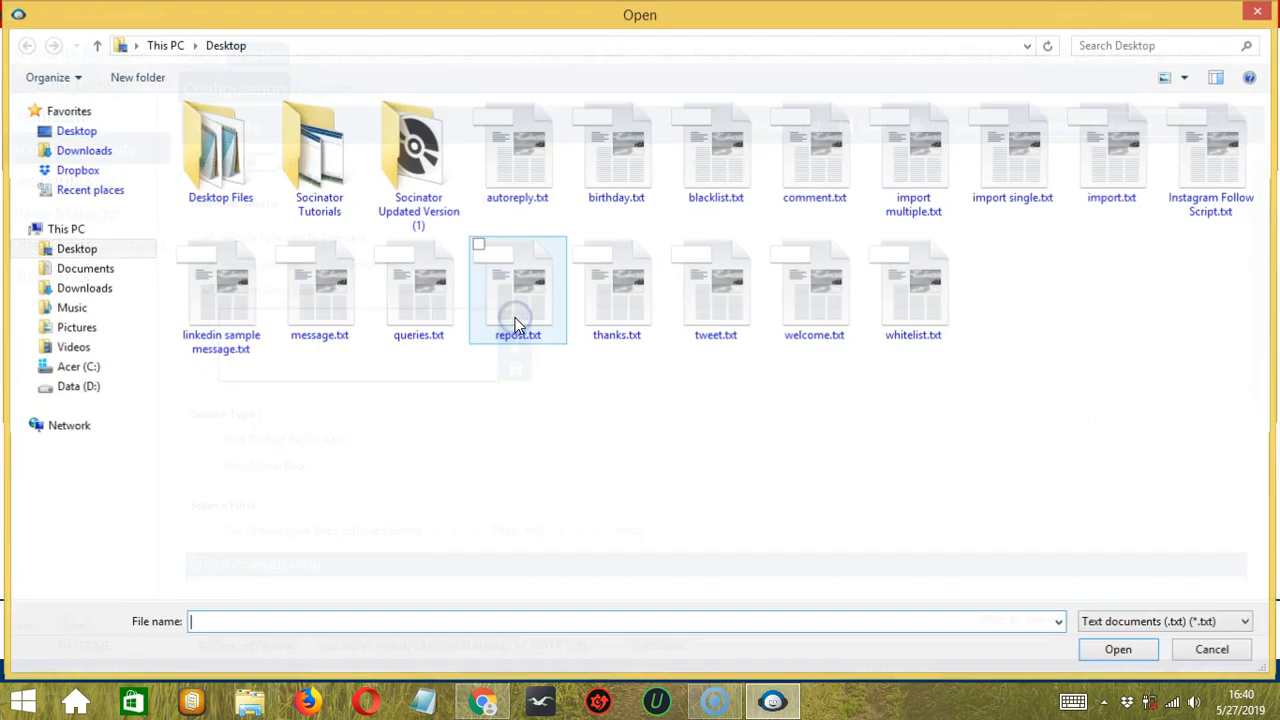
{"action": "left_click", "coordinate": [1120, 402]}
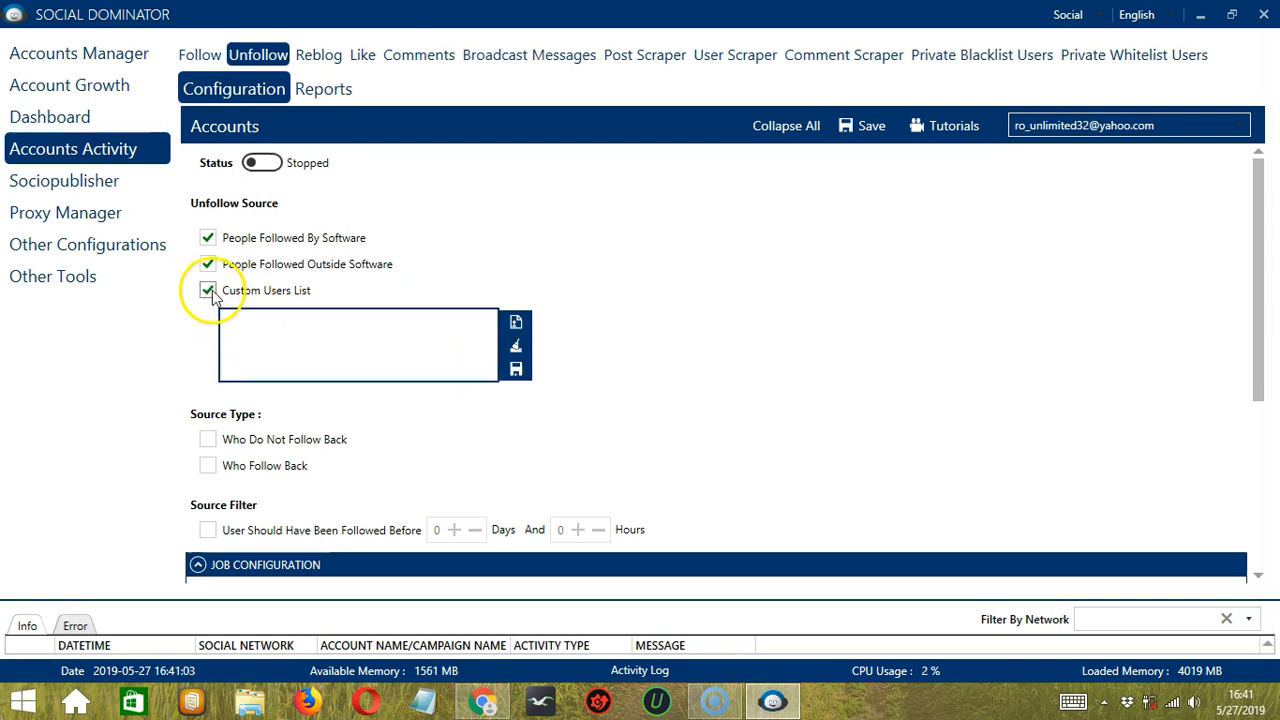
Step: Keep only People Followed By Software with Who Do Not Follow Back, leaving Who Follow Back off
{"action": "left_click", "coordinate": [208, 290]}
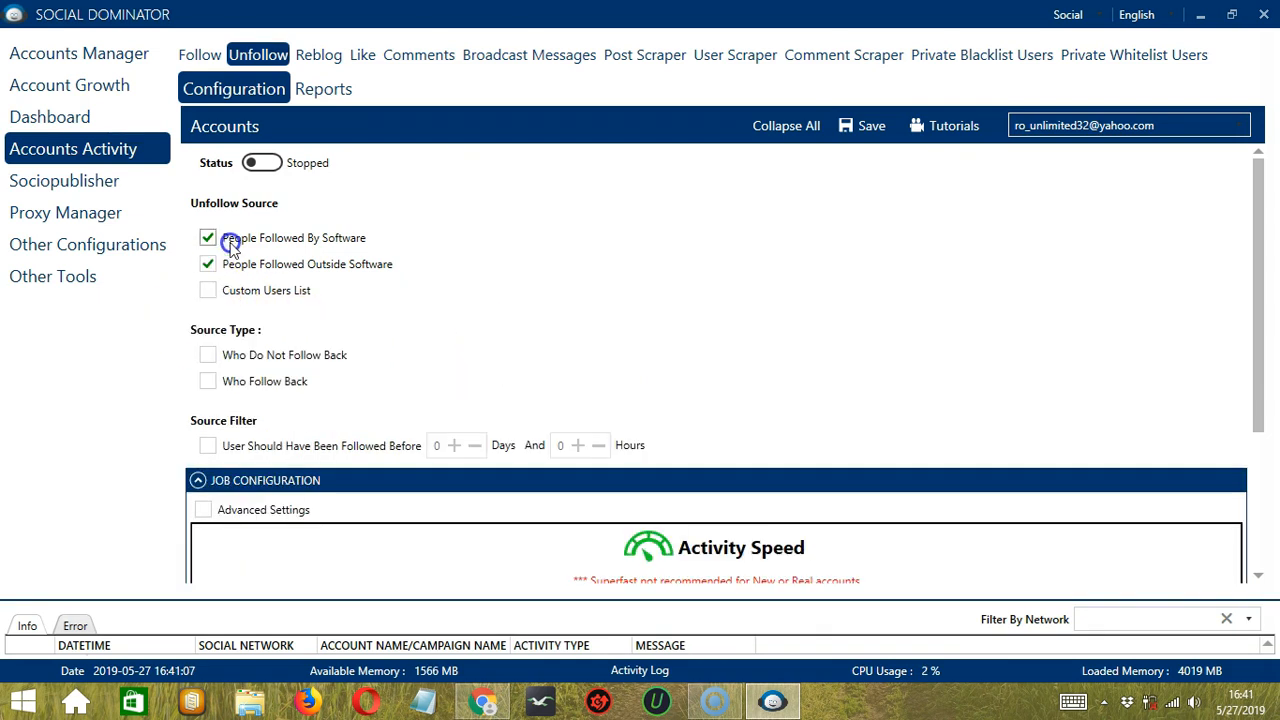
{"action": "left_click", "coordinate": [208, 264]}
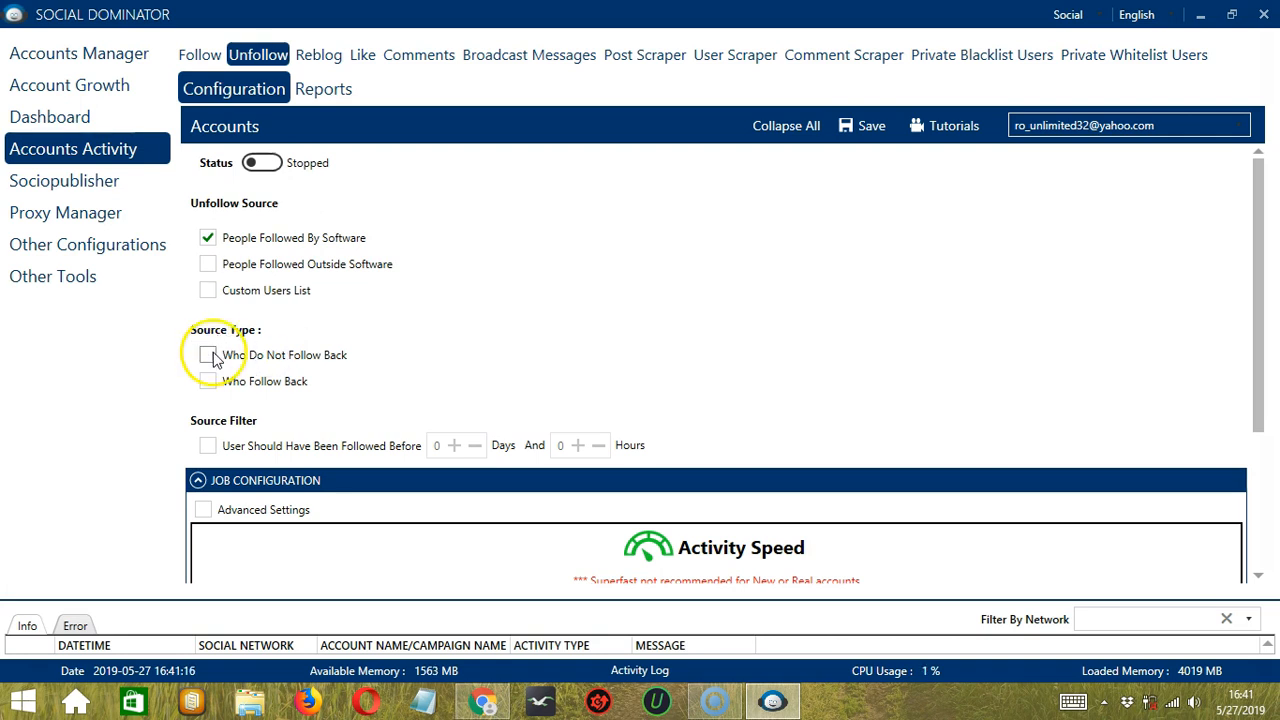
{"action": "left_click", "coordinate": [208, 356]}
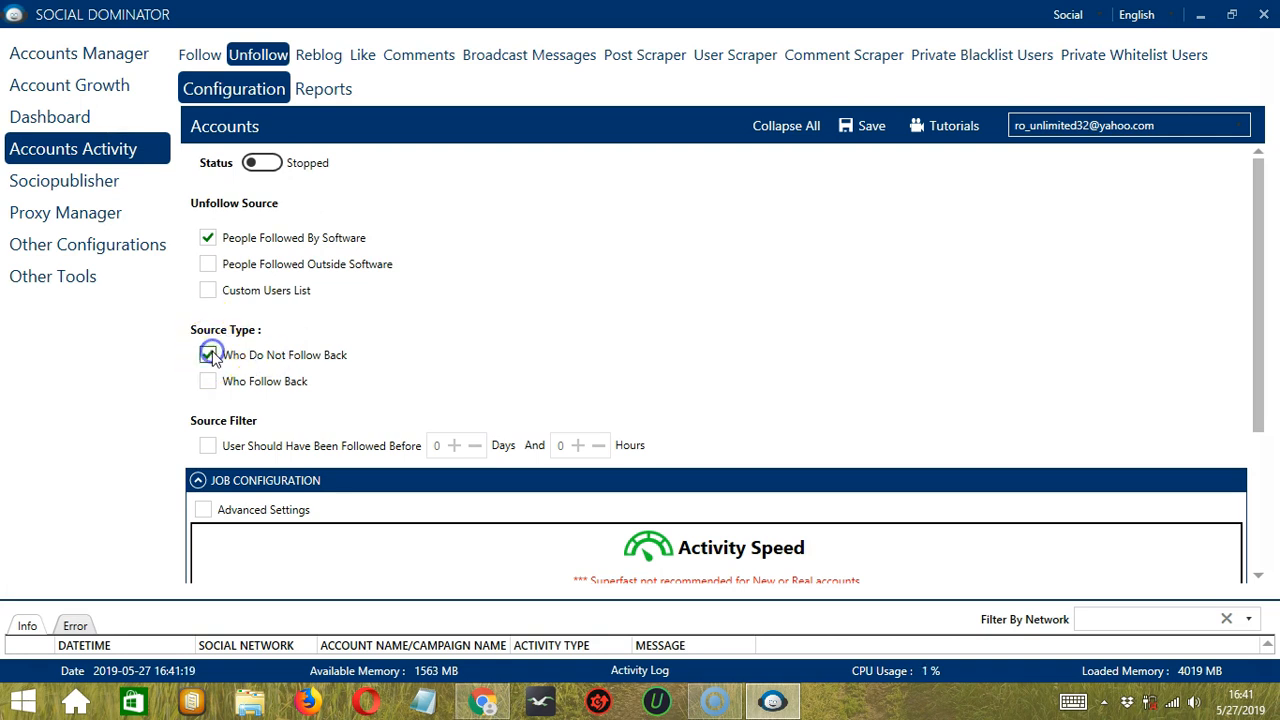
{"action": "left_click", "coordinate": [208, 354]}
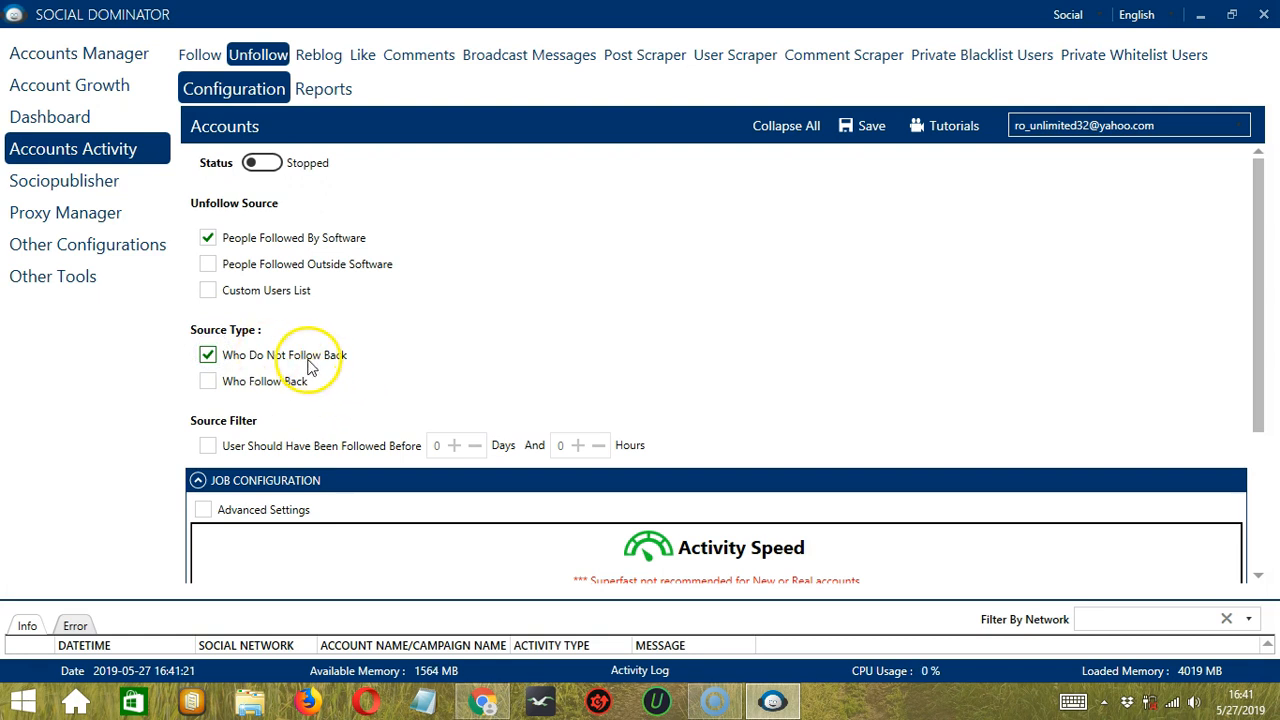
{"action": "mouse_move", "coordinate": [316, 368]}
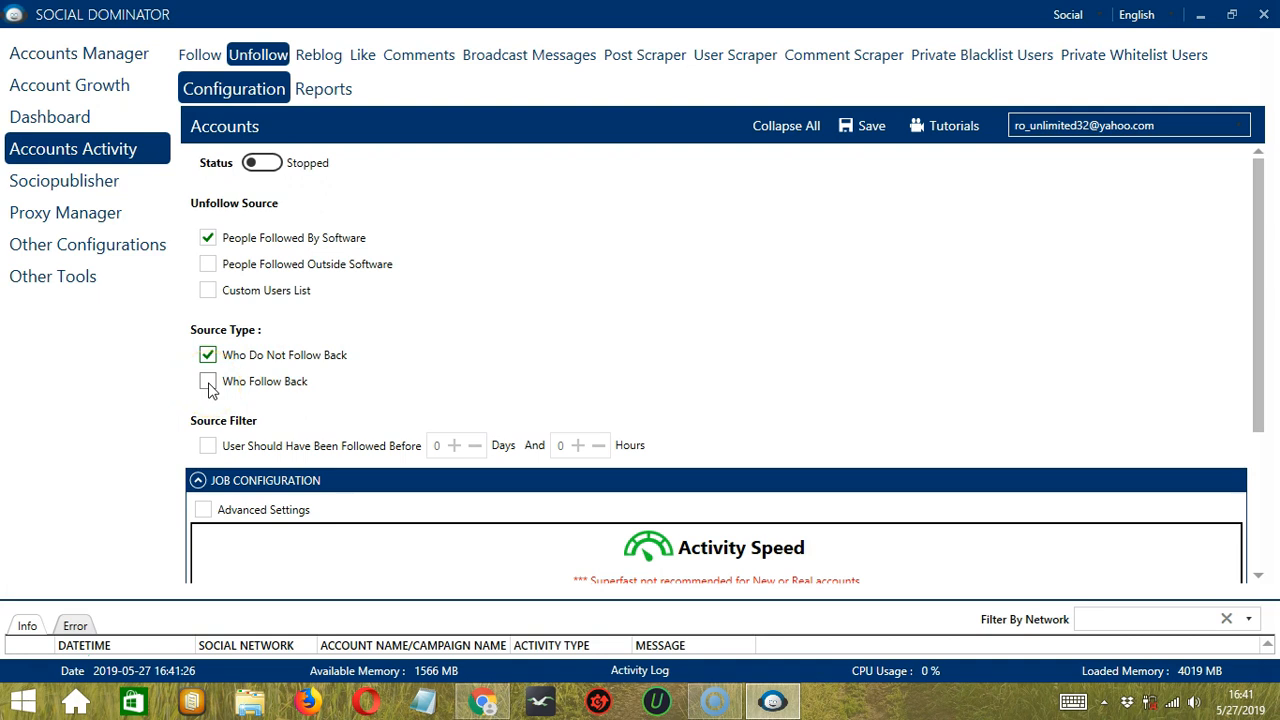
{"action": "left_click", "coordinate": [208, 382]}
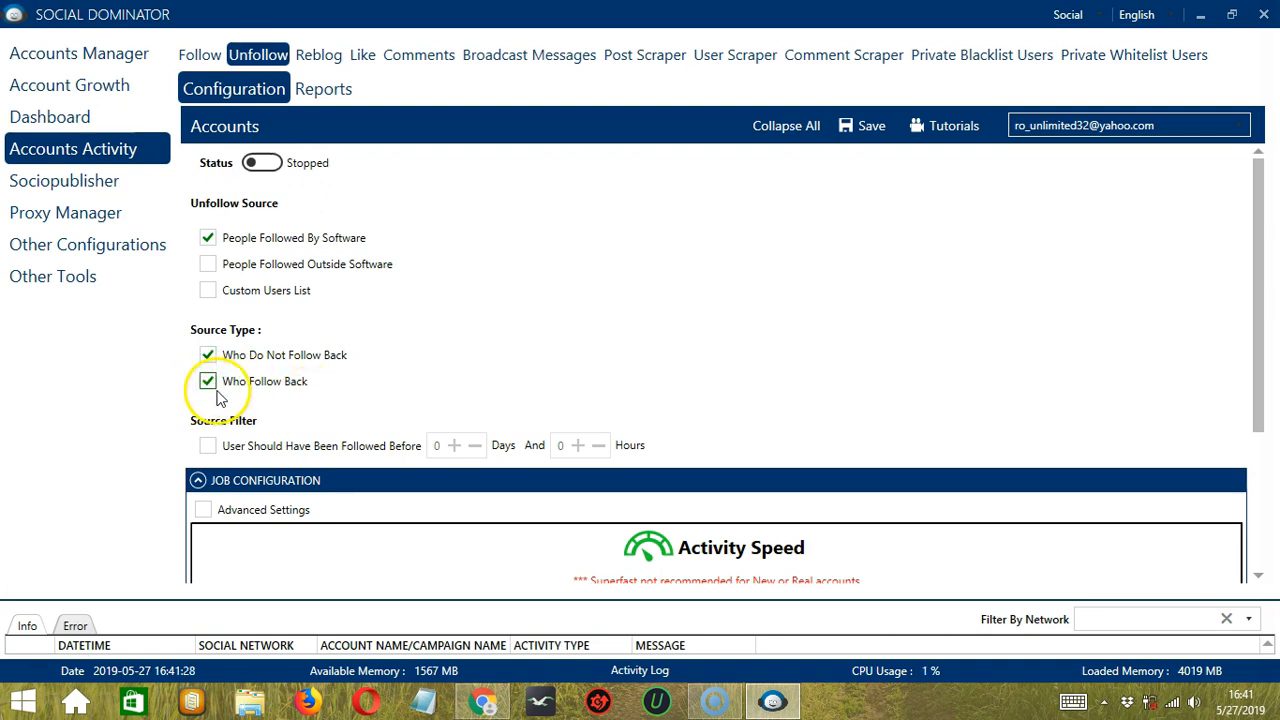
{"action": "left_click", "coordinate": [208, 380]}
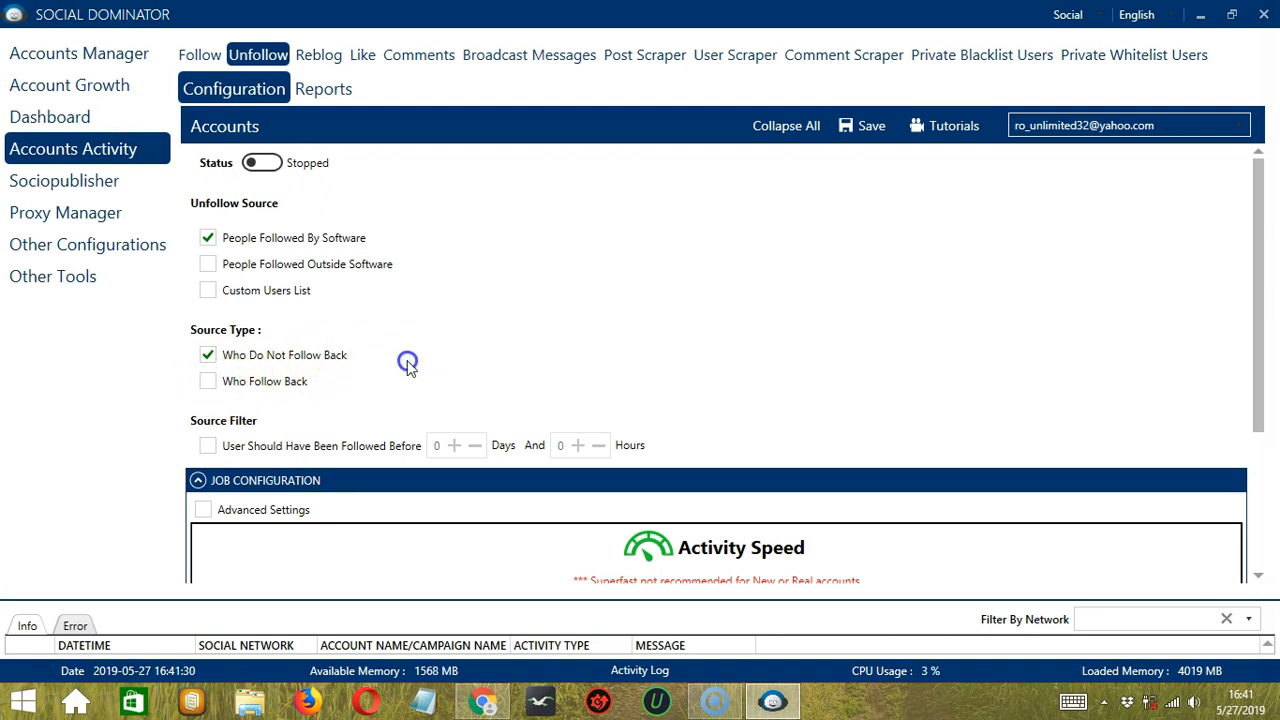
{"action": "mouse_move", "coordinate": [204, 444]}
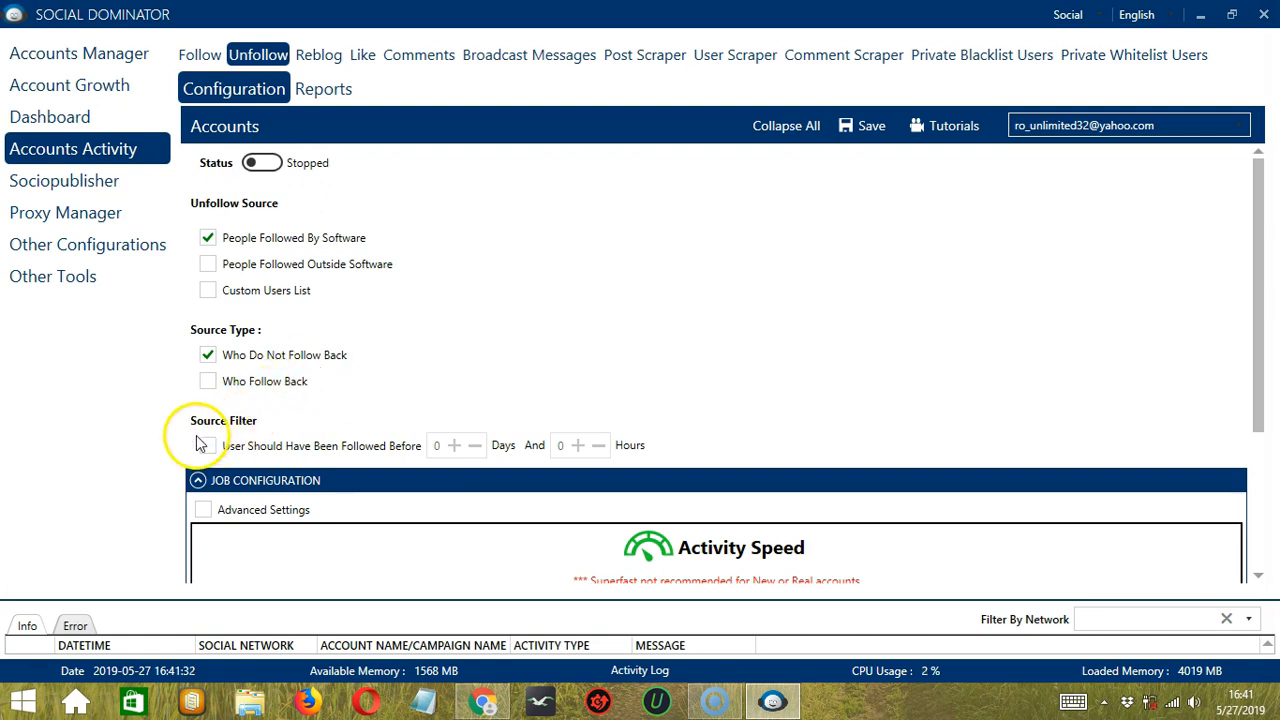
{"action": "mouse_move", "coordinate": [252, 444]}
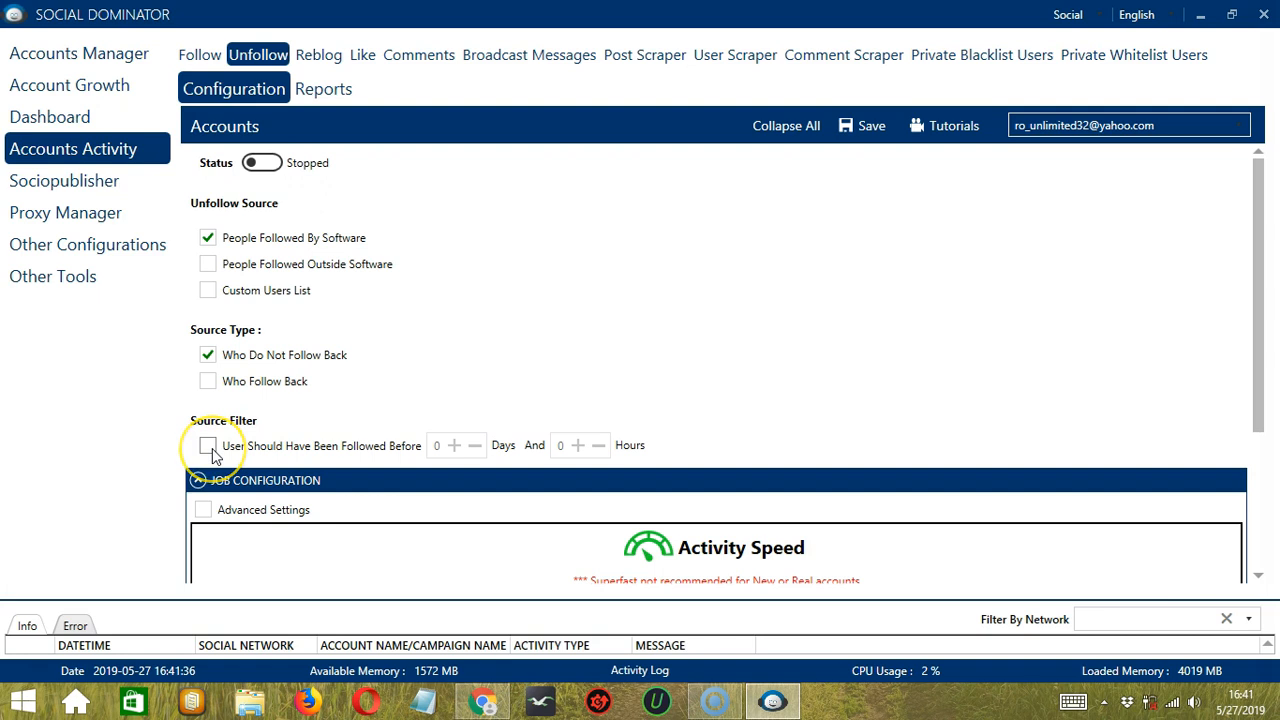
{"action": "left_click", "coordinate": [208, 446]}
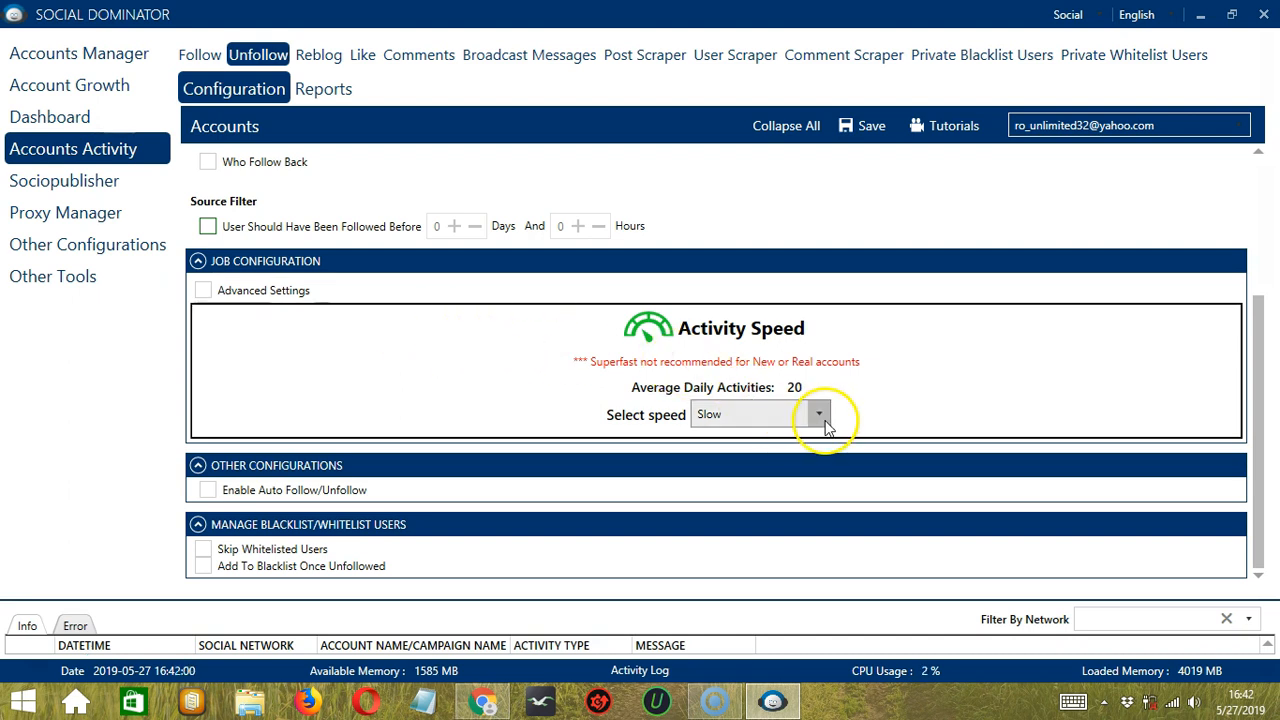
Step: Choose Superfast activity speed, giving 333 average daily activities
{"action": "left_click", "coordinate": [816, 414]}
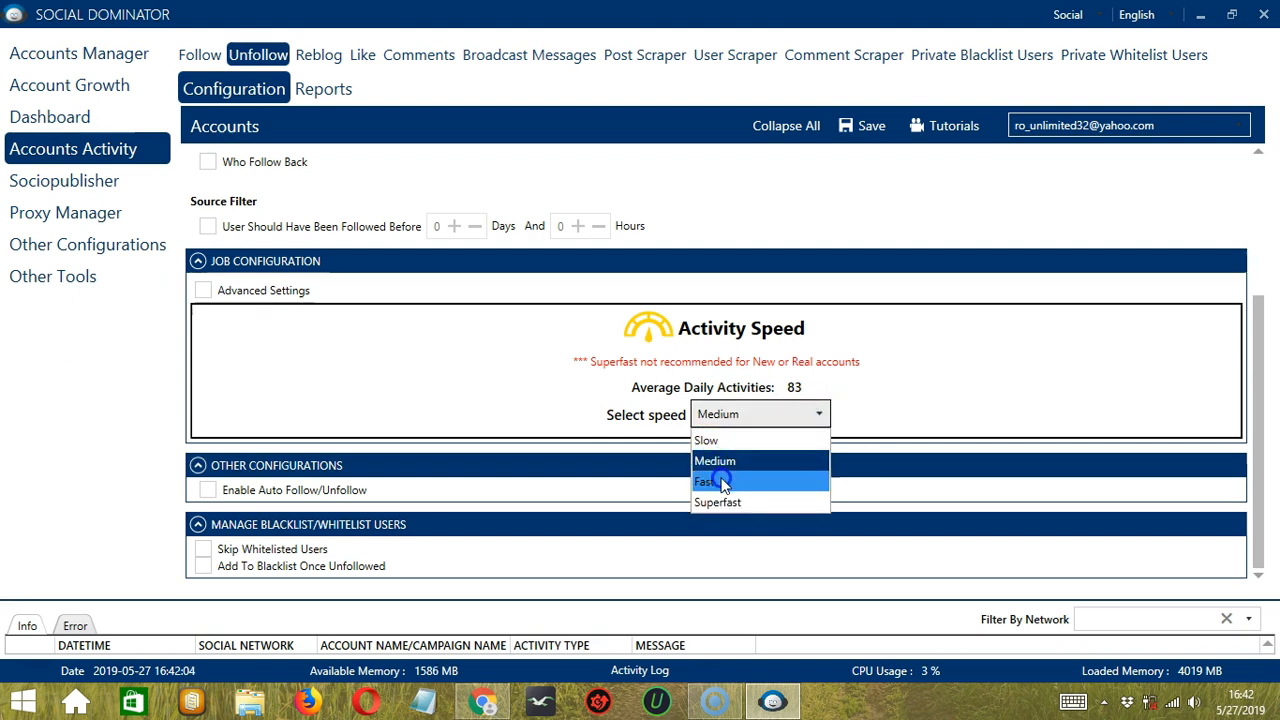
{"action": "left_click", "coordinate": [712, 480]}
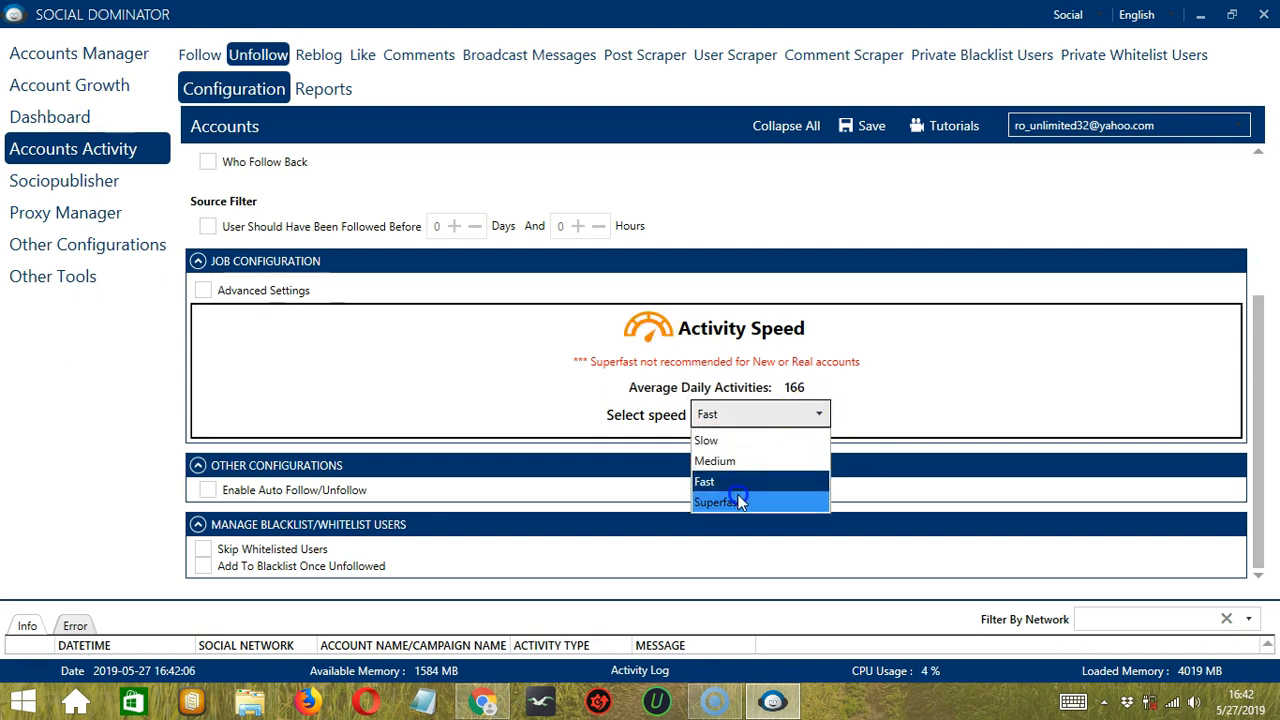
{"action": "left_click", "coordinate": [744, 502]}
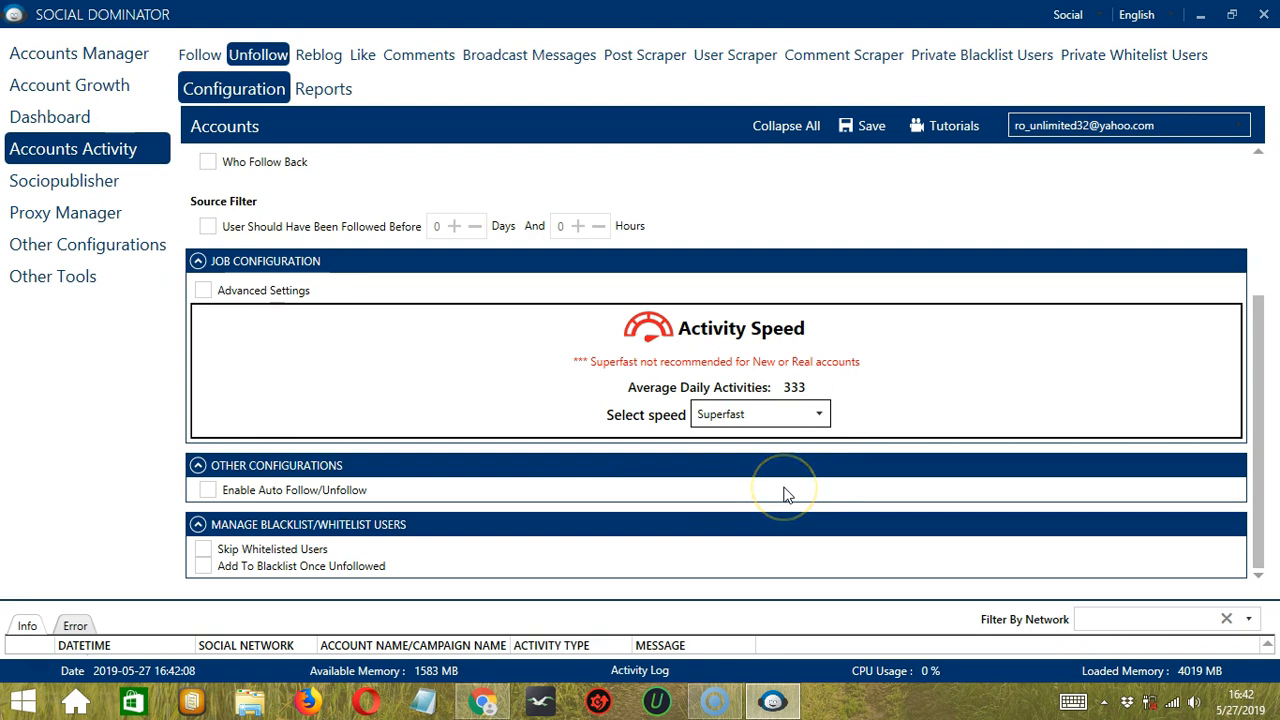
{"action": "mouse_move", "coordinate": [470, 356]}
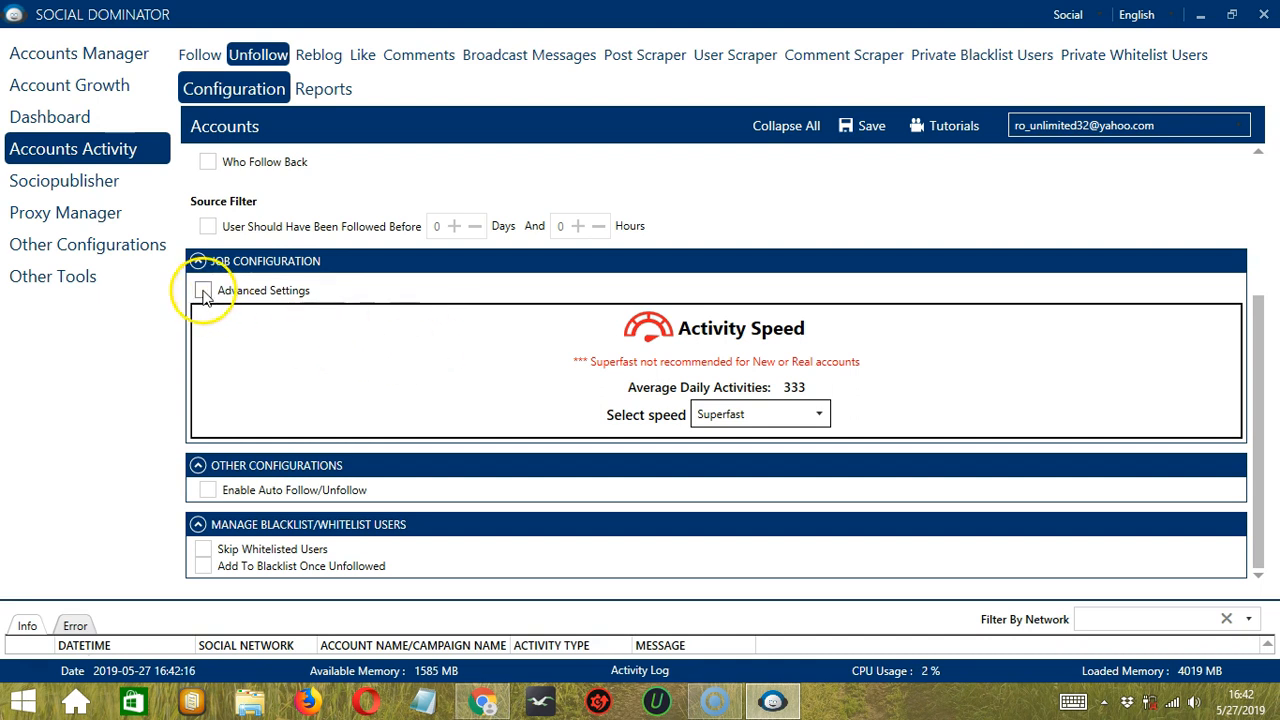
Step: Turn on Advanced Settings and enable Increase Each Day With, left at zero
{"action": "left_click", "coordinate": [204, 290]}
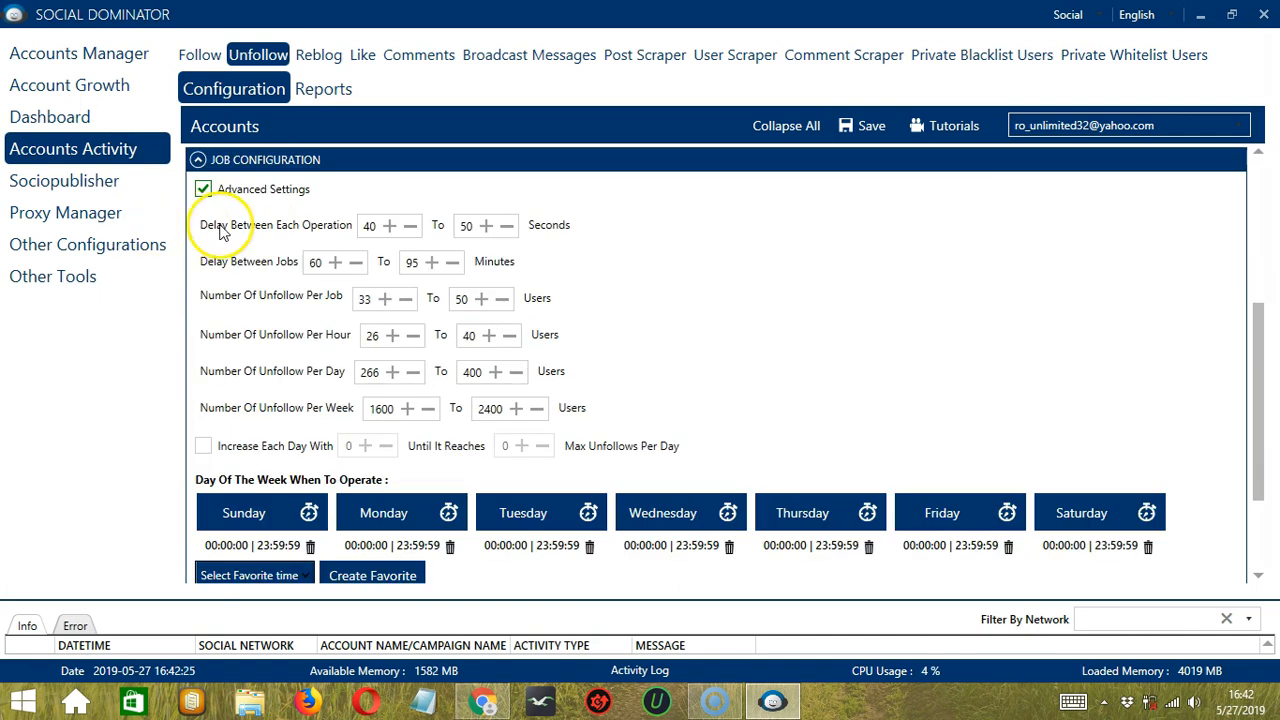
{"action": "mouse_move", "coordinate": [276, 244]}
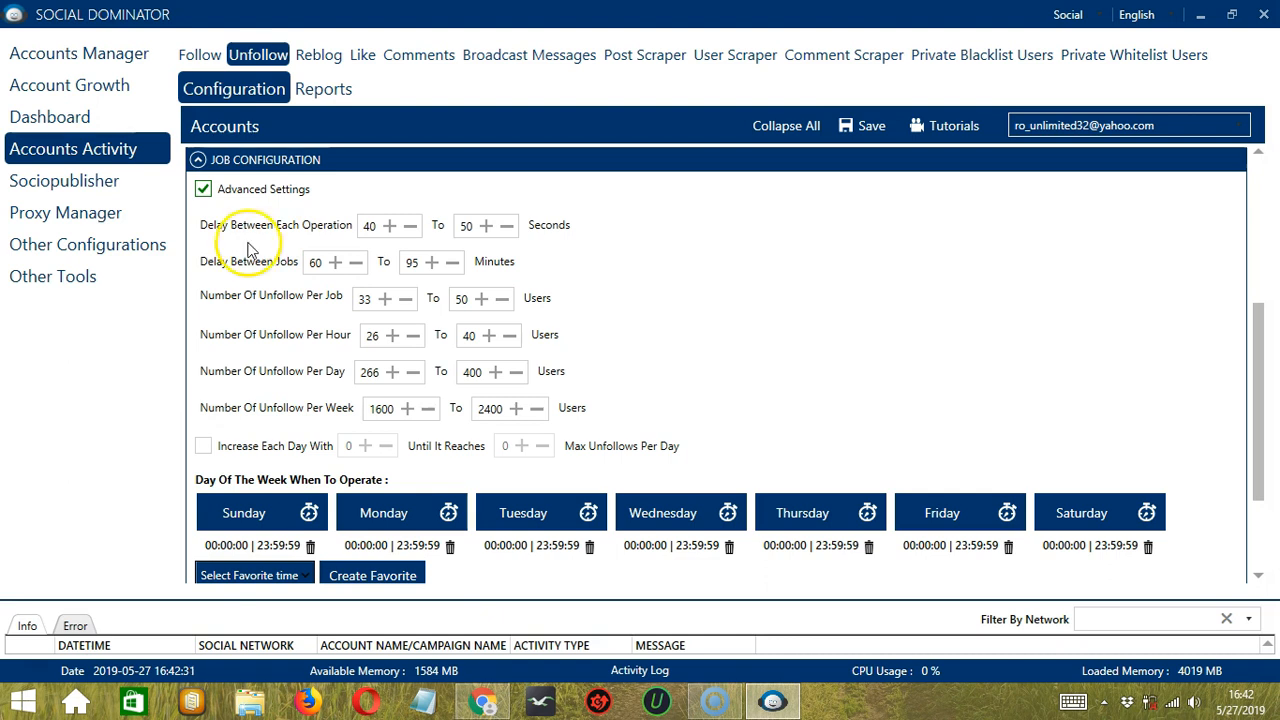
{"action": "mouse_move", "coordinate": [238, 268]}
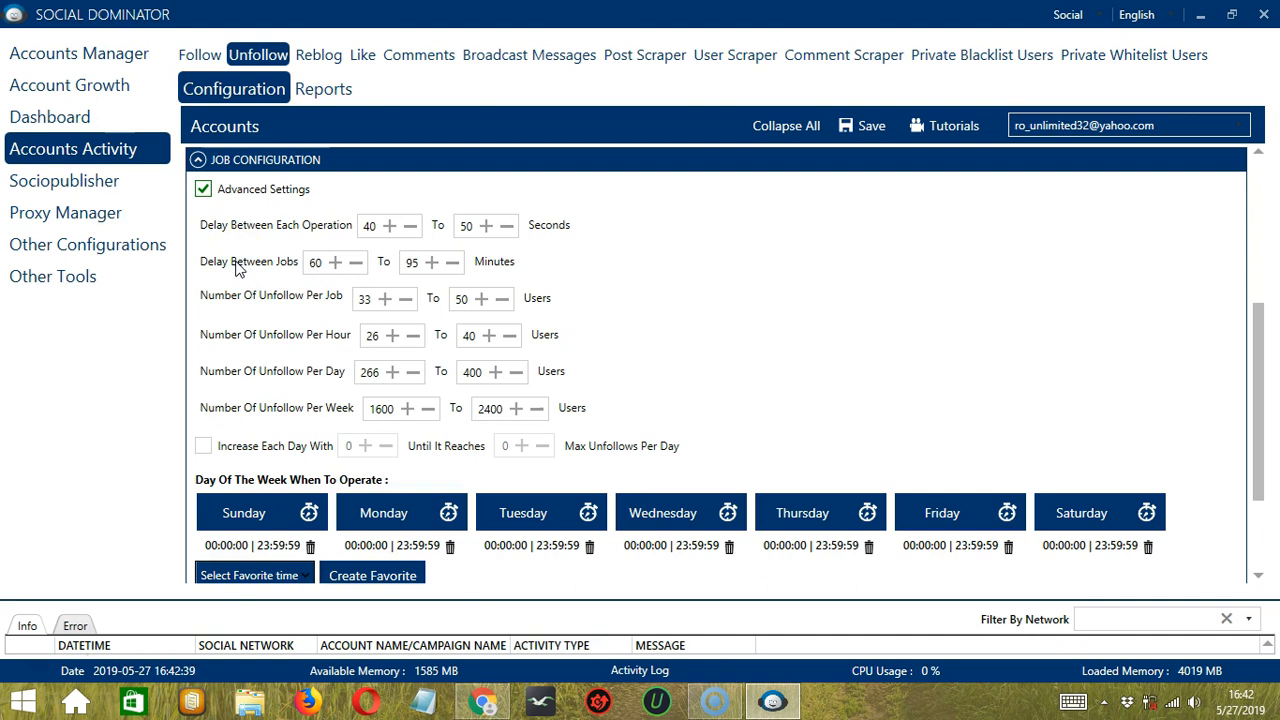
{"action": "mouse_move", "coordinate": [262, 298]}
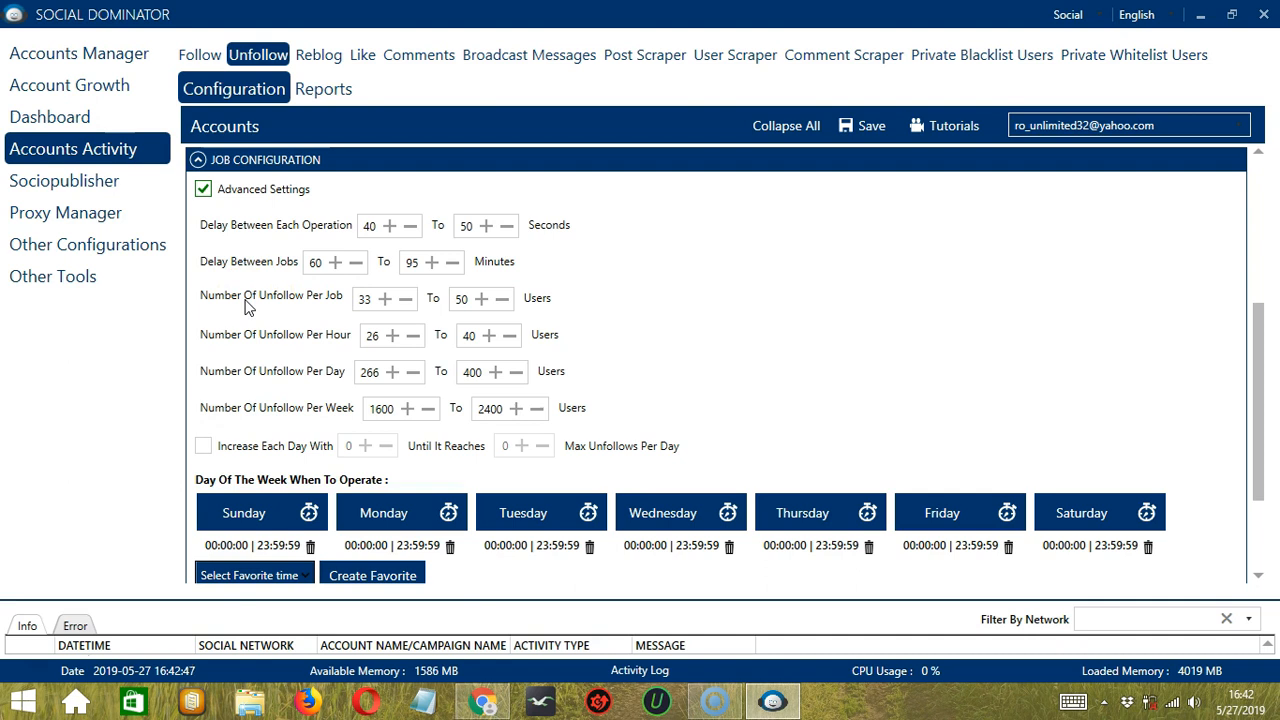
{"action": "mouse_move", "coordinate": [270, 328]}
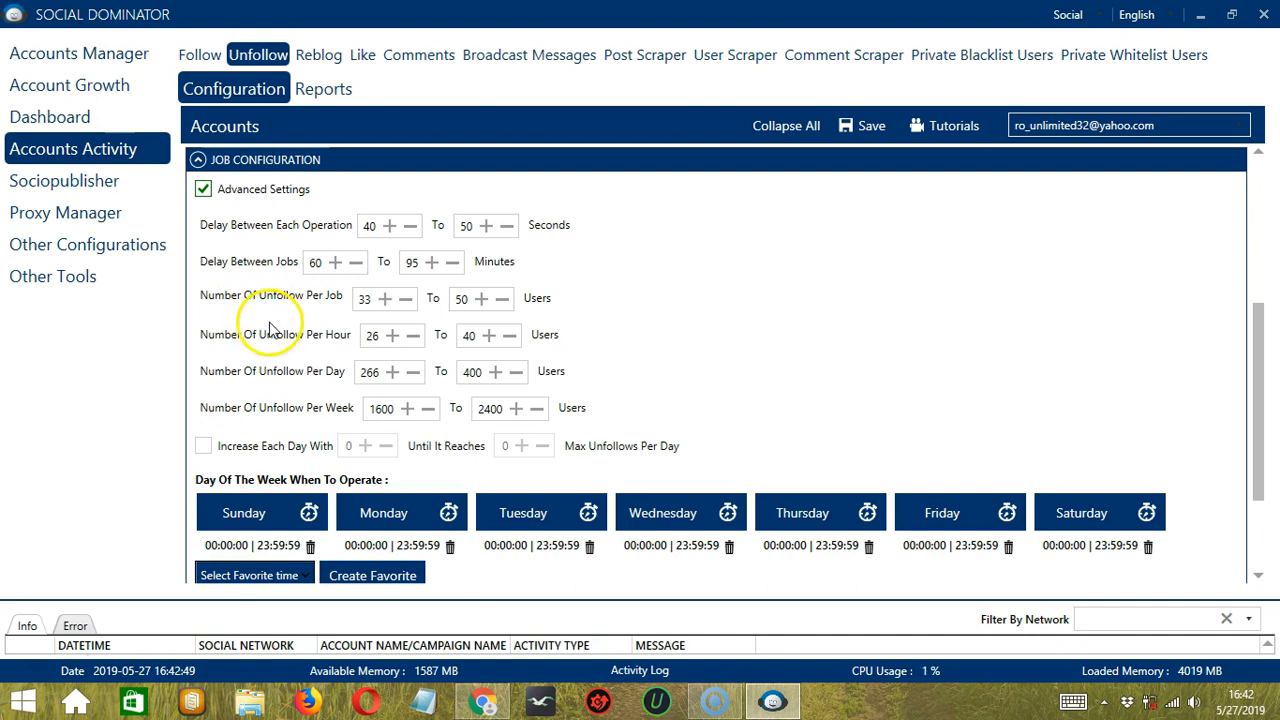
{"action": "mouse_move", "coordinate": [332, 418]}
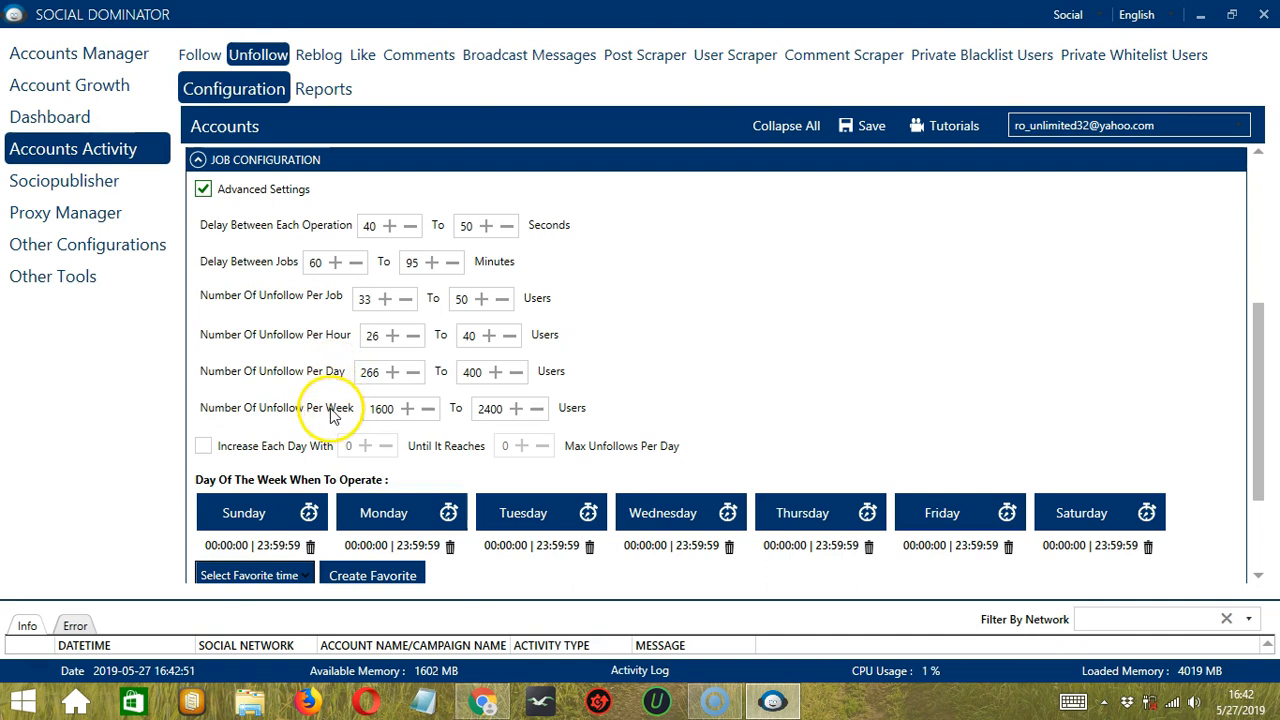
{"action": "left_click", "coordinate": [204, 444]}
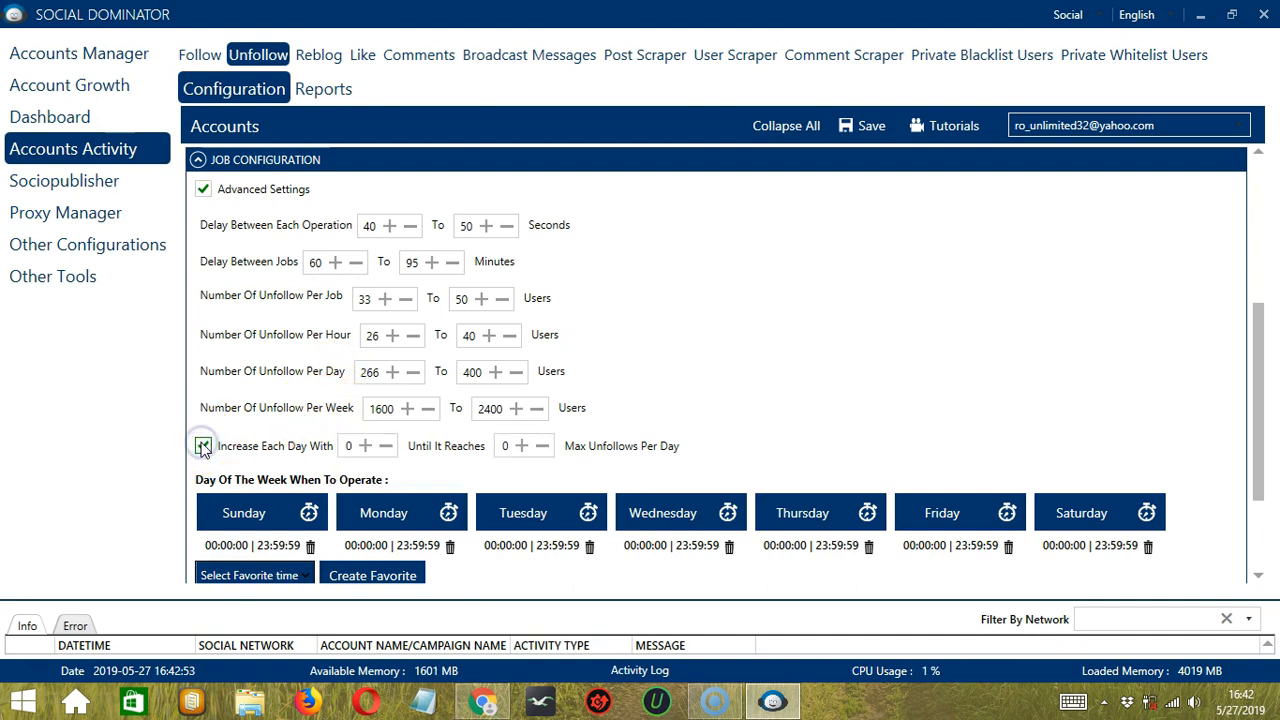
{"action": "left_click", "coordinate": [204, 446]}
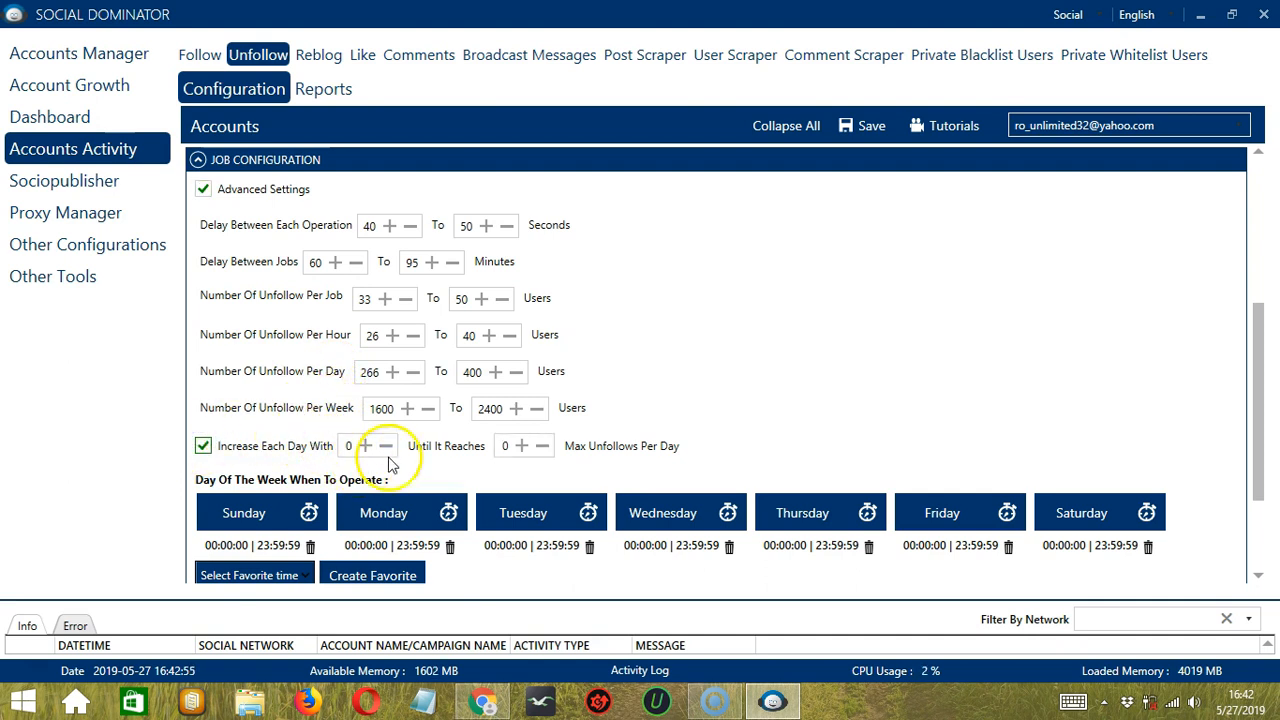
{"action": "mouse_move", "coordinate": [504, 468]}
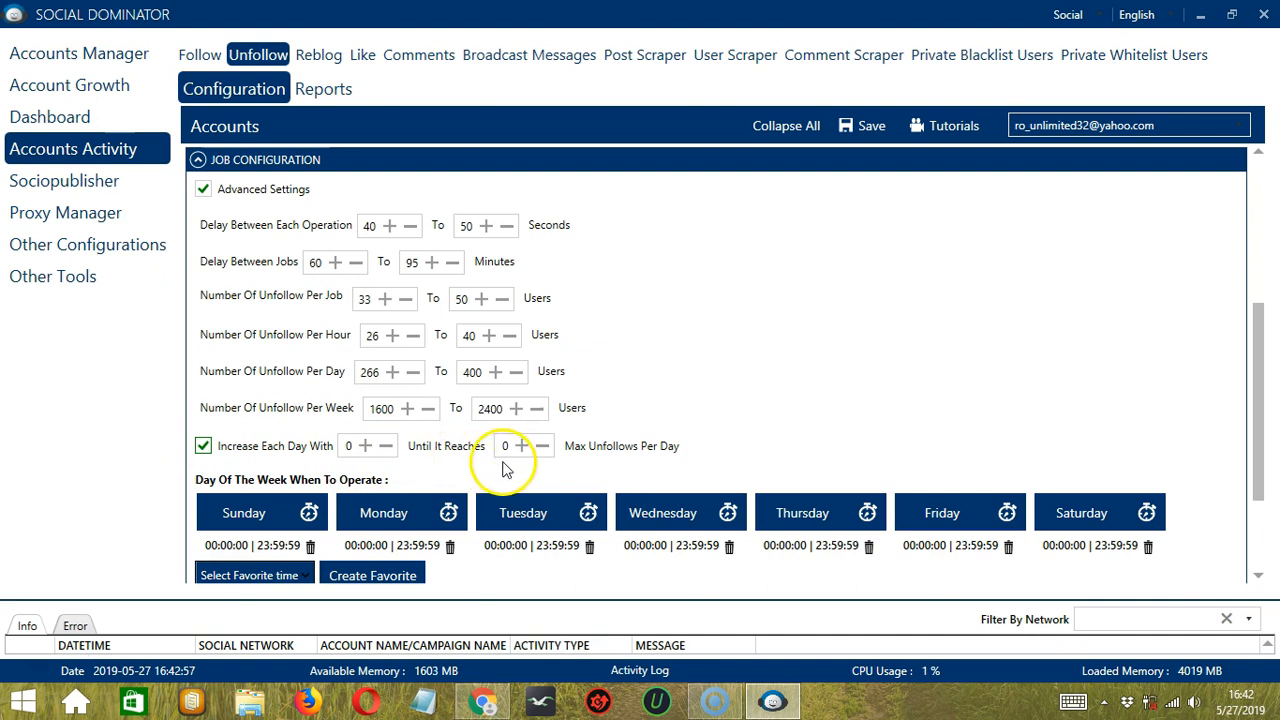
{"action": "mouse_move", "coordinate": [1128, 428]}
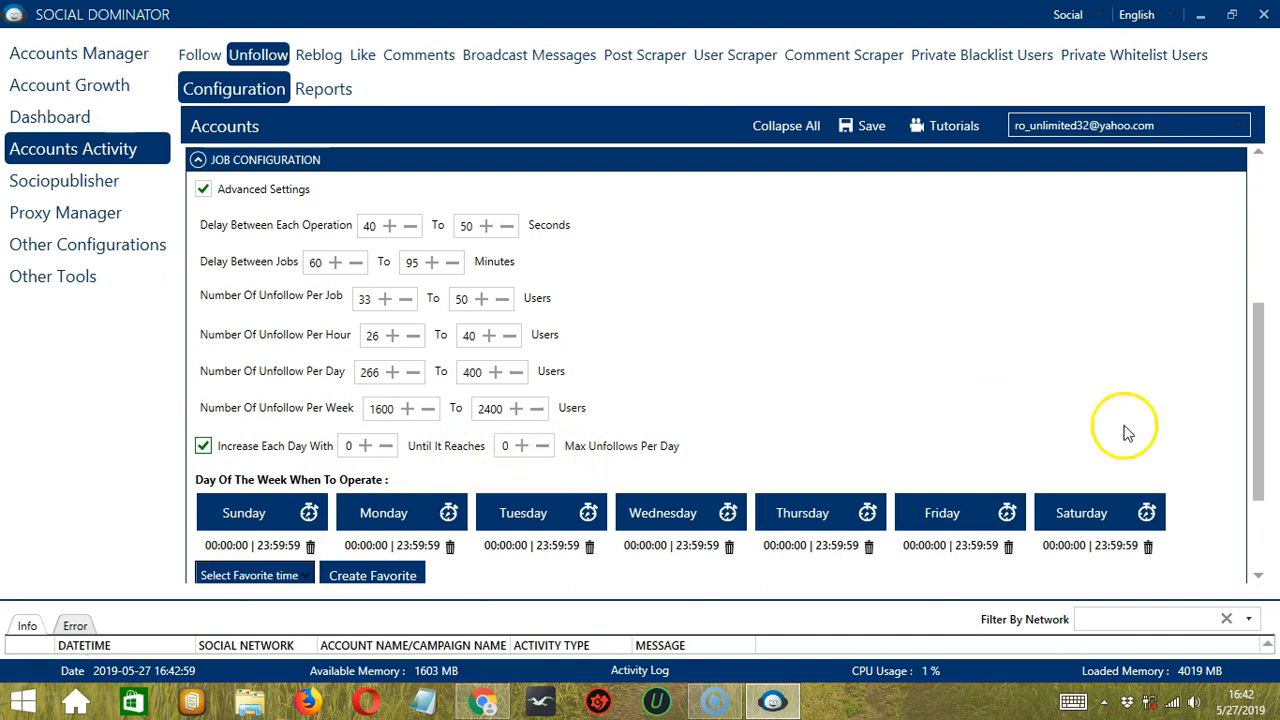
Step: Add a 2:00:00 AM to 11:59:59 PM interval to Monday's operating schedule
{"action": "scroll", "scroll_direction": "down", "scroll_amount": 3}
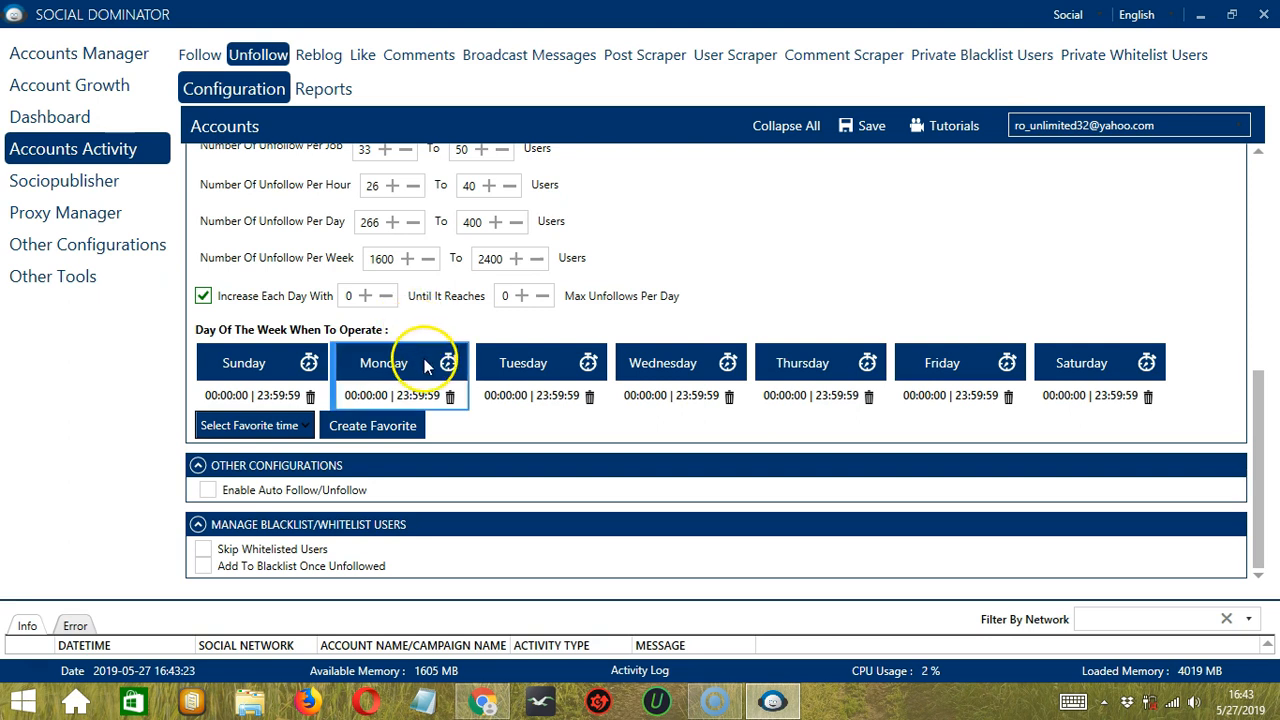
{"action": "left_click", "coordinate": [384, 376]}
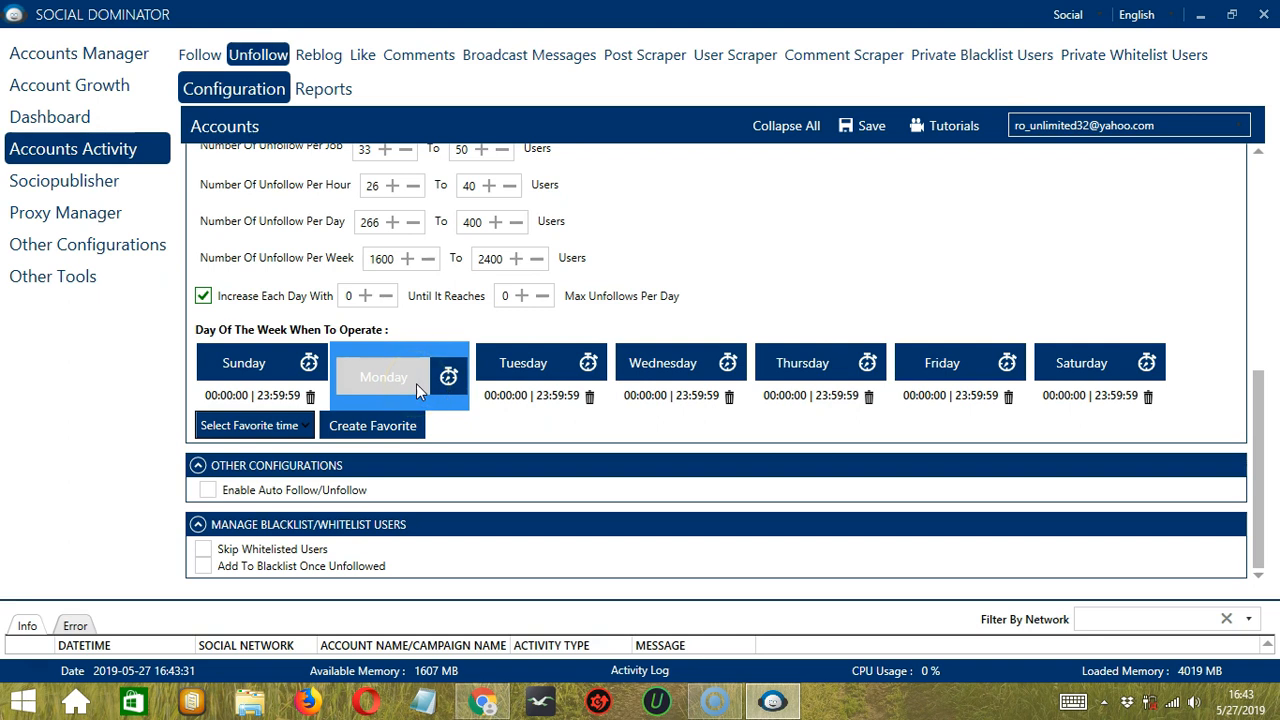
{"action": "left_click", "coordinate": [448, 376]}
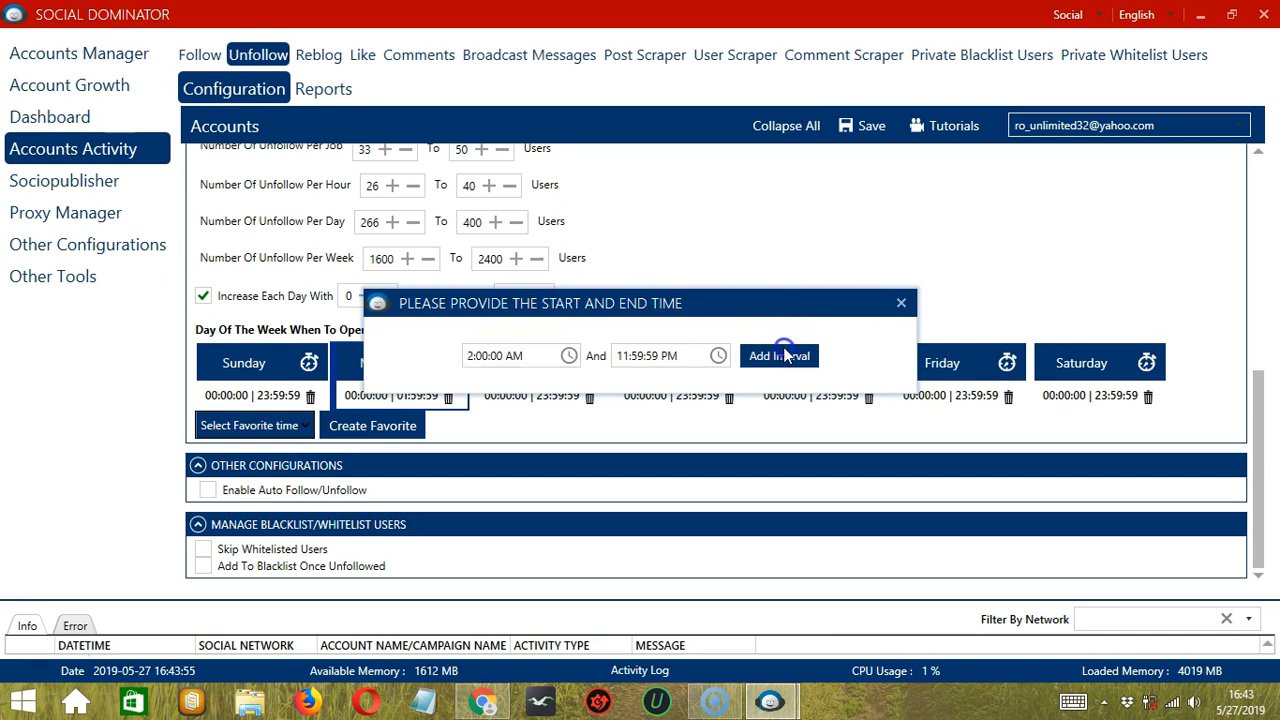
{"action": "left_click", "coordinate": [780, 356]}
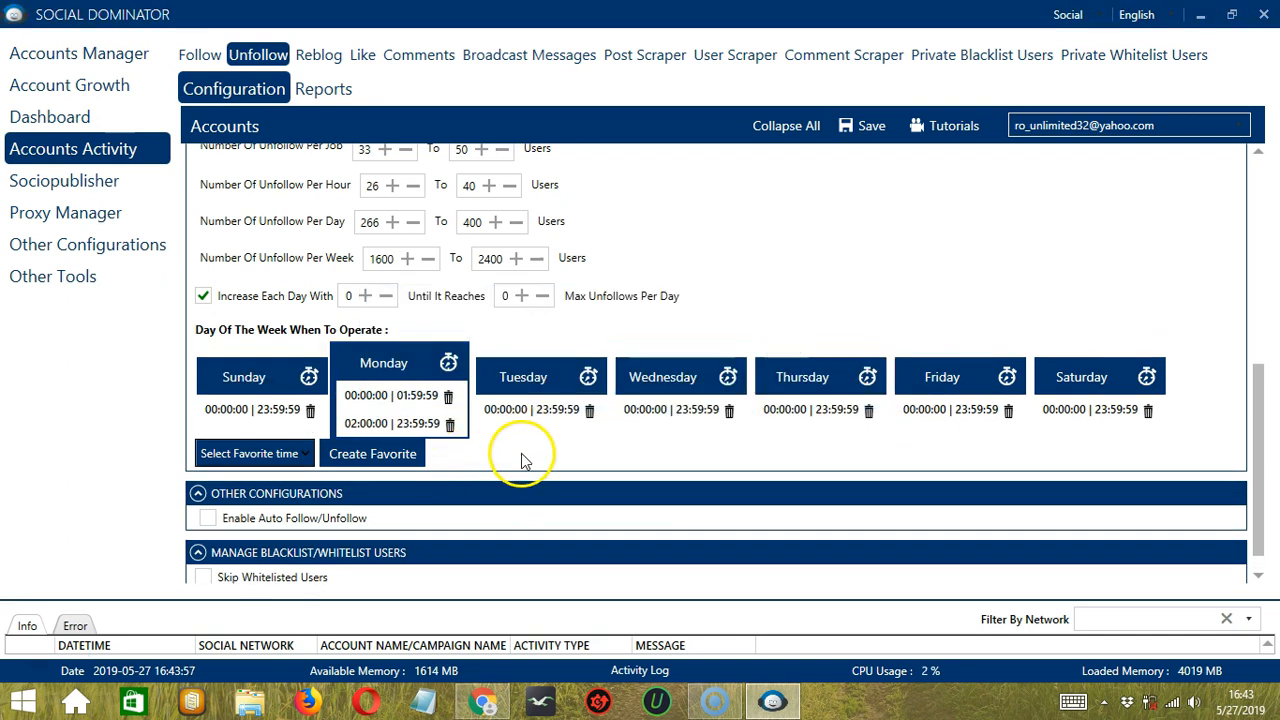
{"action": "mouse_move", "coordinate": [540, 464]}
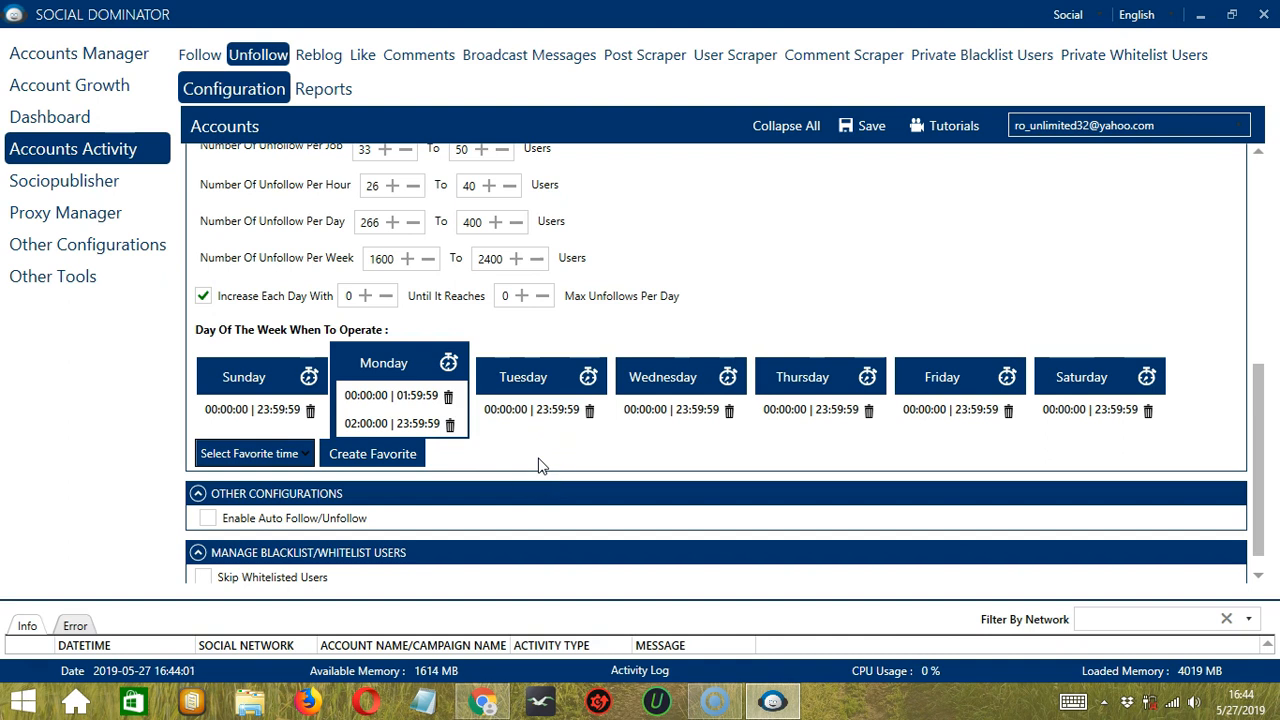
Step: Save the schedule as favourite time 'Tumblr Unfollow' and select it
{"action": "left_click", "coordinate": [372, 452]}
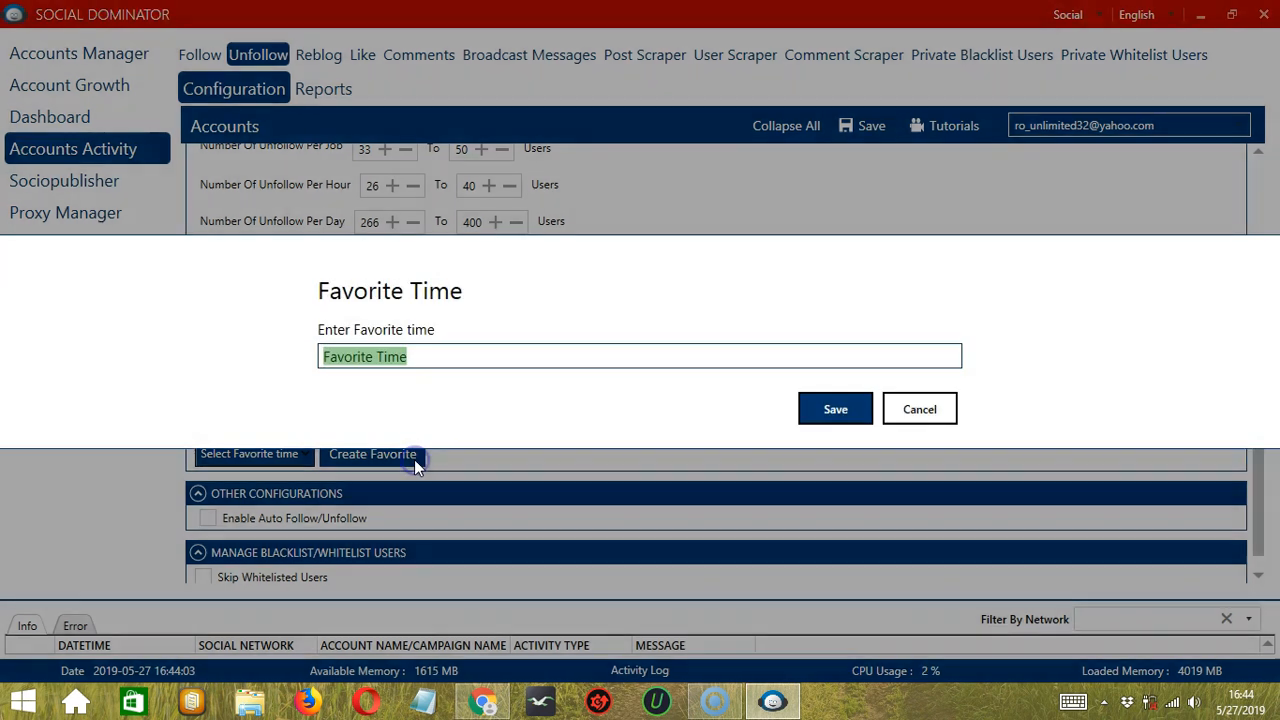
{"action": "type", "text": "Tumblr Unfollow"}
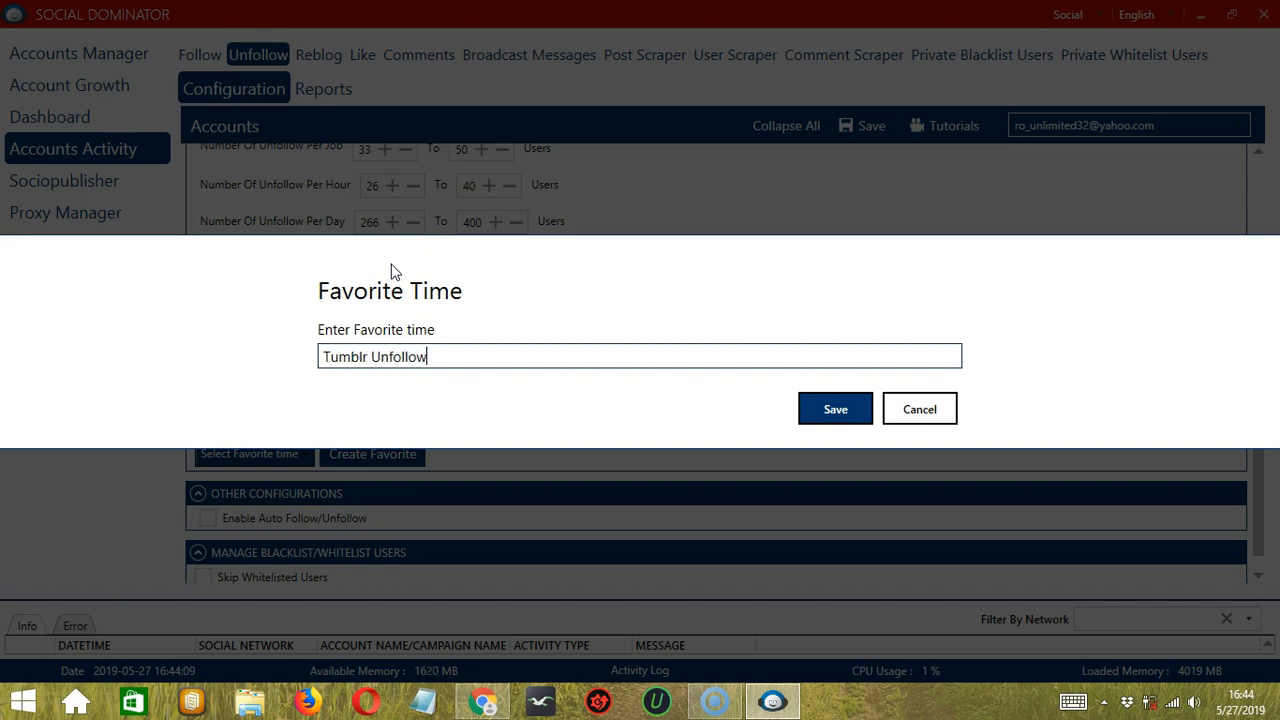
{"action": "left_click", "coordinate": [836, 408]}
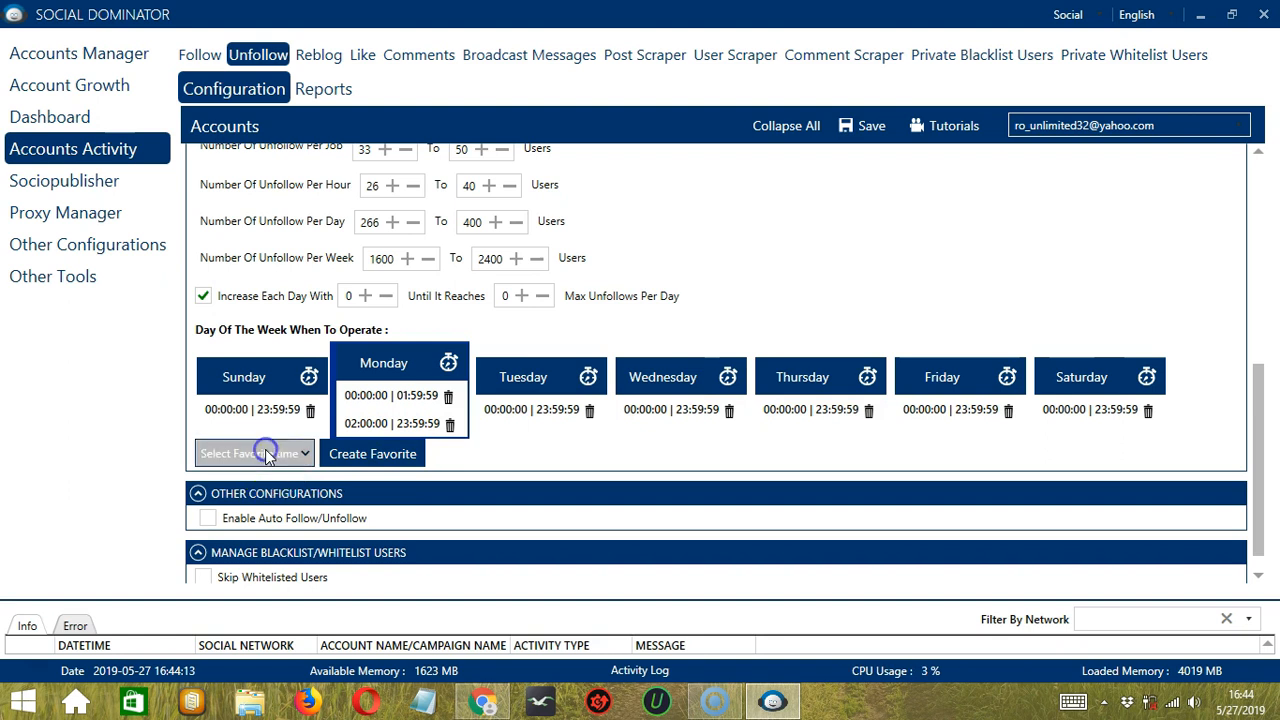
{"action": "left_click", "coordinate": [252, 452]}
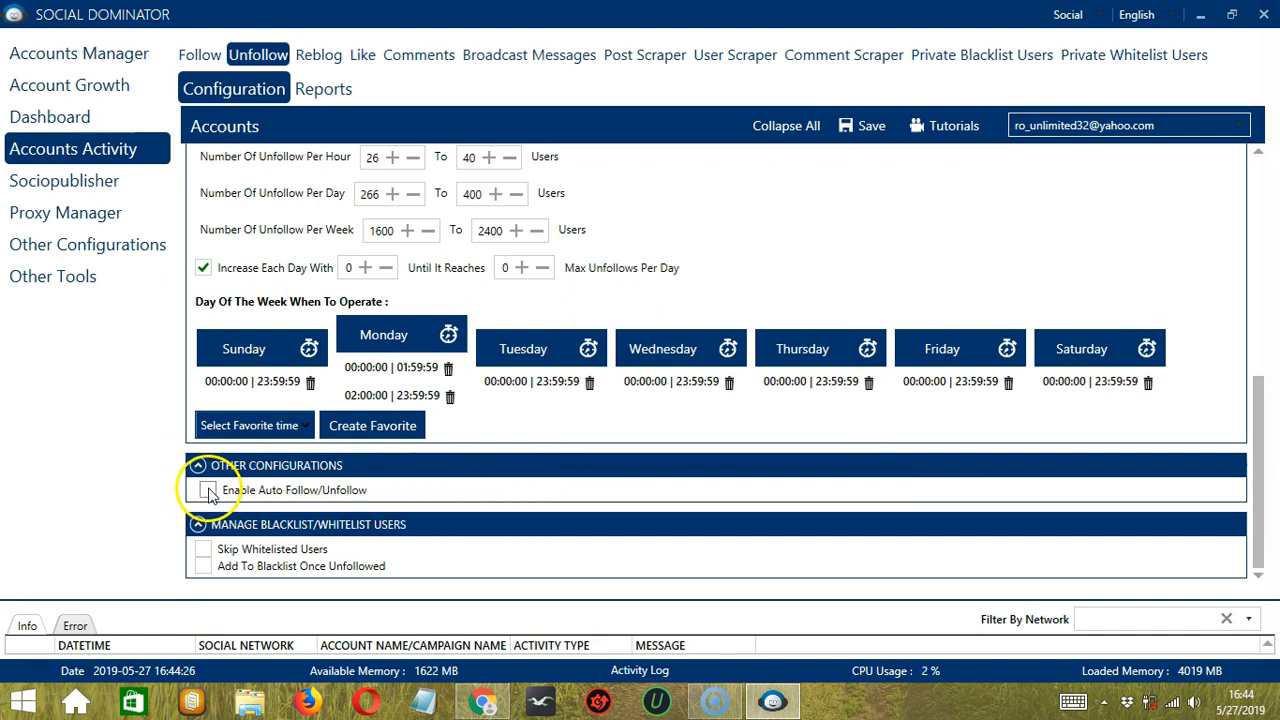
Step: Enable Auto Follow/Unfollow with Stop Unfollow Tool on reaching followings count or follower/followings ratio
{"action": "left_click", "coordinate": [204, 490]}
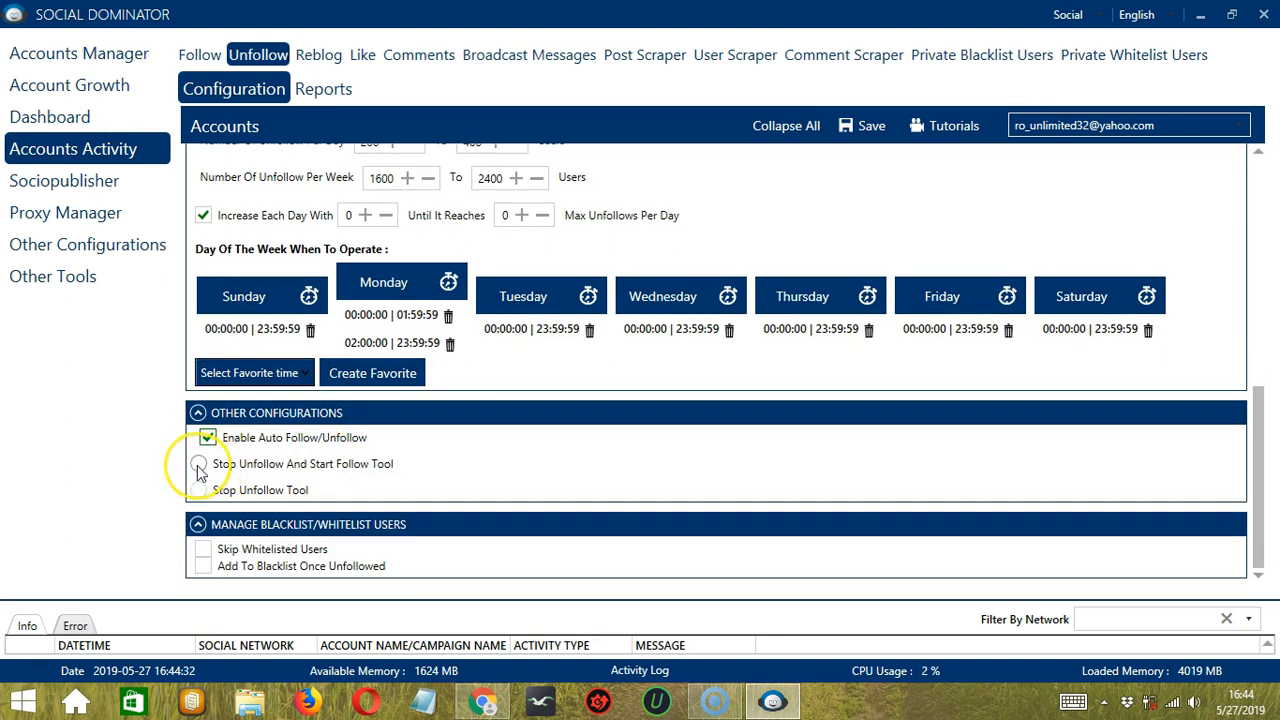
{"action": "left_click", "coordinate": [200, 464]}
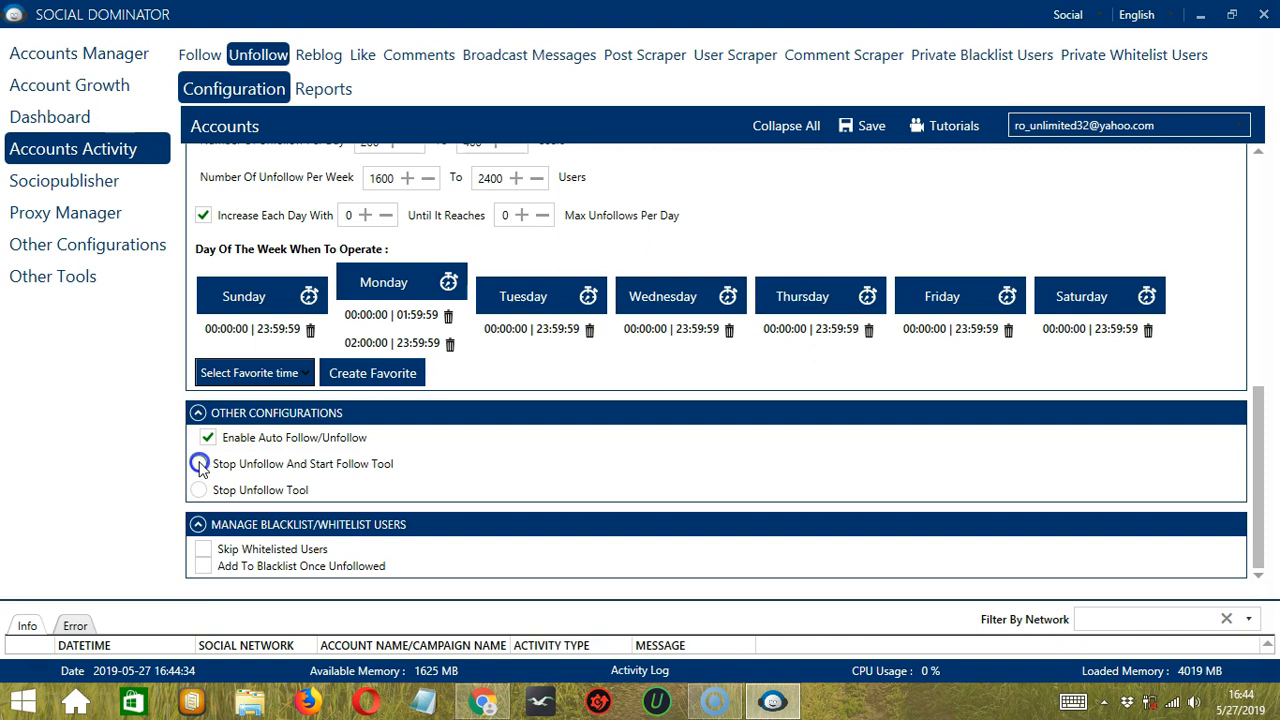
{"action": "left_click", "coordinate": [198, 464]}
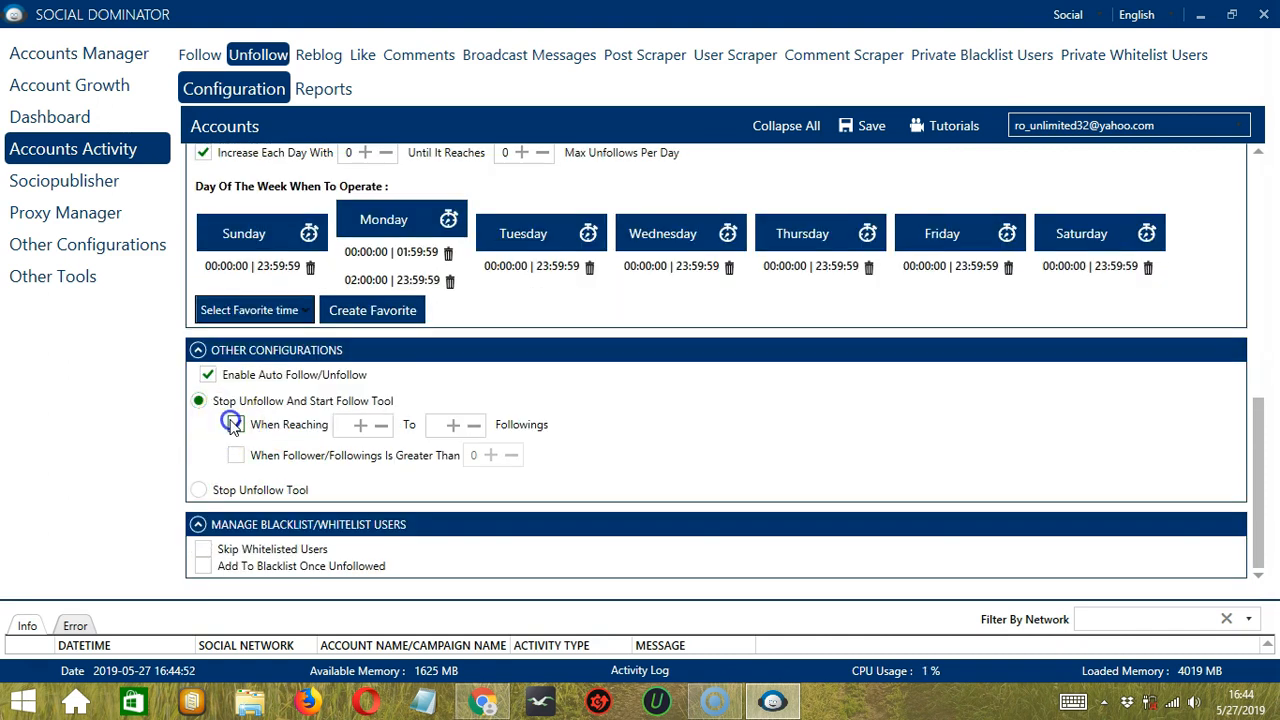
{"action": "left_click", "coordinate": [236, 424]}
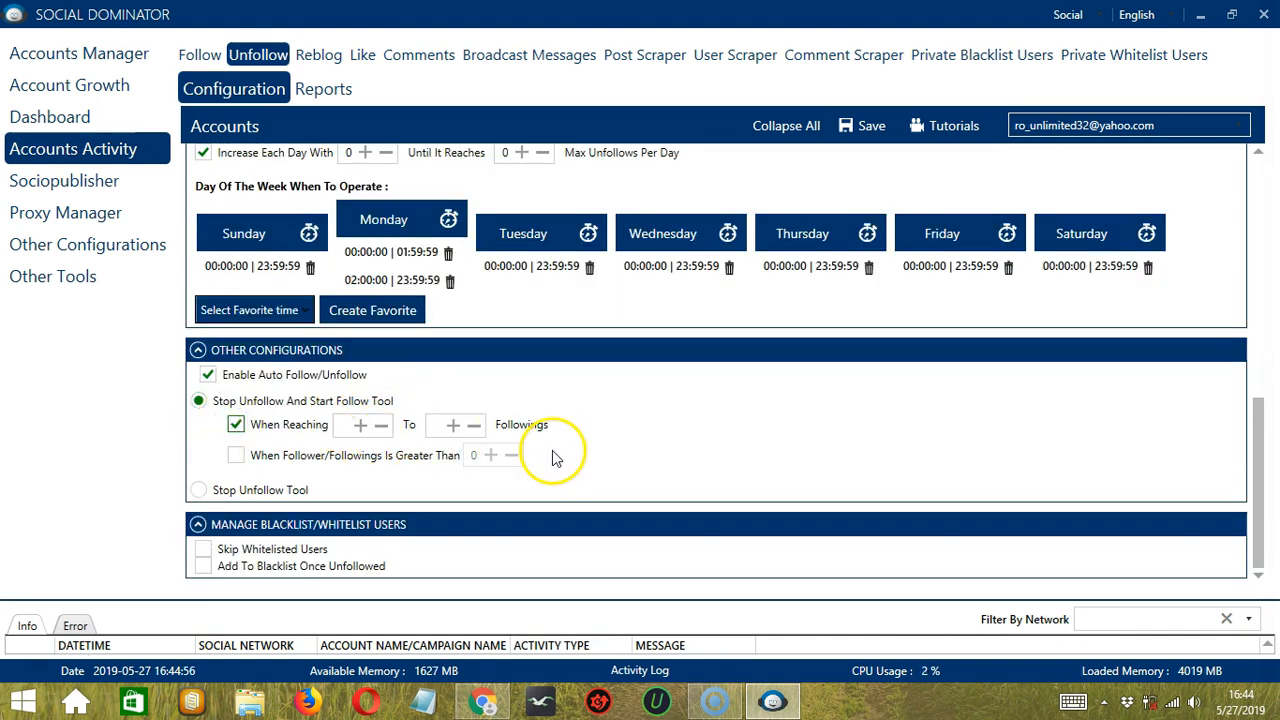
{"action": "left_click", "coordinate": [236, 456]}
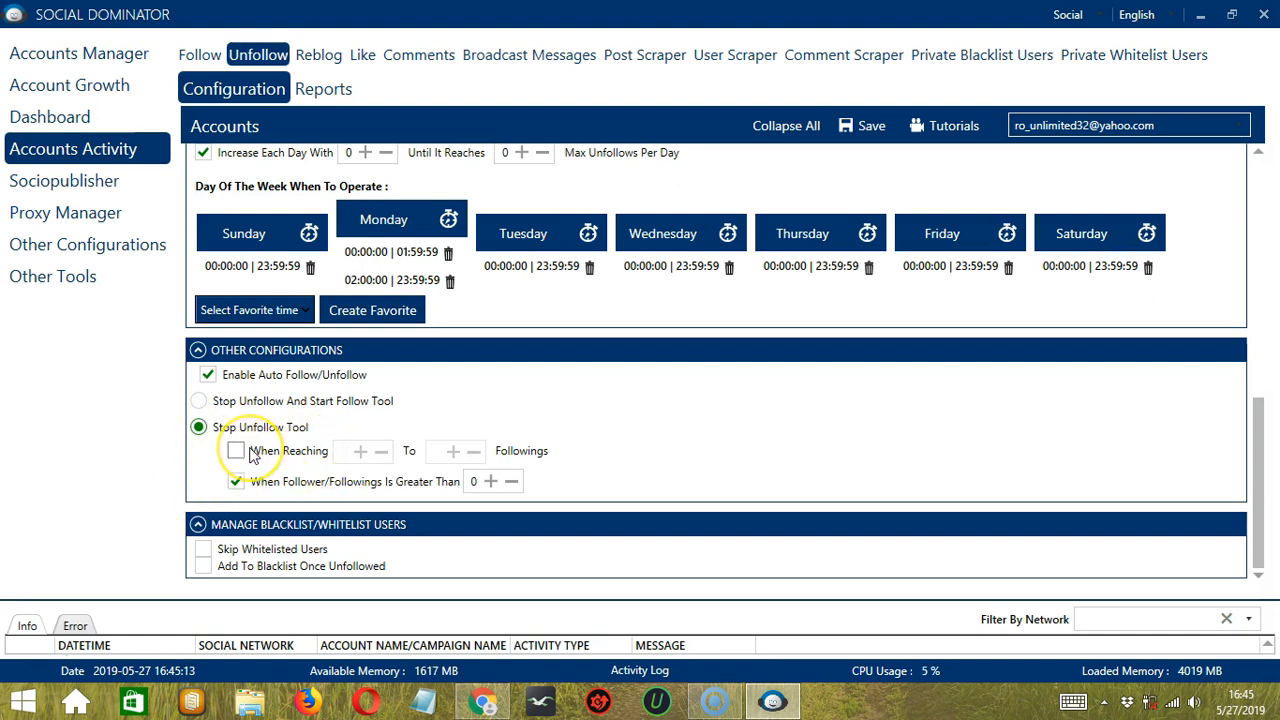
{"action": "left_click", "coordinate": [236, 452]}
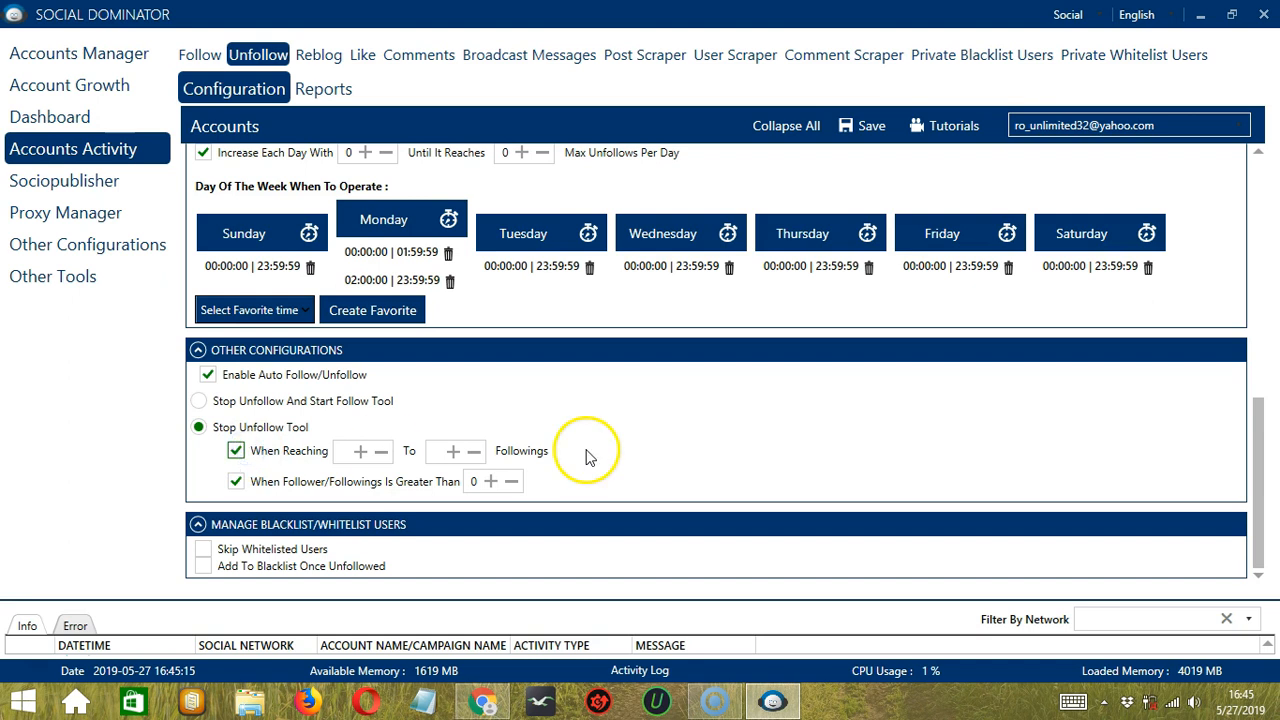
{"action": "mouse_move", "coordinate": [428, 486]}
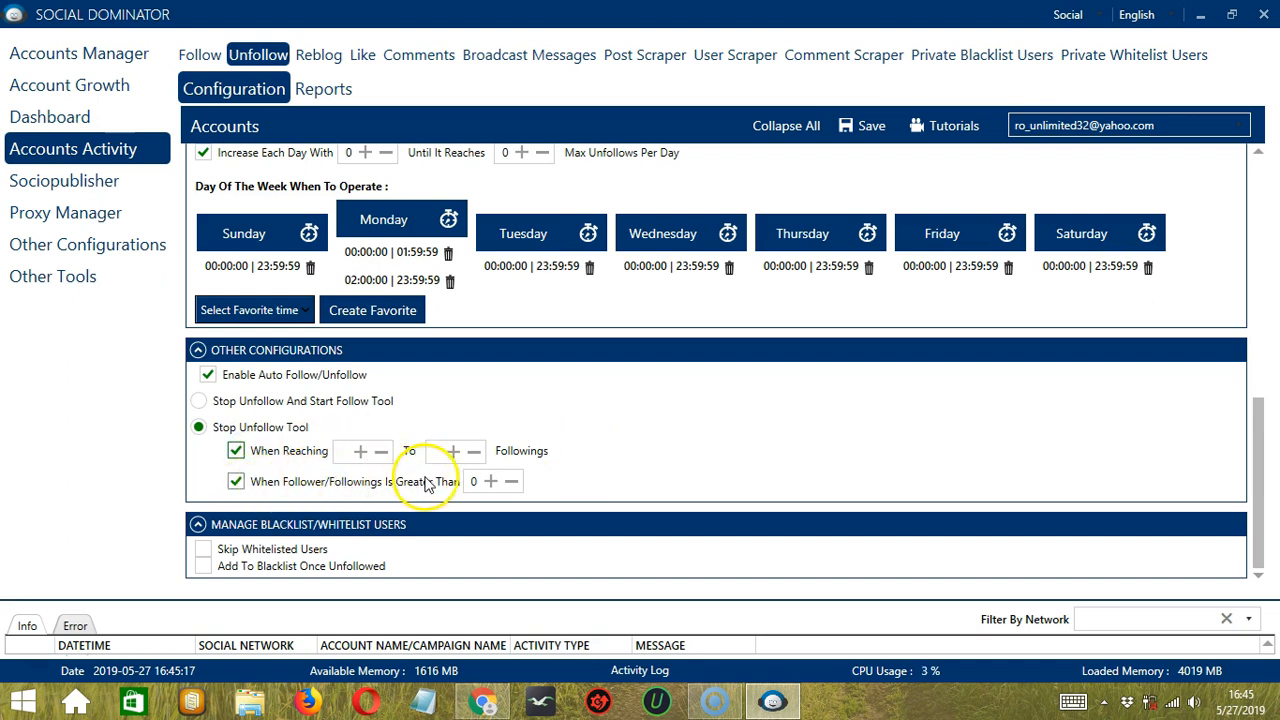
{"action": "mouse_move", "coordinate": [480, 536]}
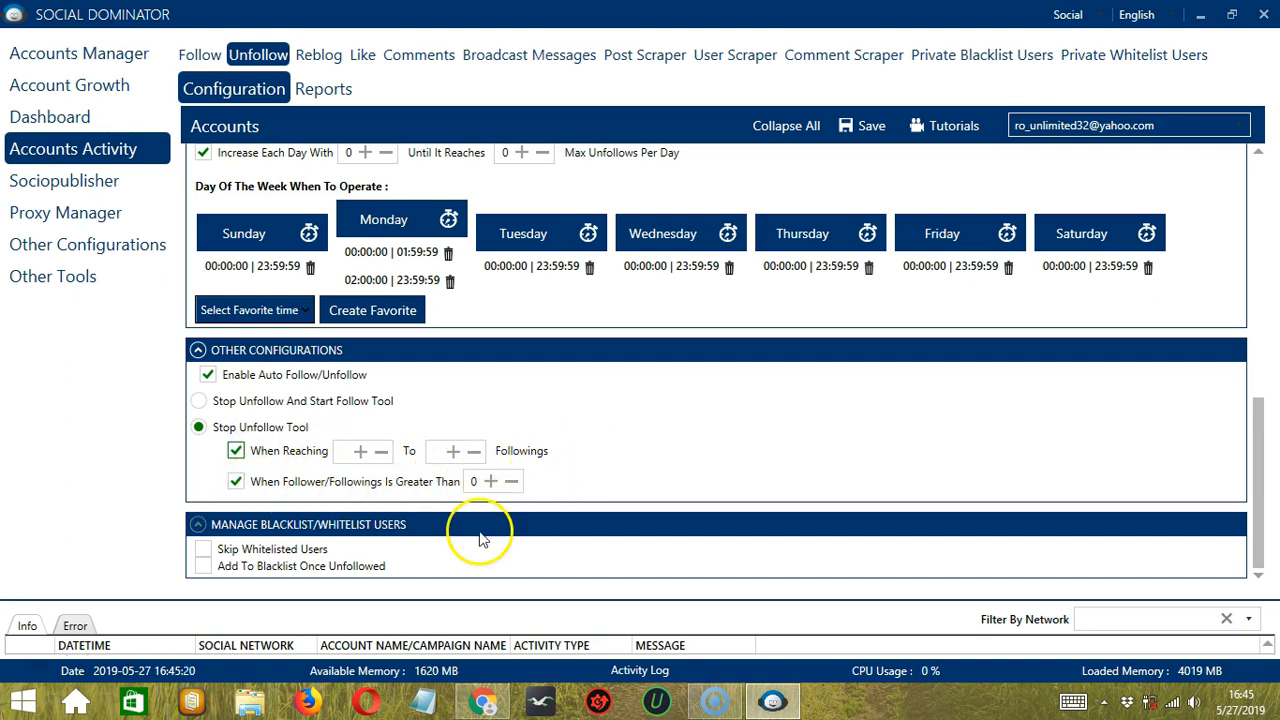
{"action": "mouse_move", "coordinate": [528, 554]}
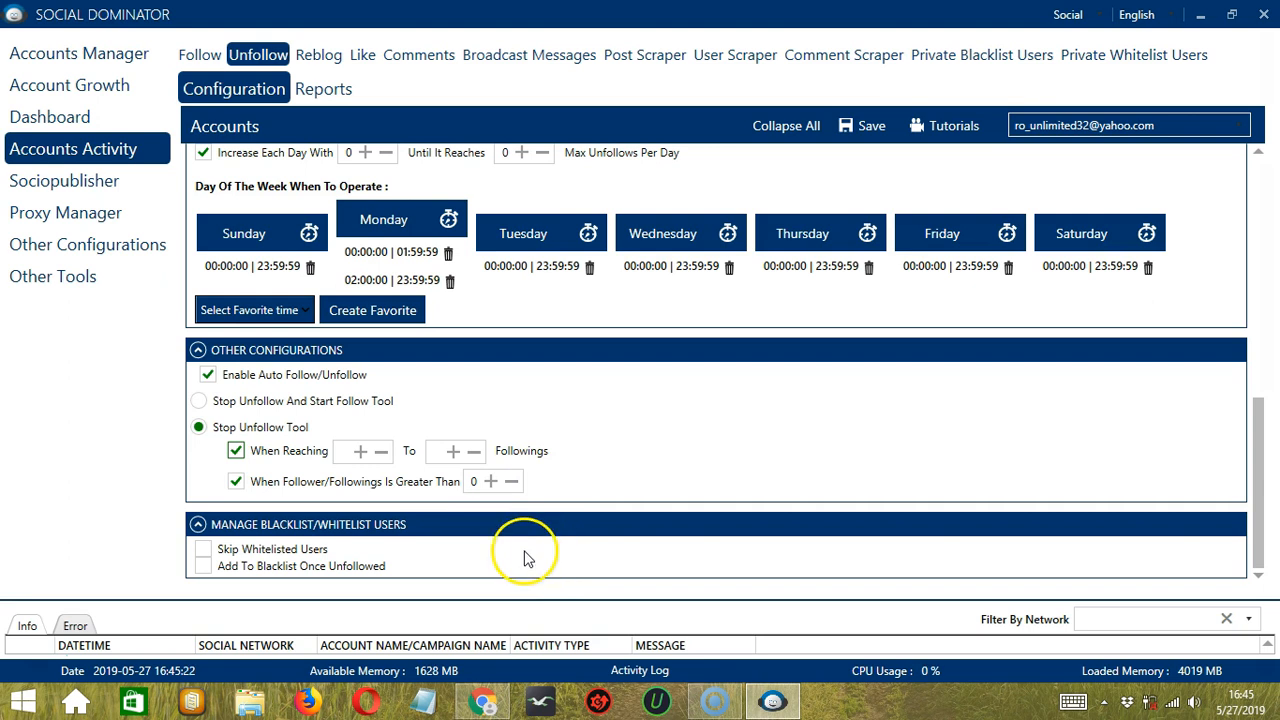
{"action": "mouse_move", "coordinate": [552, 552]}
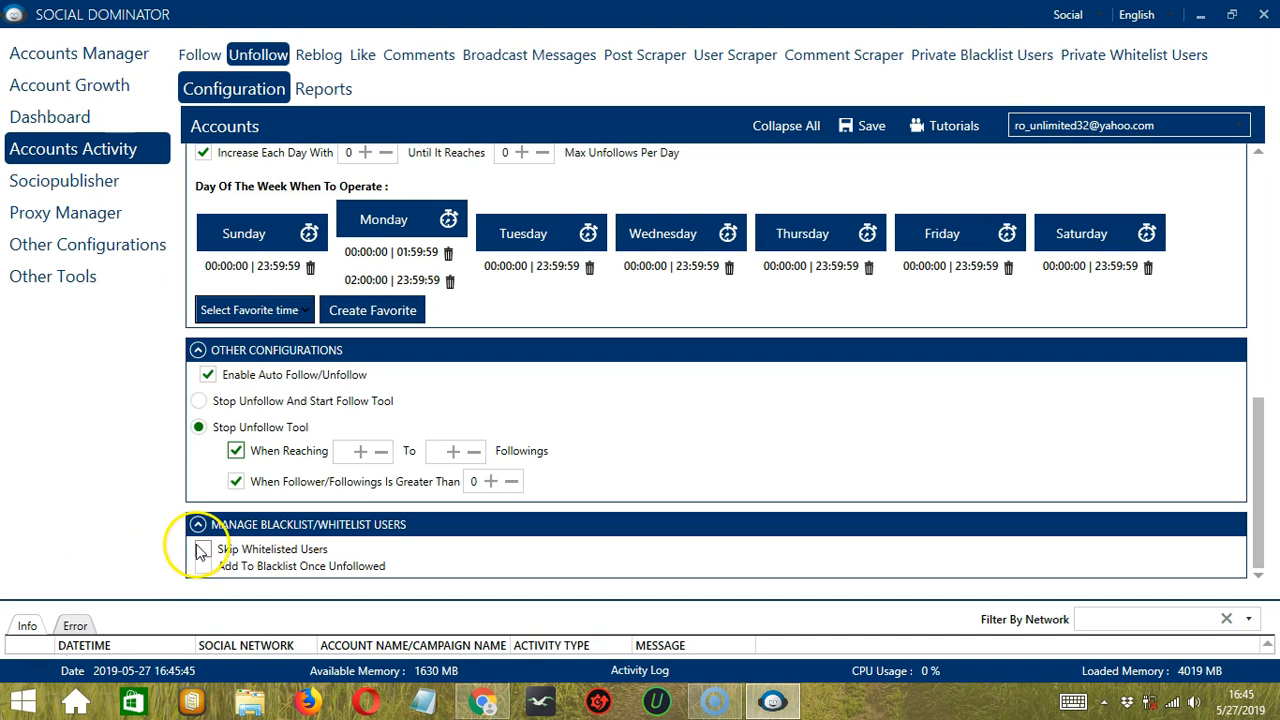
Step: Skip whitelisted users via the private whitelist and add unfollowed users to the private blacklist
{"action": "left_click", "coordinate": [206, 550]}
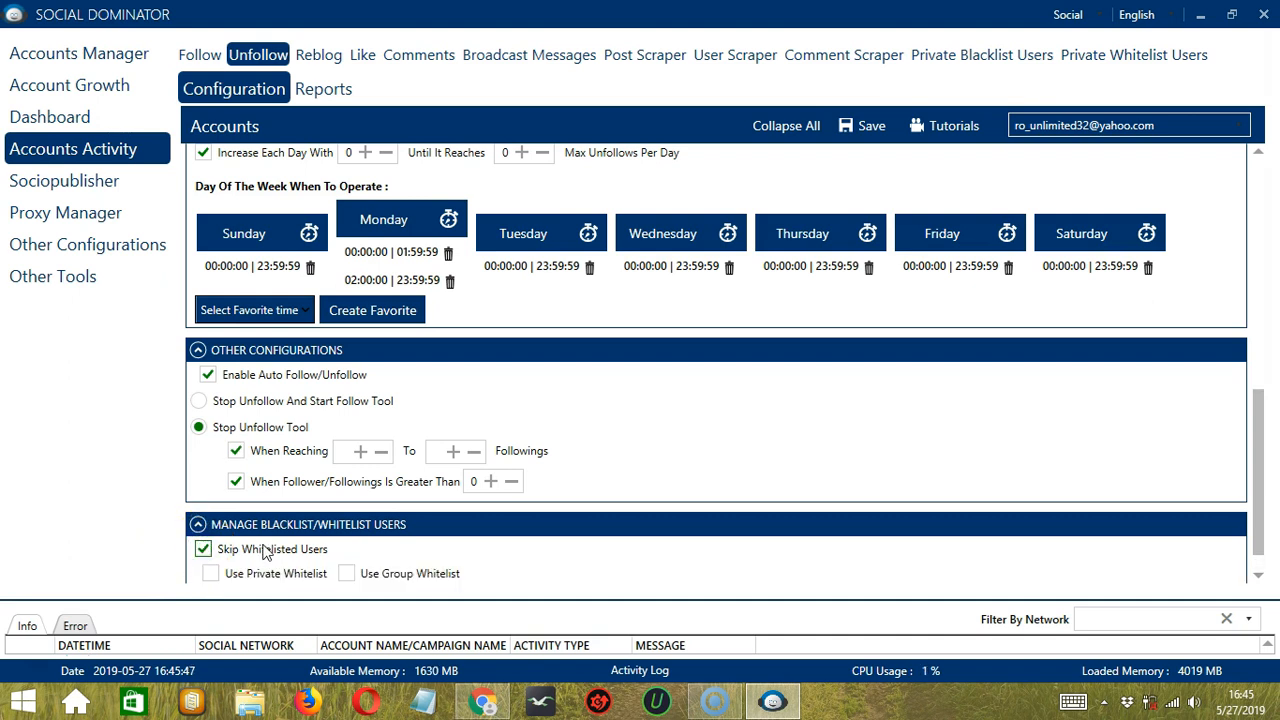
{"action": "scroll", "scroll_direction": "down", "scroll_amount": 3}
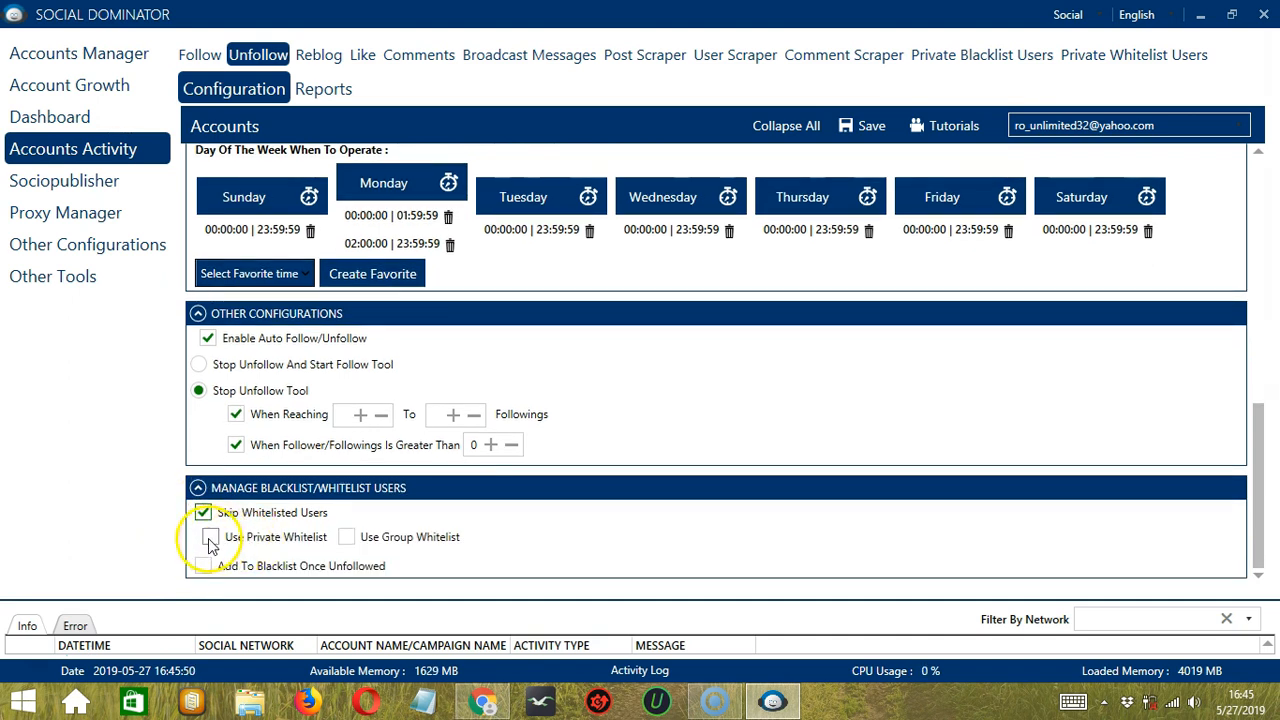
{"action": "left_click", "coordinate": [208, 536]}
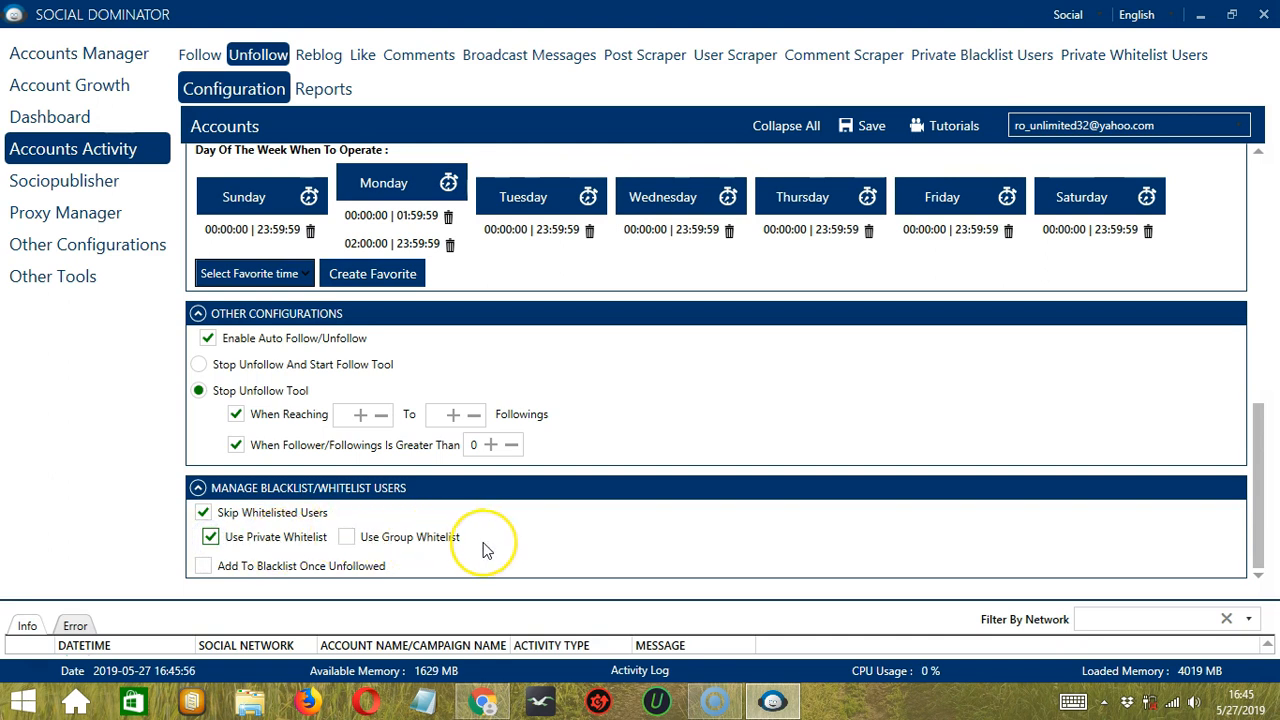
{"action": "mouse_move", "coordinate": [484, 550]}
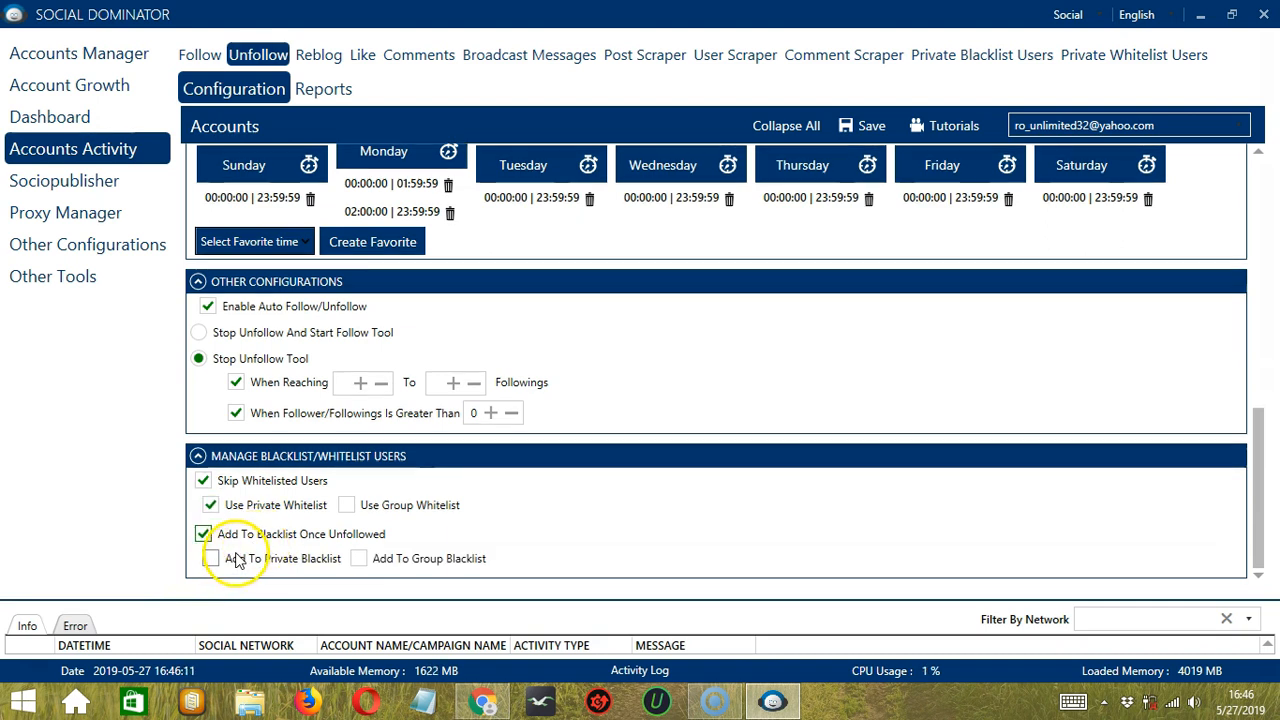
{"action": "left_click", "coordinate": [212, 560]}
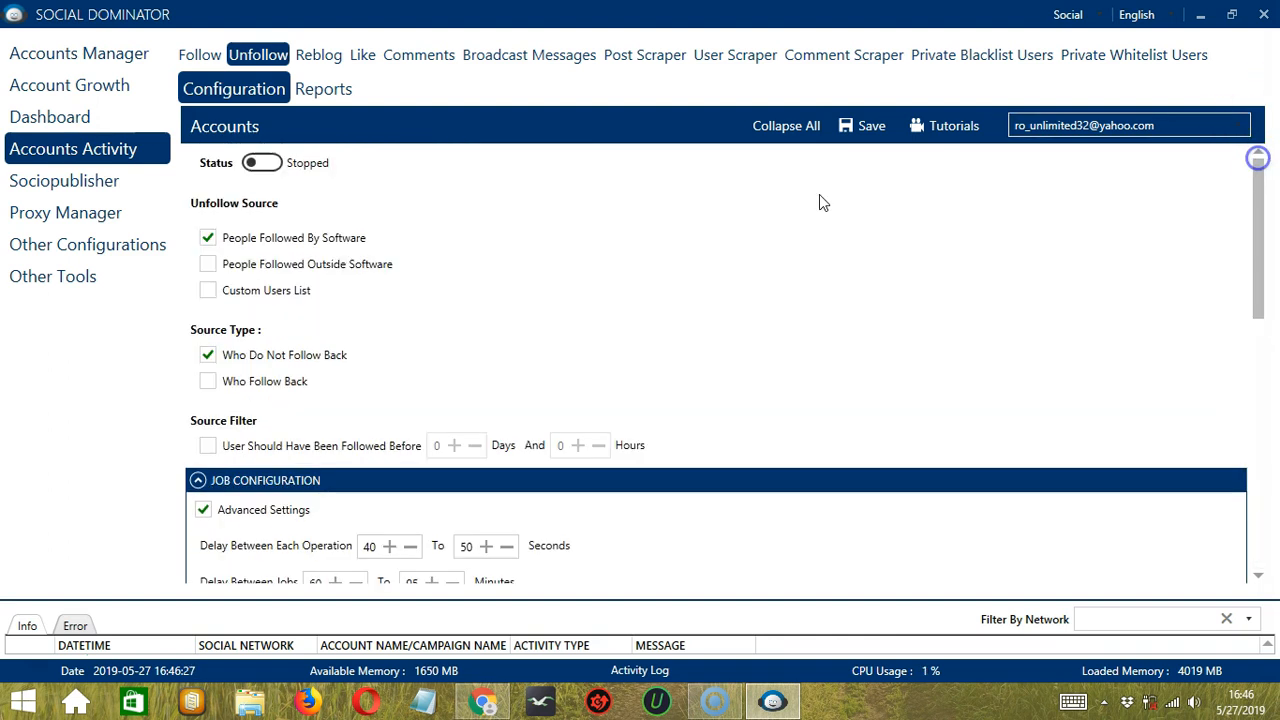
Step: Save the Unfollow configuration and set the job status to Active
{"action": "left_click", "coordinate": [872, 124]}
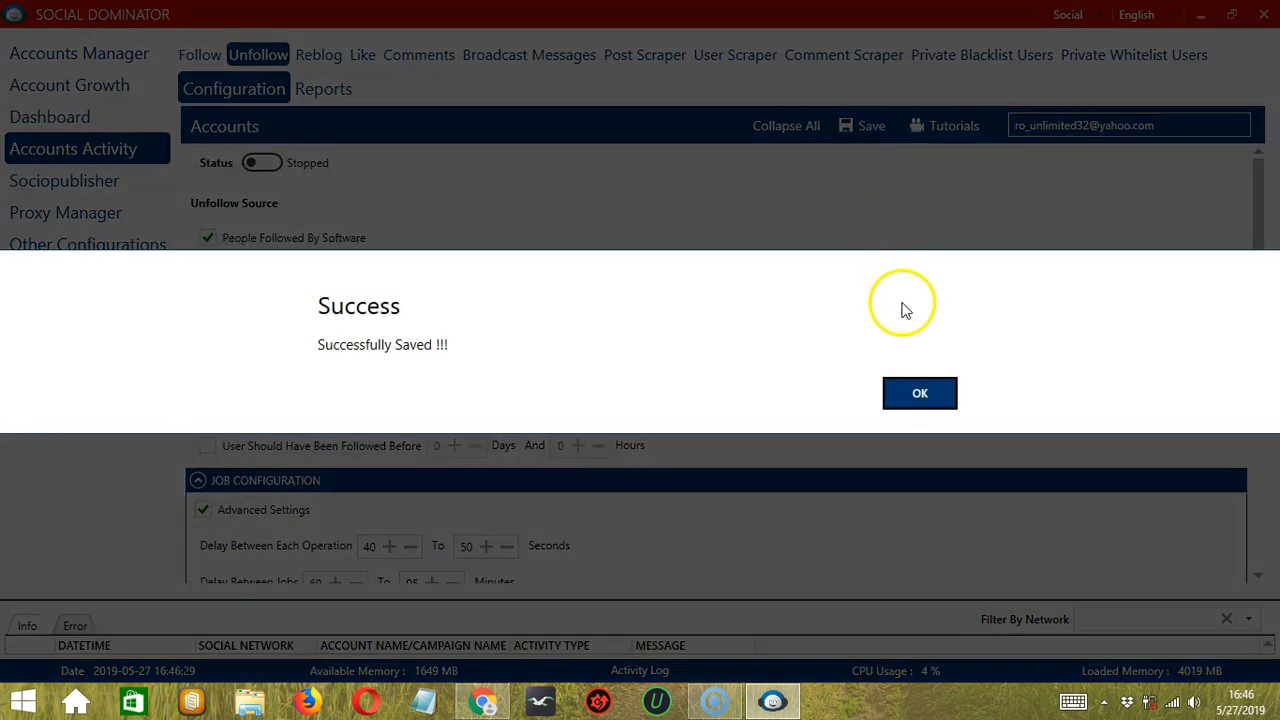
{"action": "left_click", "coordinate": [920, 392]}
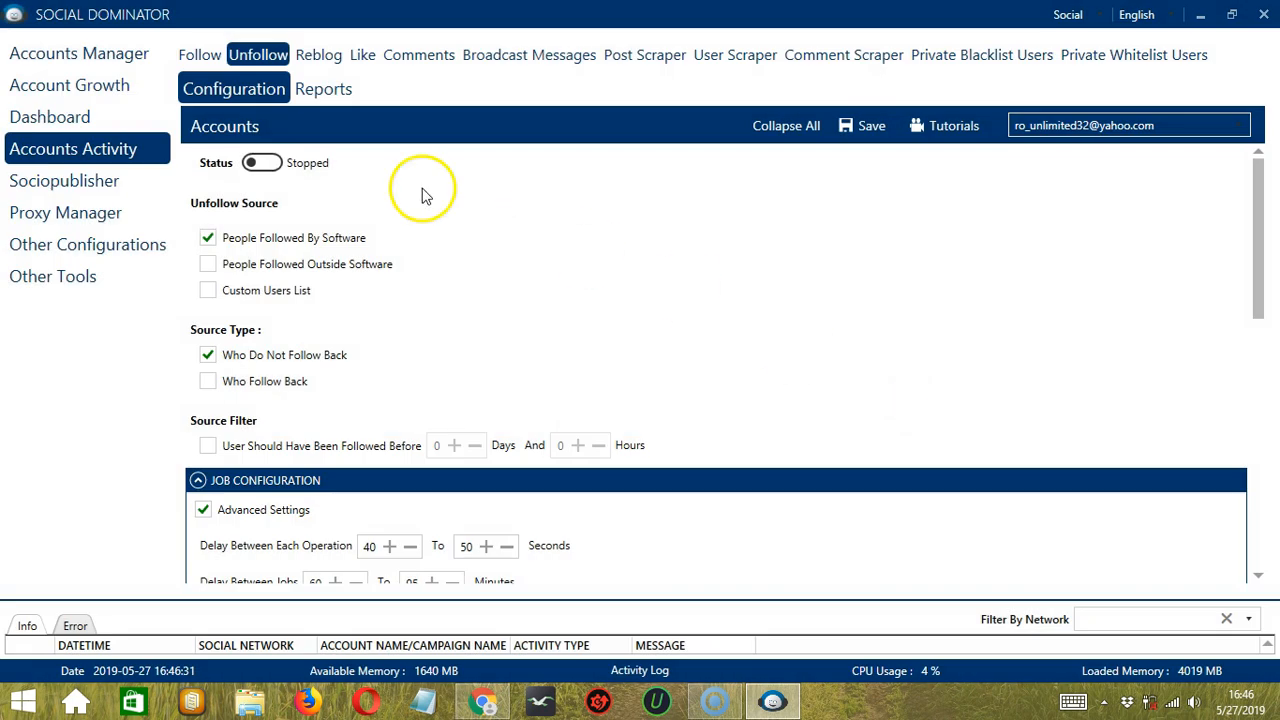
{"action": "left_click", "coordinate": [264, 162]}
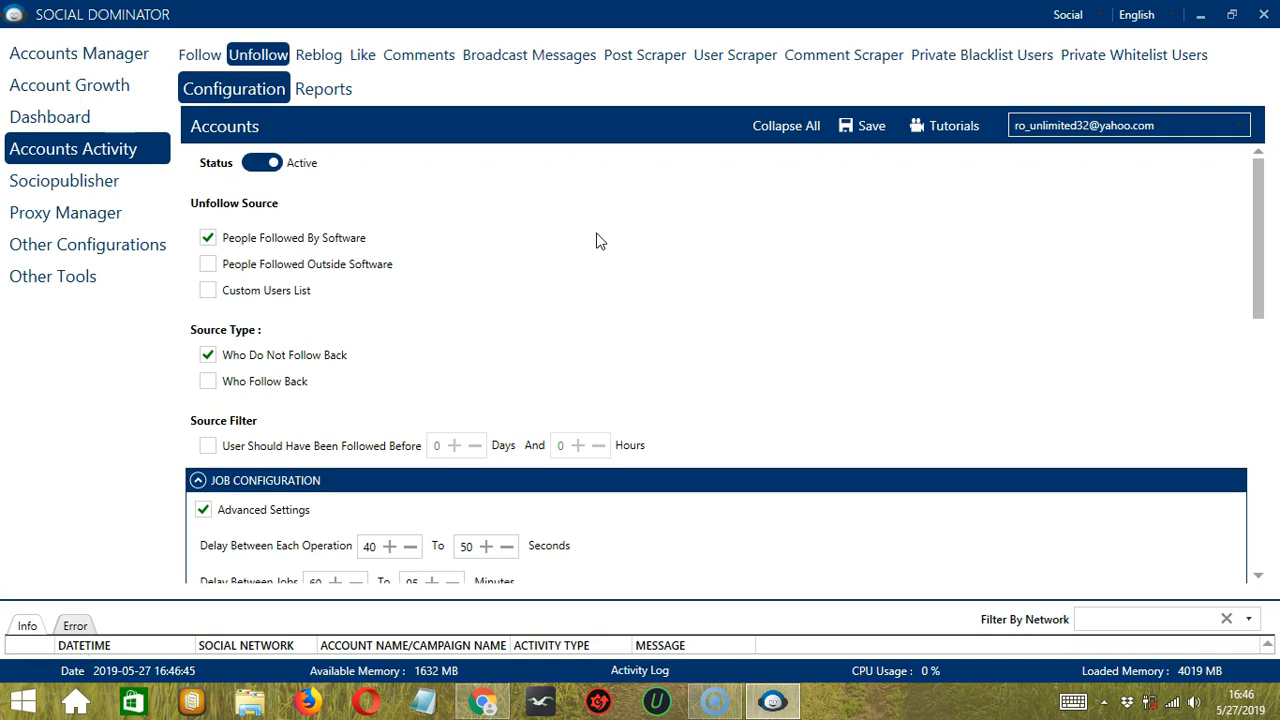
{"action": "mouse_move", "coordinate": [1098, 30]}
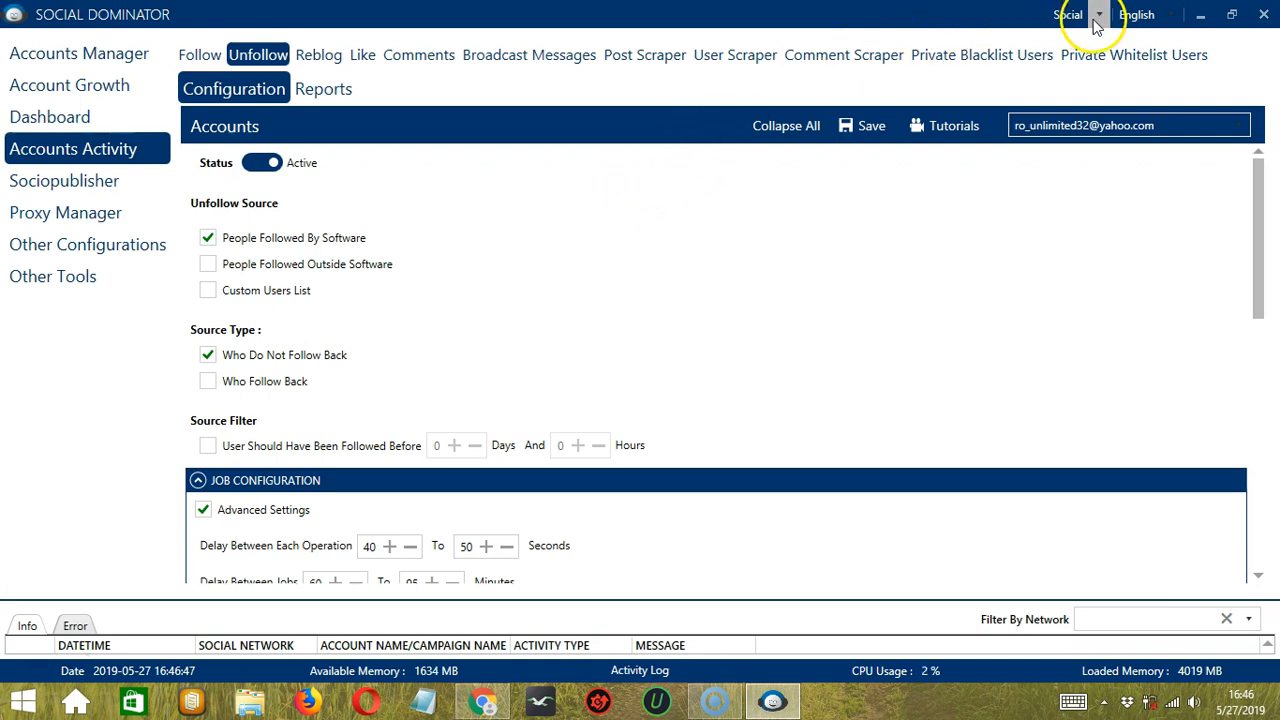
Step: Switch the network to Tumblr and start a new Unfollow campaign from Grow Followers
{"action": "left_click", "coordinate": [1098, 16]}
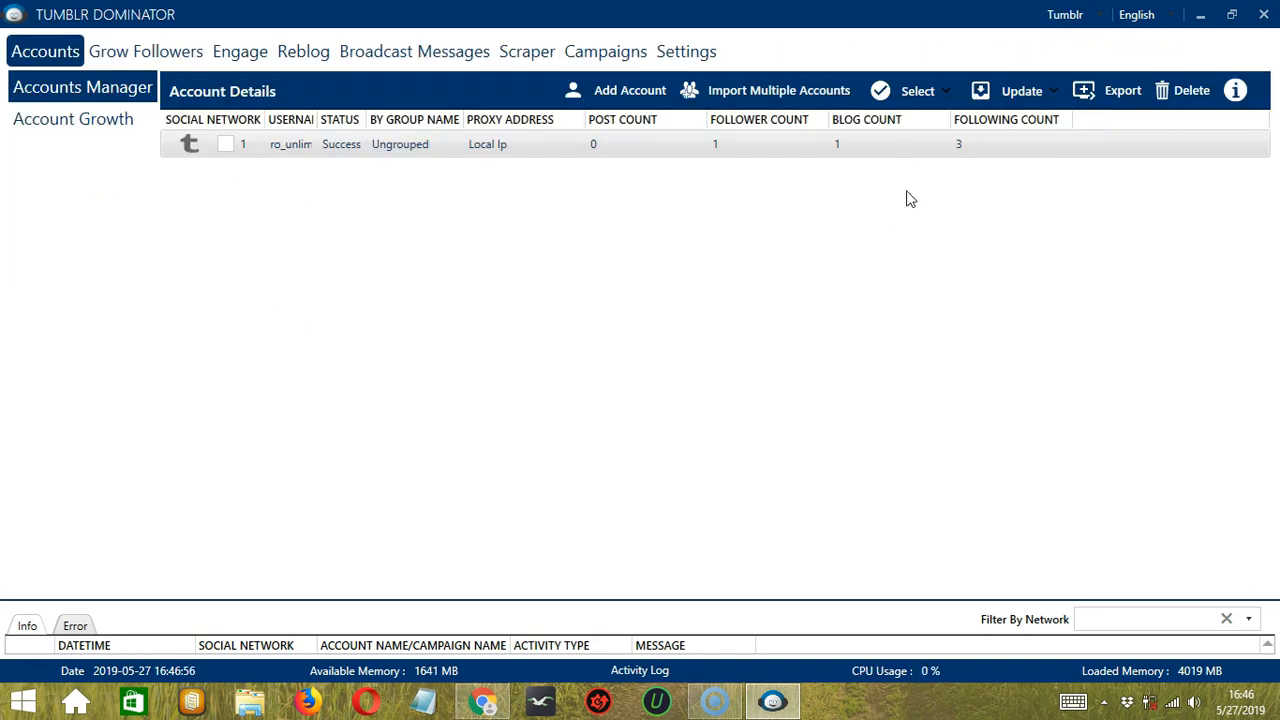
{"action": "left_click", "coordinate": [146, 52]}
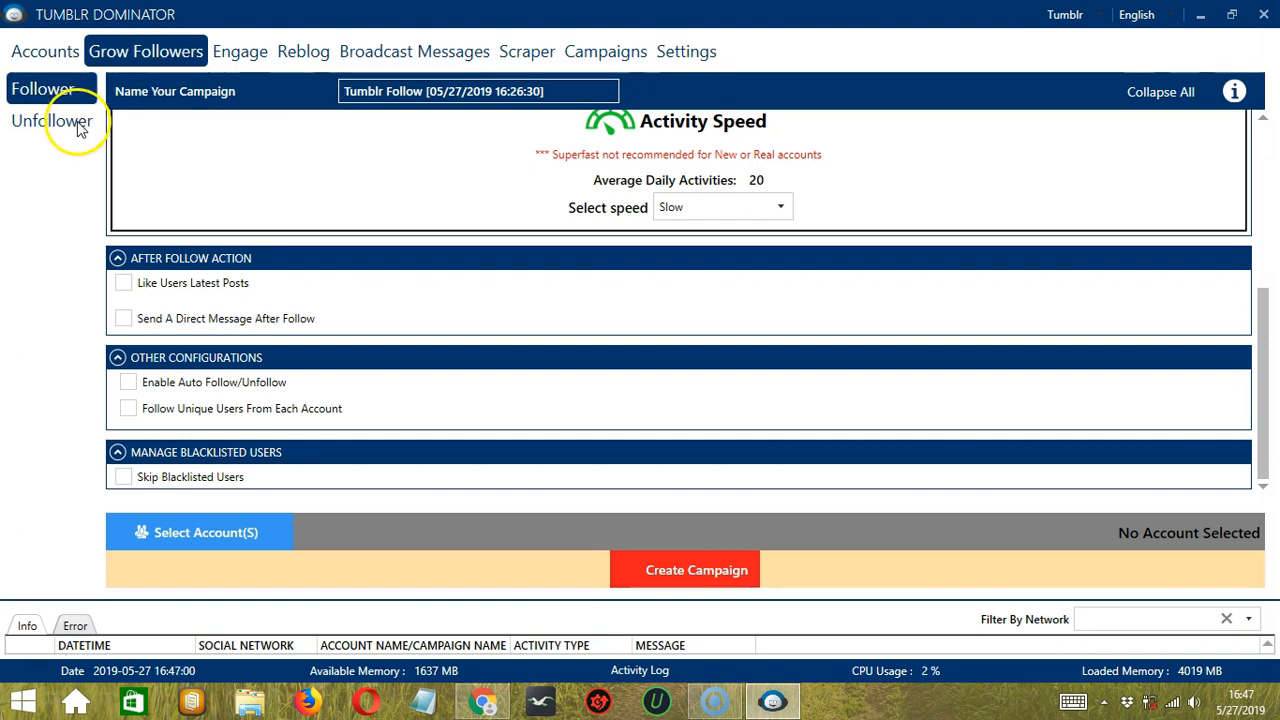
{"action": "left_click", "coordinate": [50, 120]}
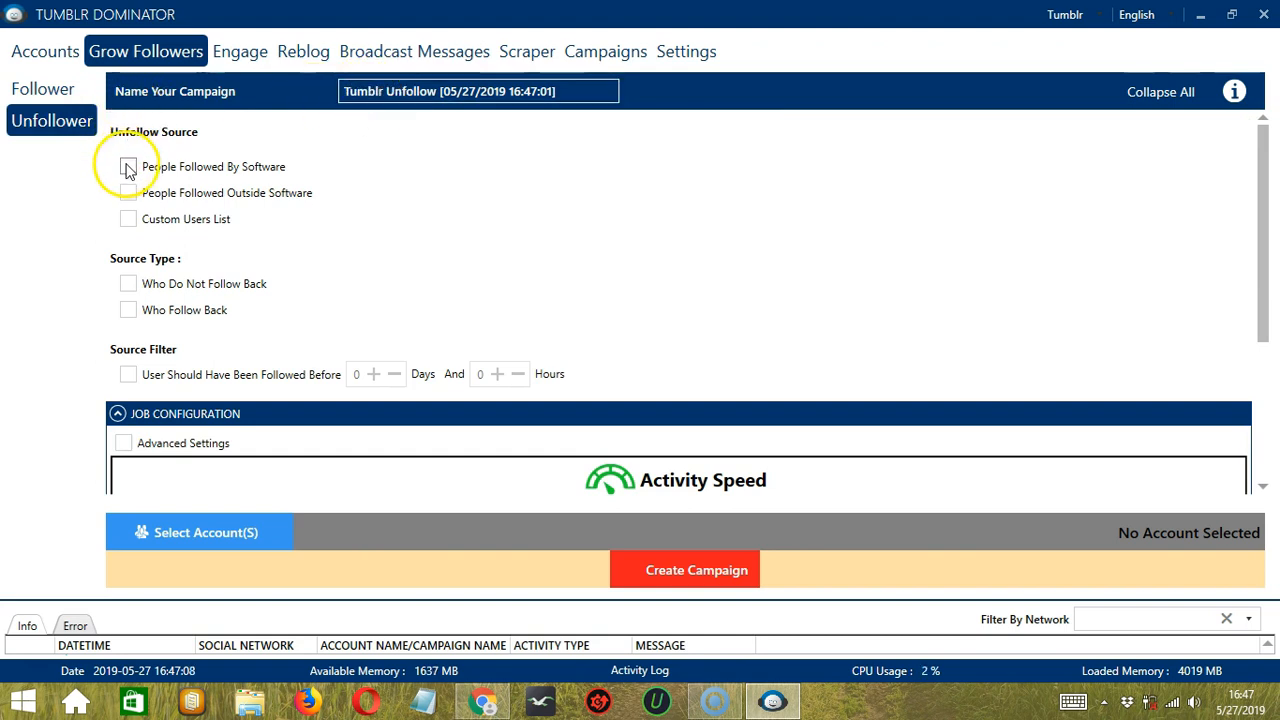
Step: Target software-followed users who don't follow back, skip whitelisted users, and add unfollowed ones to the private blacklist
{"action": "left_click", "coordinate": [128, 166]}
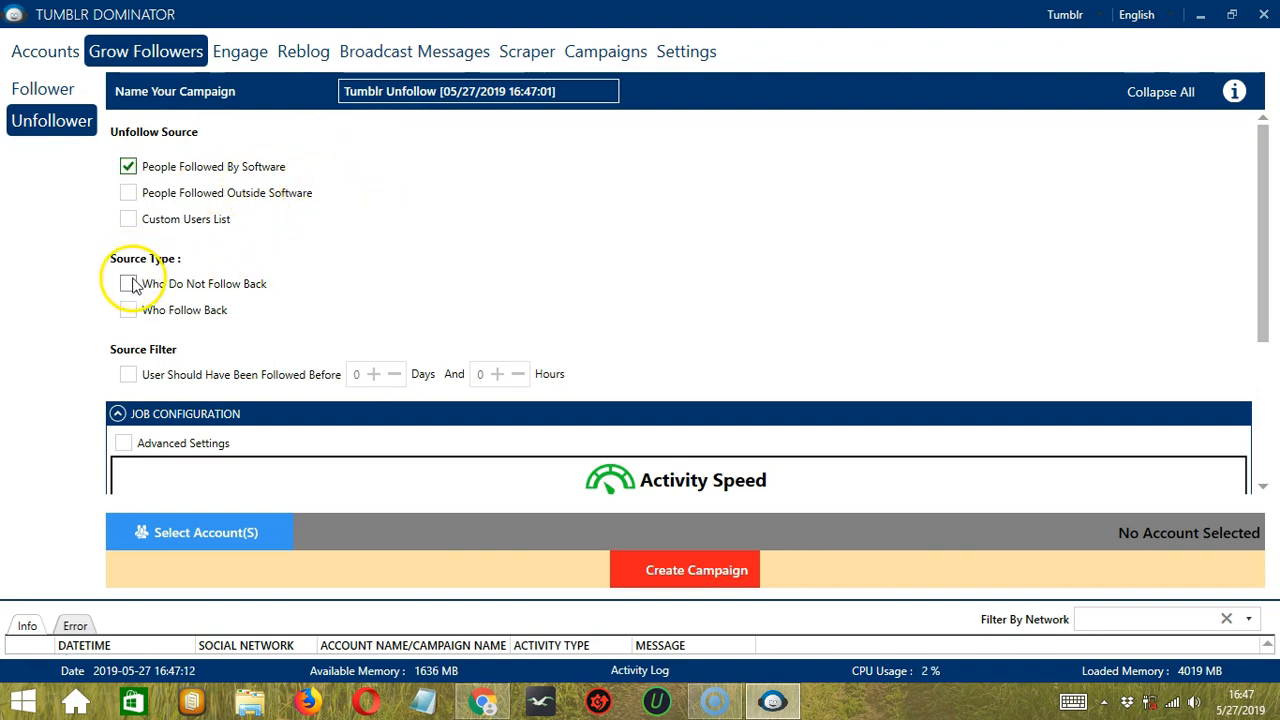
{"action": "left_click", "coordinate": [128, 284]}
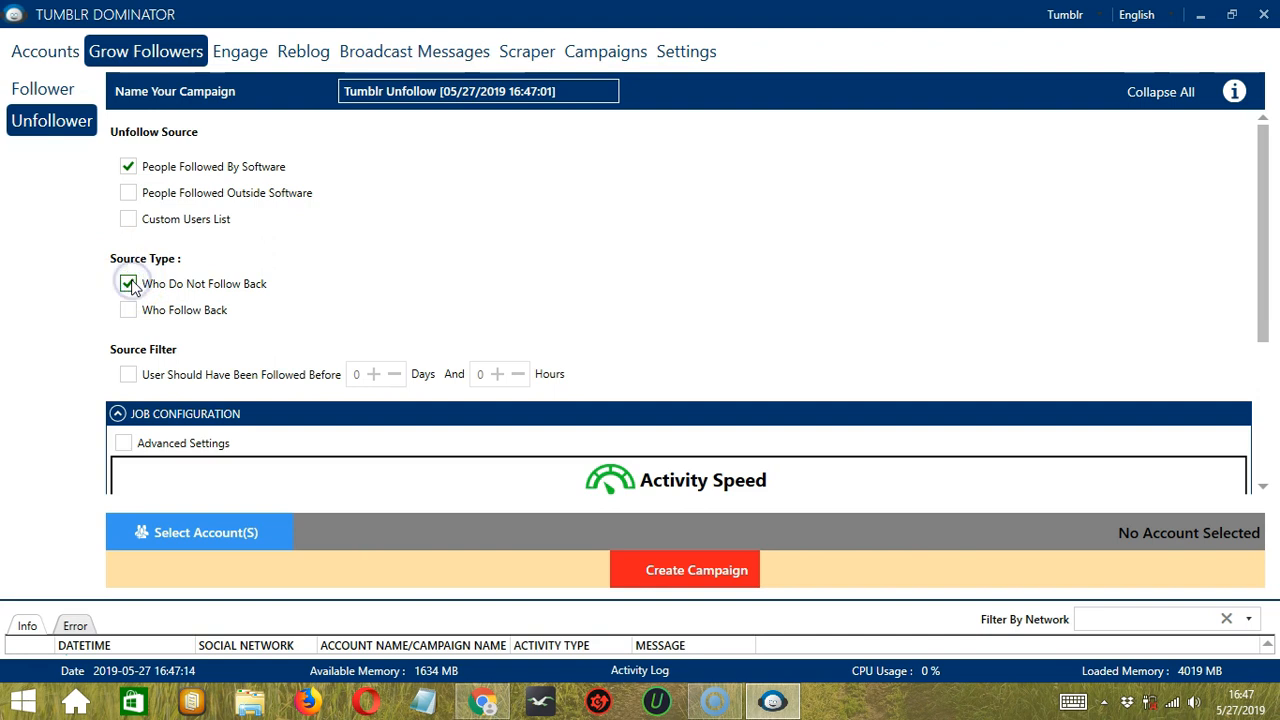
{"action": "scroll", "scroll_direction": "down", "scroll_amount": 3}
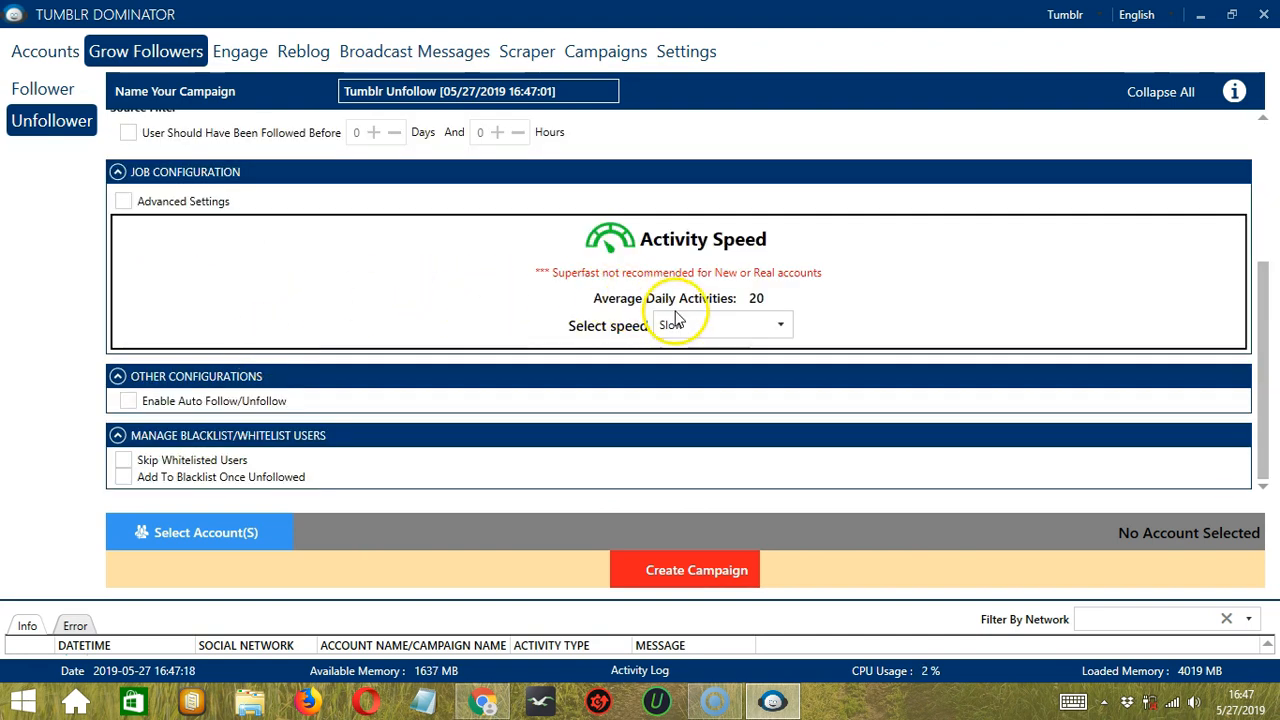
{"action": "mouse_move", "coordinate": [272, 376]}
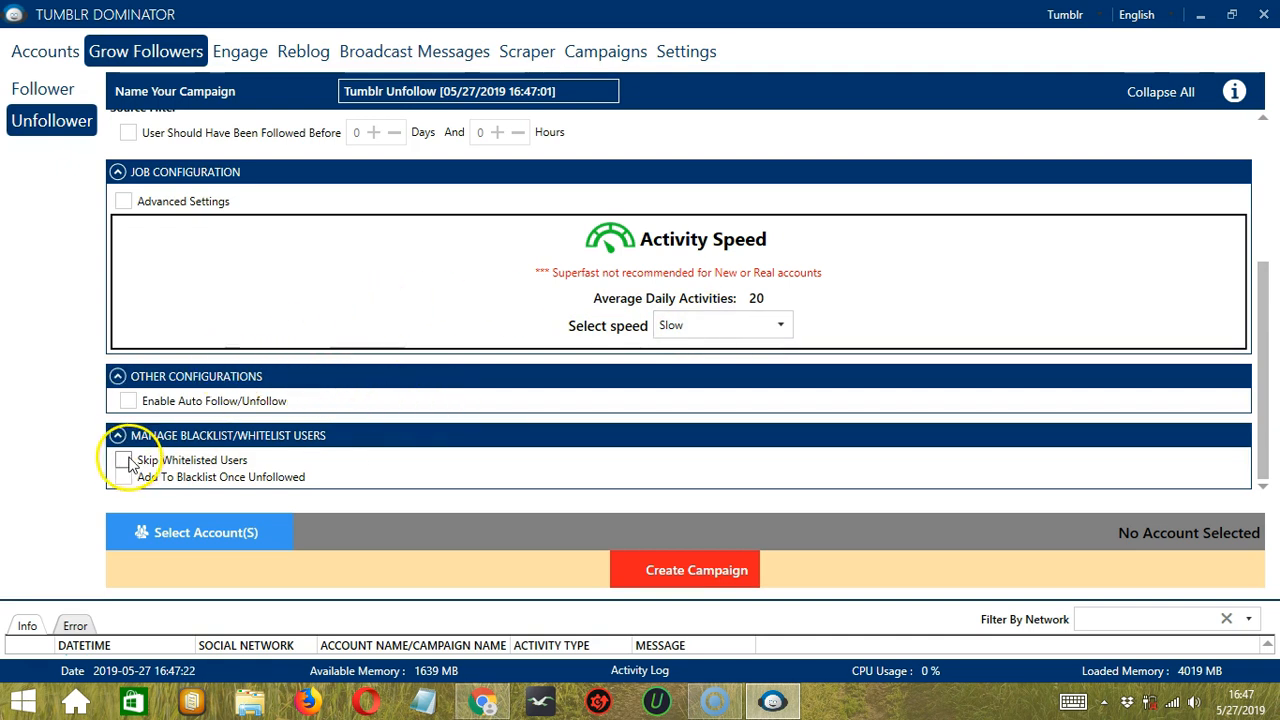
{"action": "left_click", "coordinate": [124, 460]}
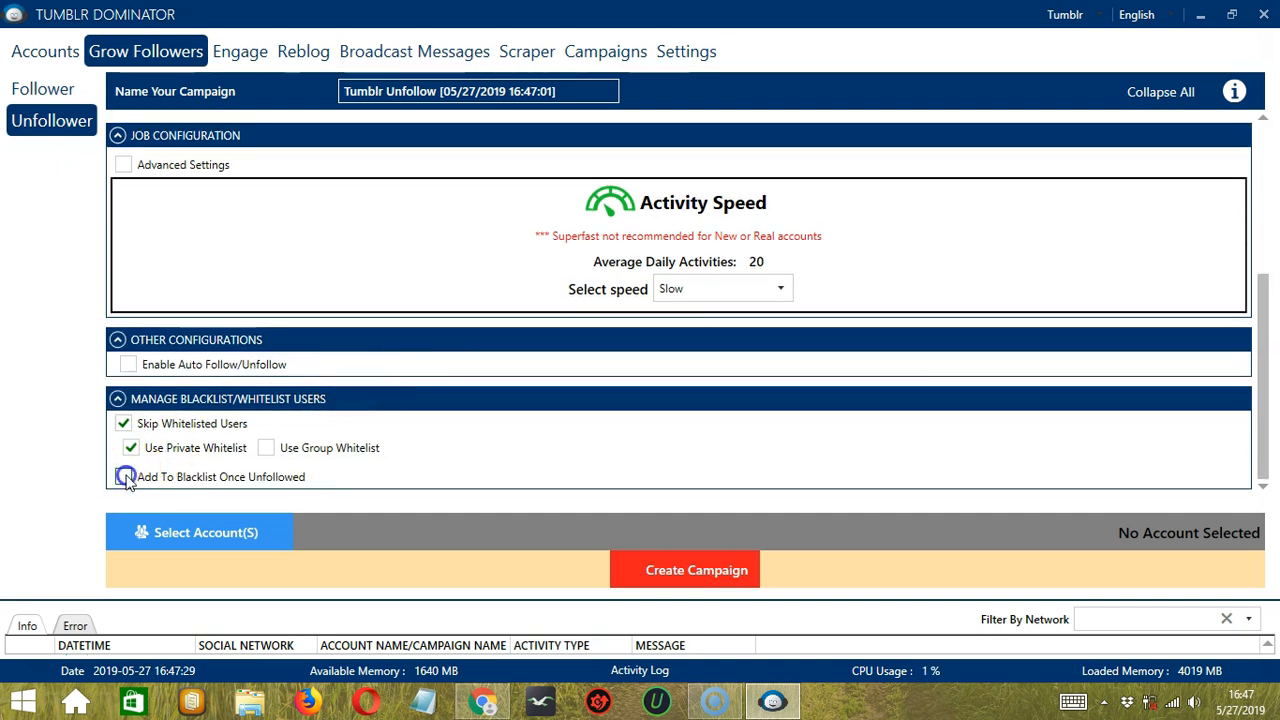
{"action": "left_click", "coordinate": [124, 476]}
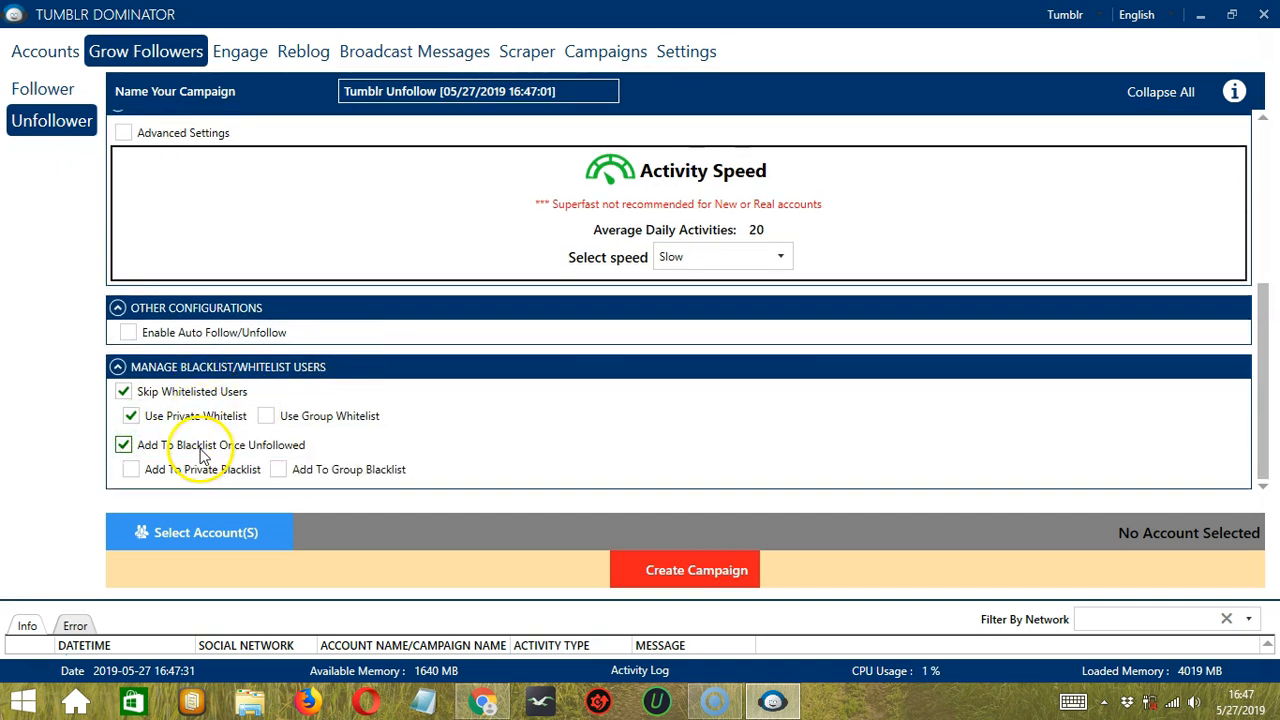
{"action": "left_click", "coordinate": [124, 468]}
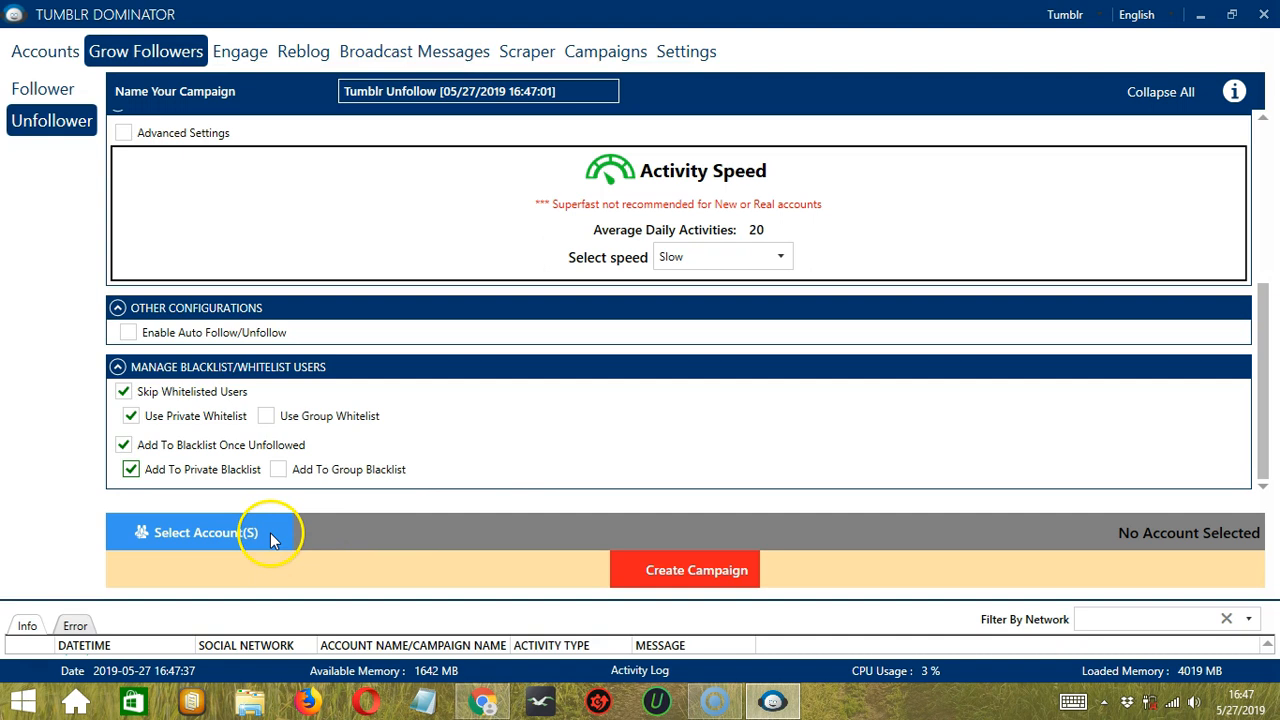
Step: Assign the Tumblr account, create the campaign, and keep the account despite the settings warning
{"action": "left_click", "coordinate": [200, 532]}
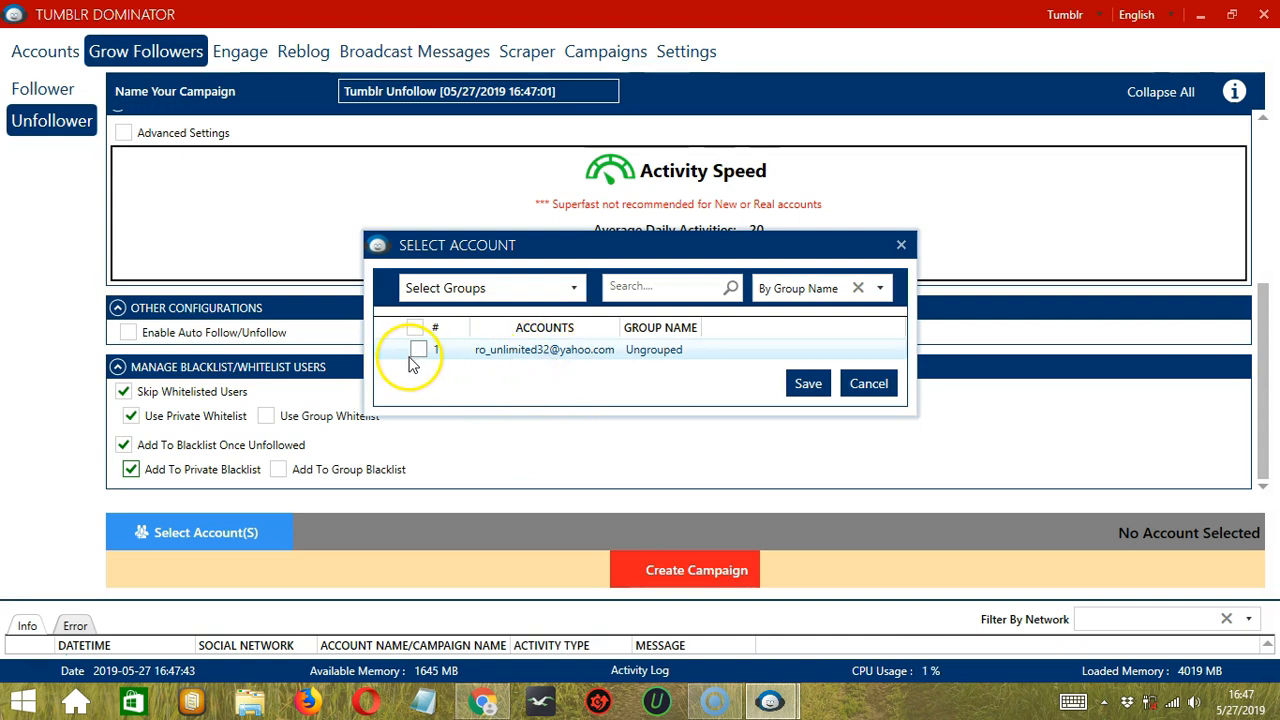
{"action": "left_click", "coordinate": [416, 348]}
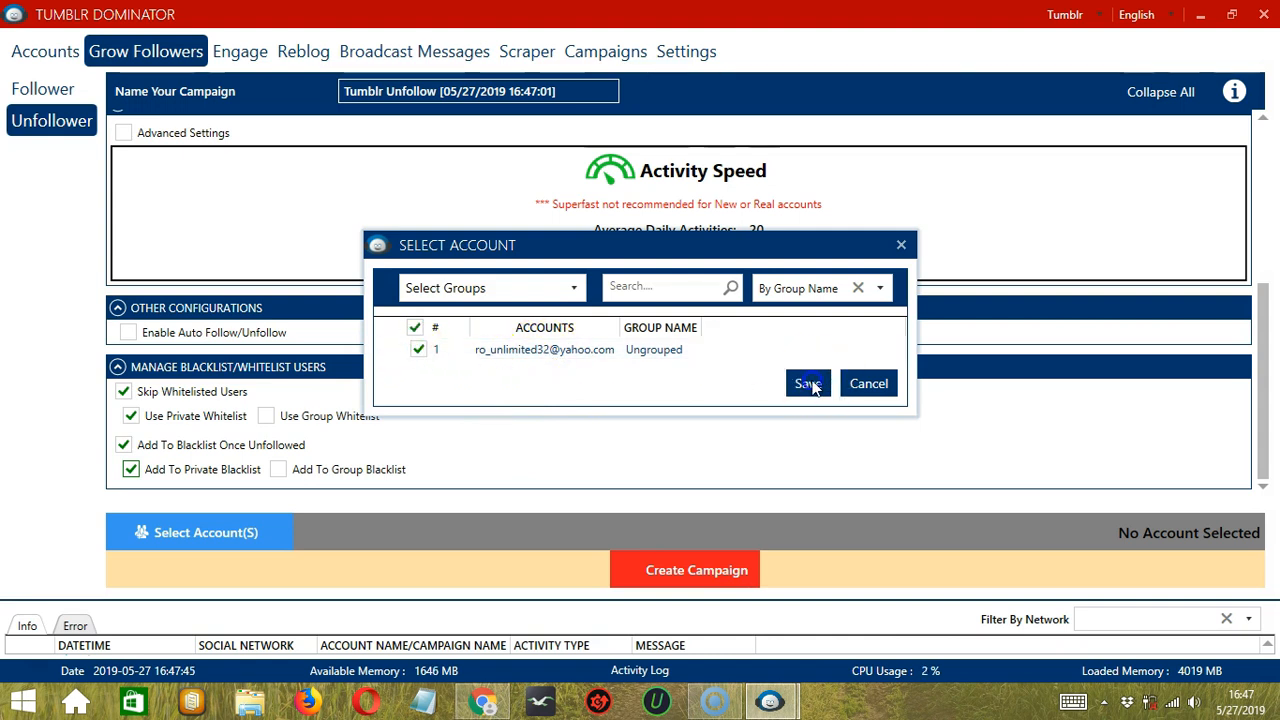
{"action": "left_click", "coordinate": [808, 384]}
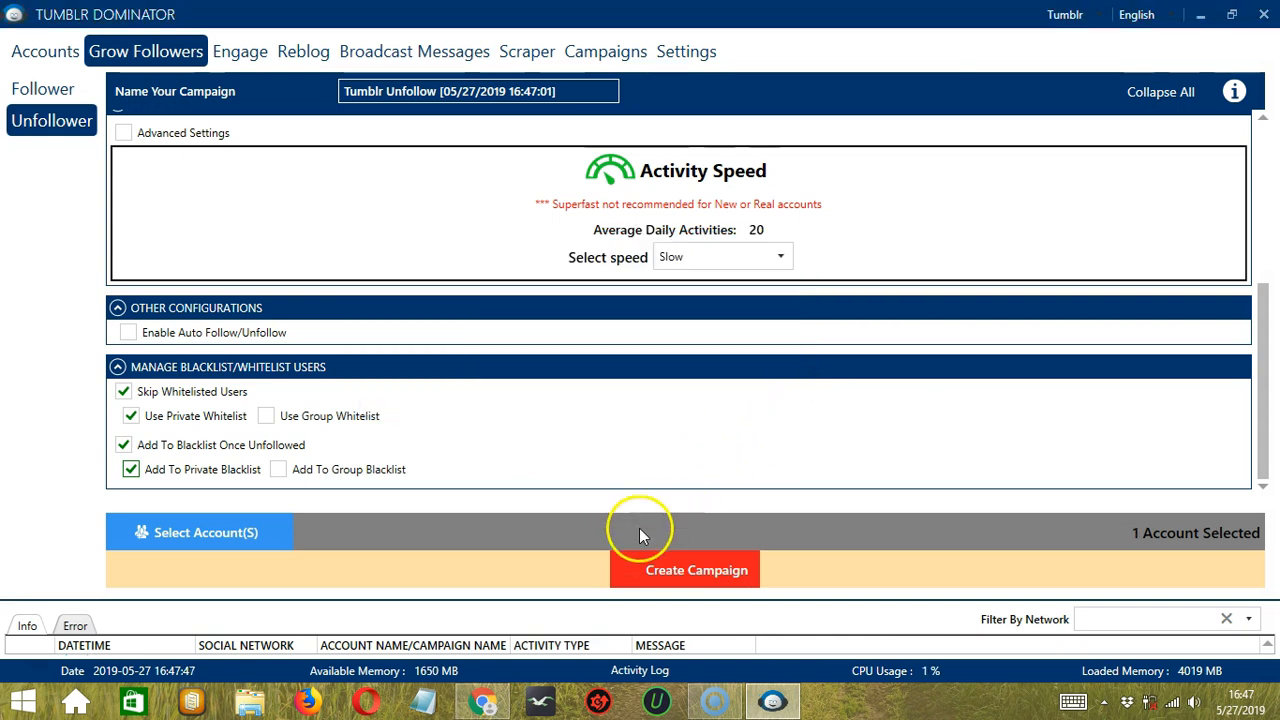
{"action": "left_click", "coordinate": [684, 568]}
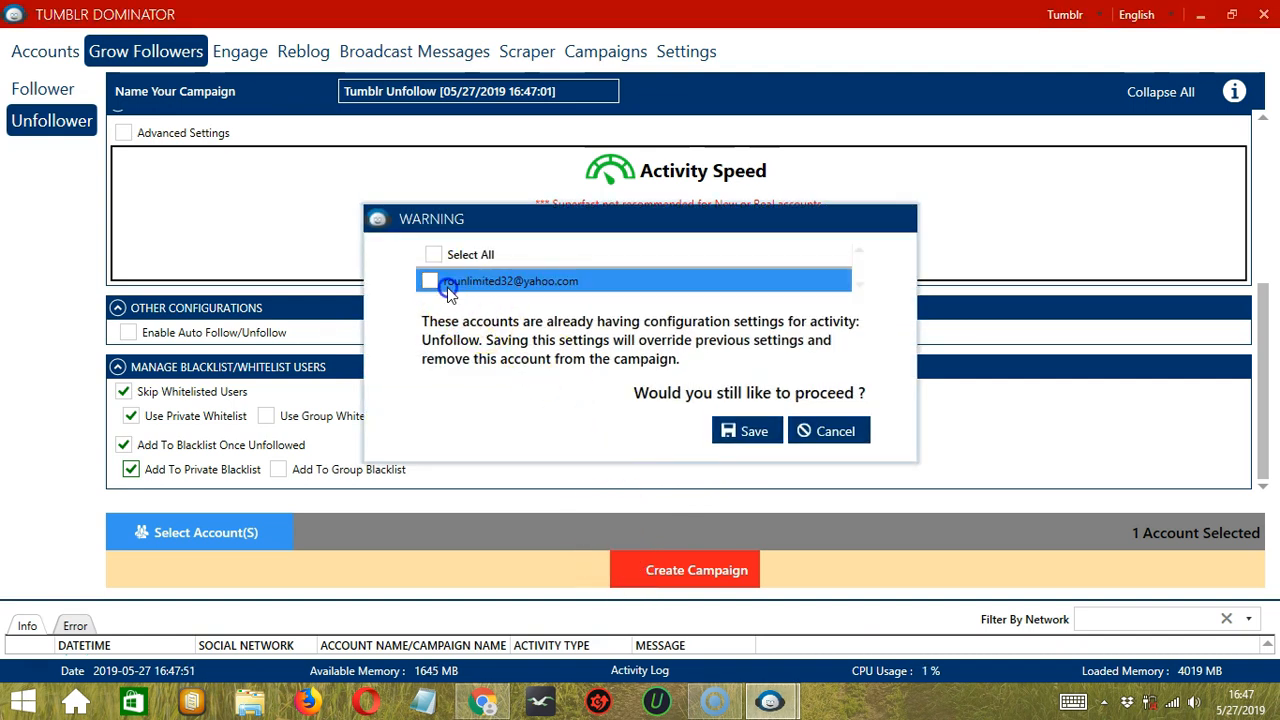
{"action": "left_click", "coordinate": [746, 428]}
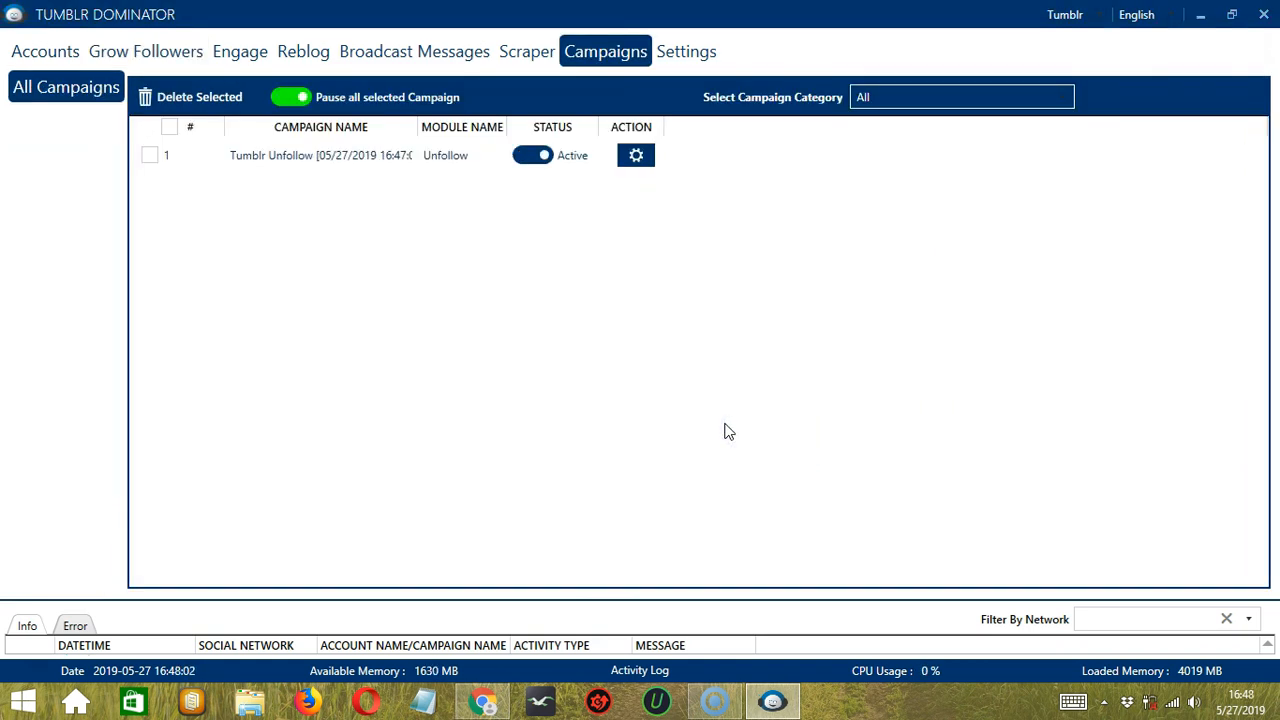
{"action": "mouse_move", "coordinate": [308, 162]}
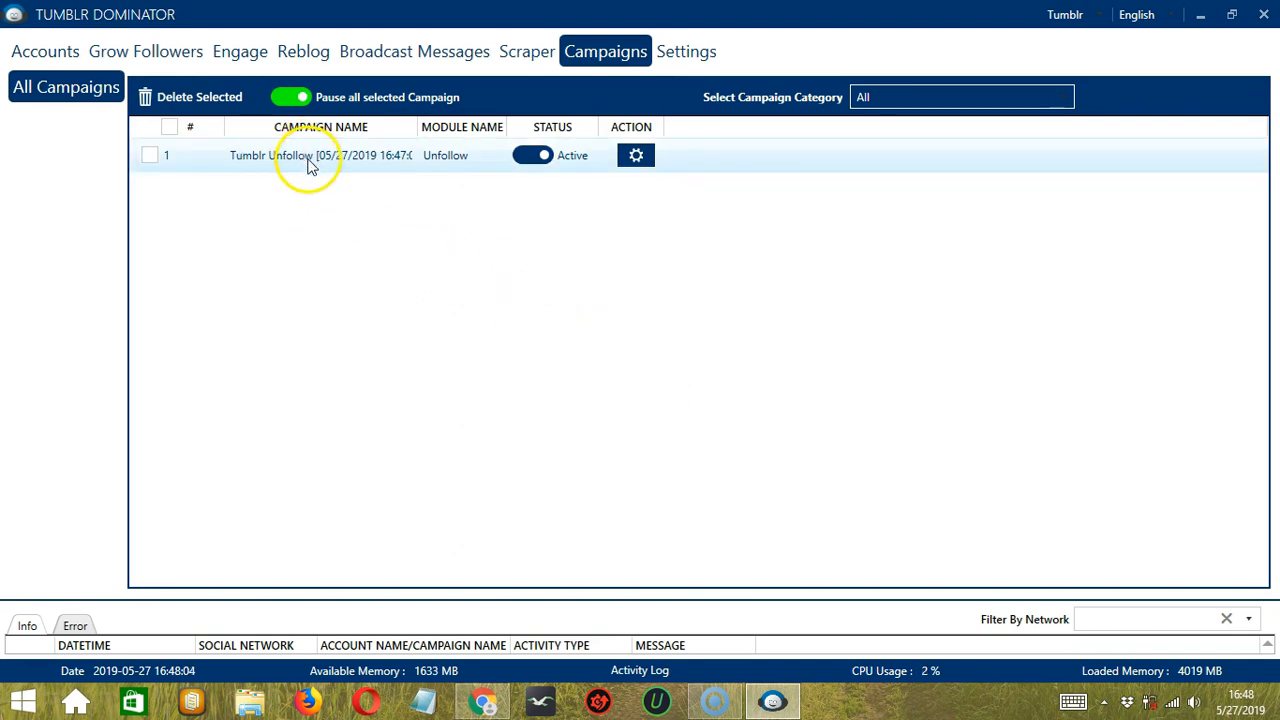
{"action": "mouse_move", "coordinate": [412, 212]}
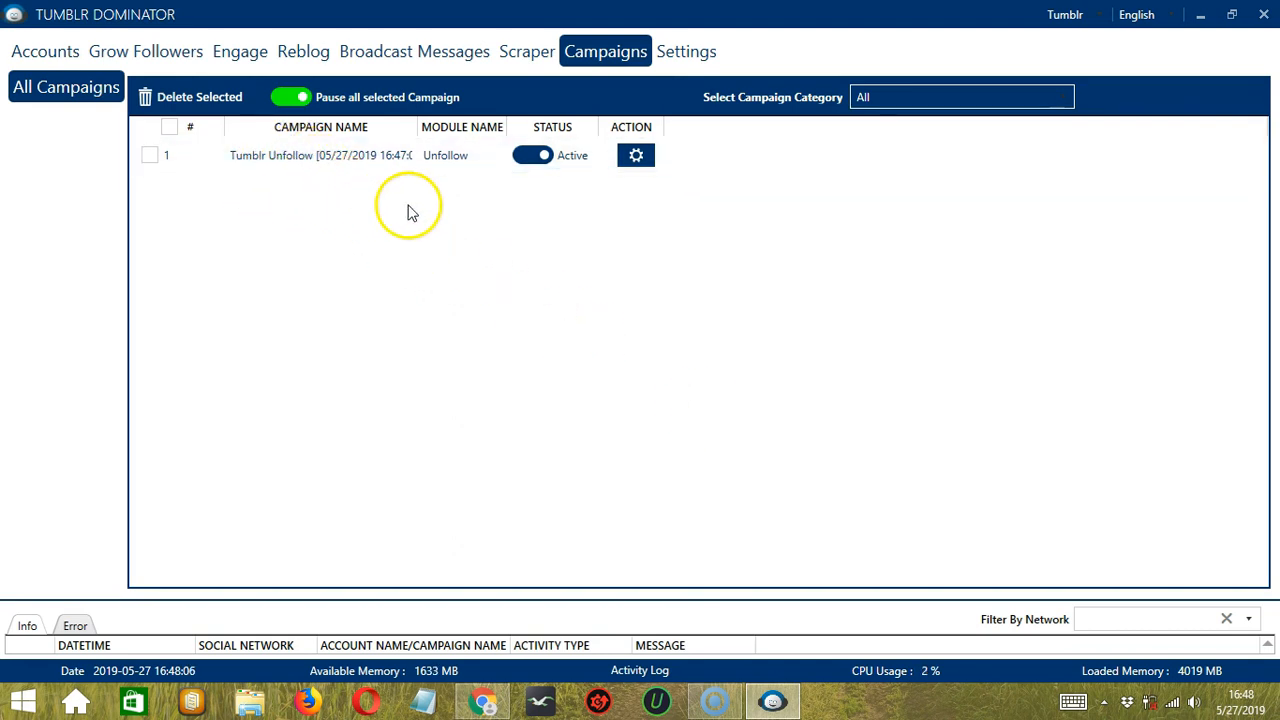
Step: Flip the campaign's Status to Paused in Campaigns and bring up its action options
{"action": "left_click", "coordinate": [540, 156]}
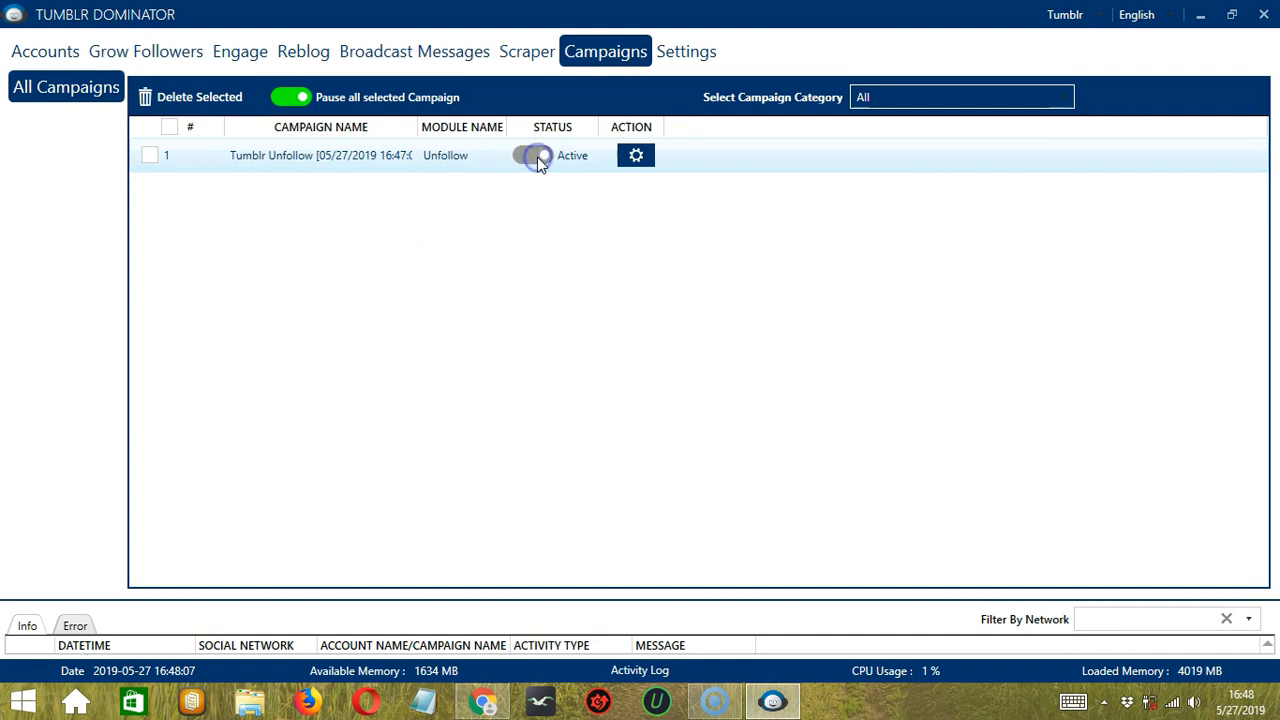
{"action": "left_click", "coordinate": [538, 156]}
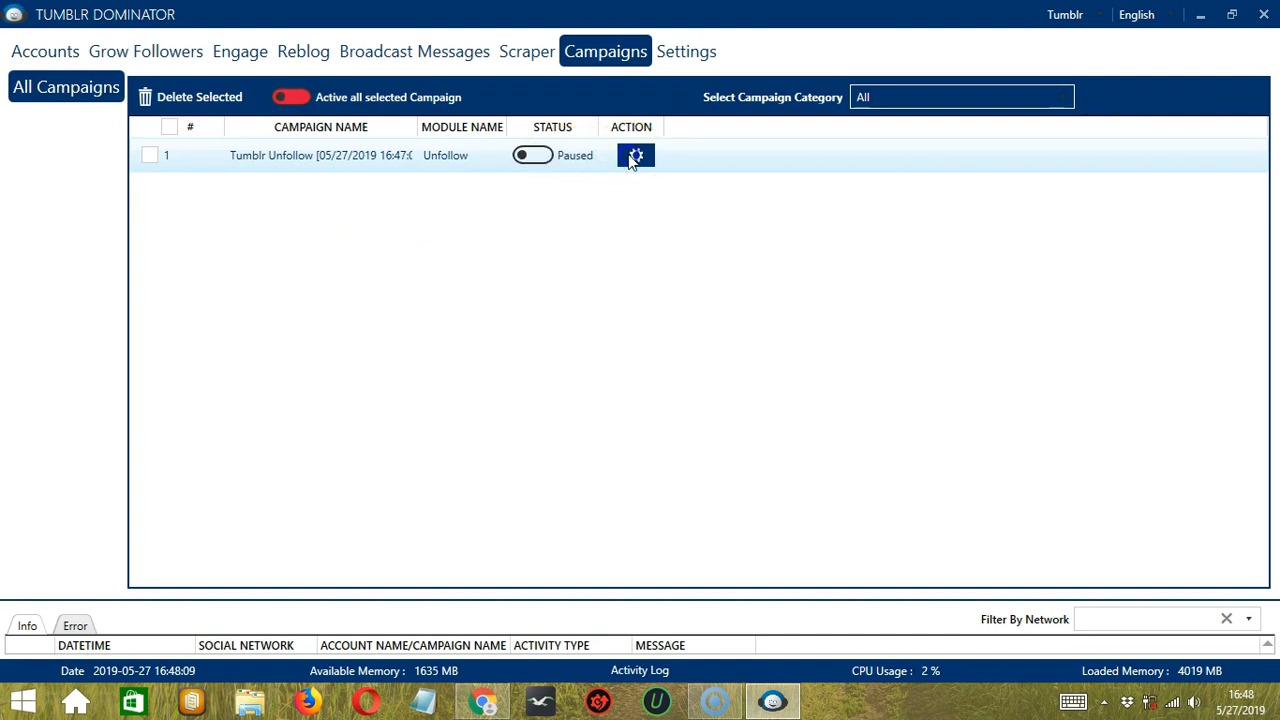
{"action": "left_click", "coordinate": [636, 156]}
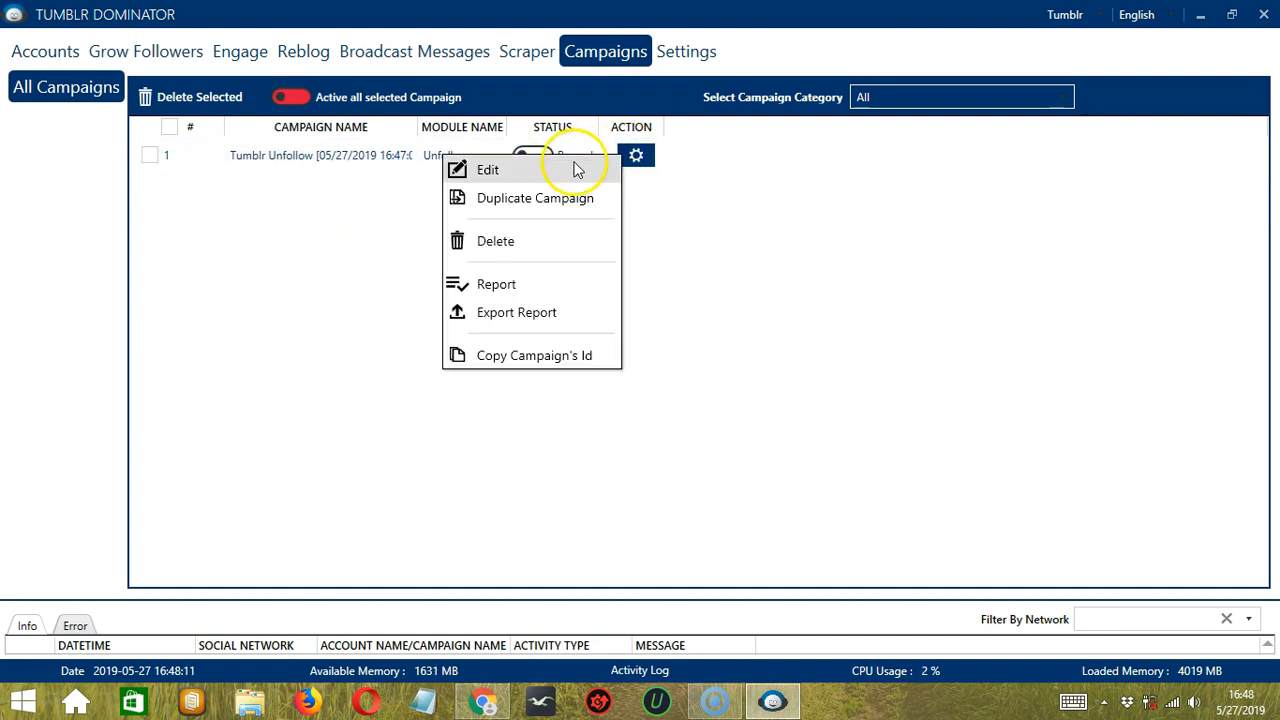
{"action": "mouse_move", "coordinate": [562, 256]}
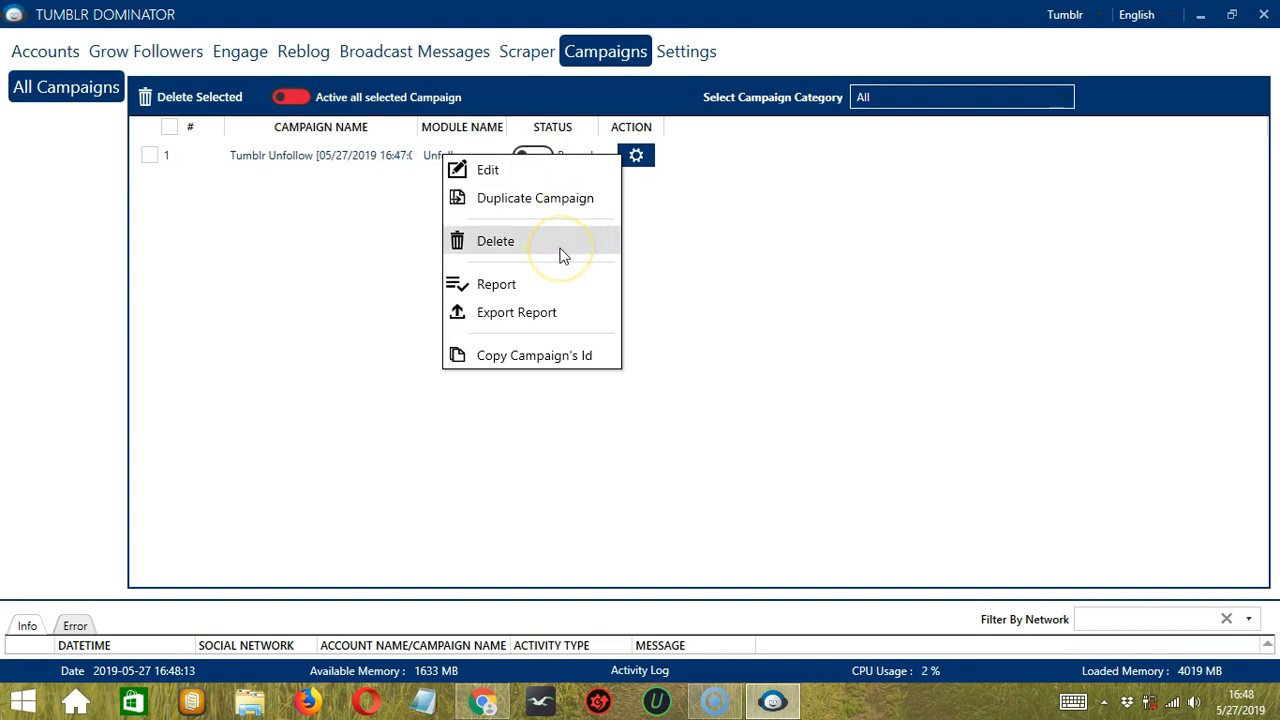